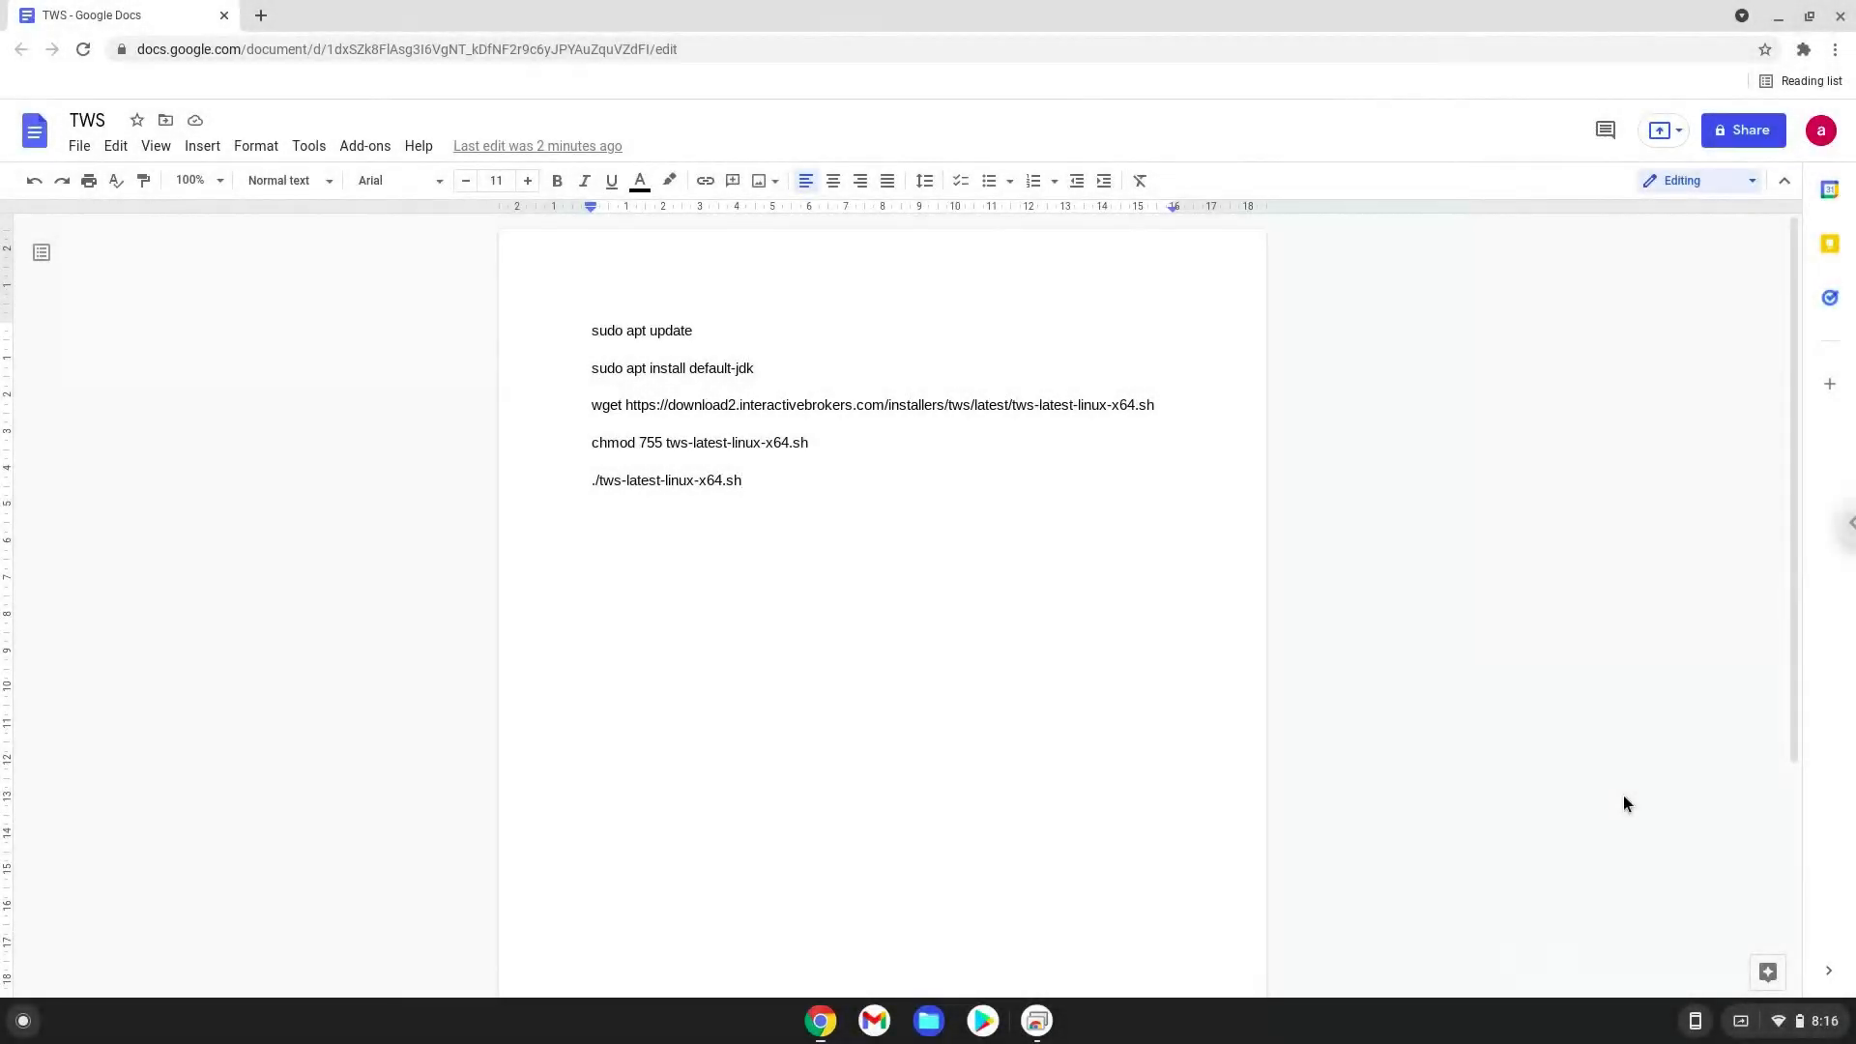
- Reach the Developers section of Chrome OS Settings via quick settings and the Advanced group
click(742, 479)
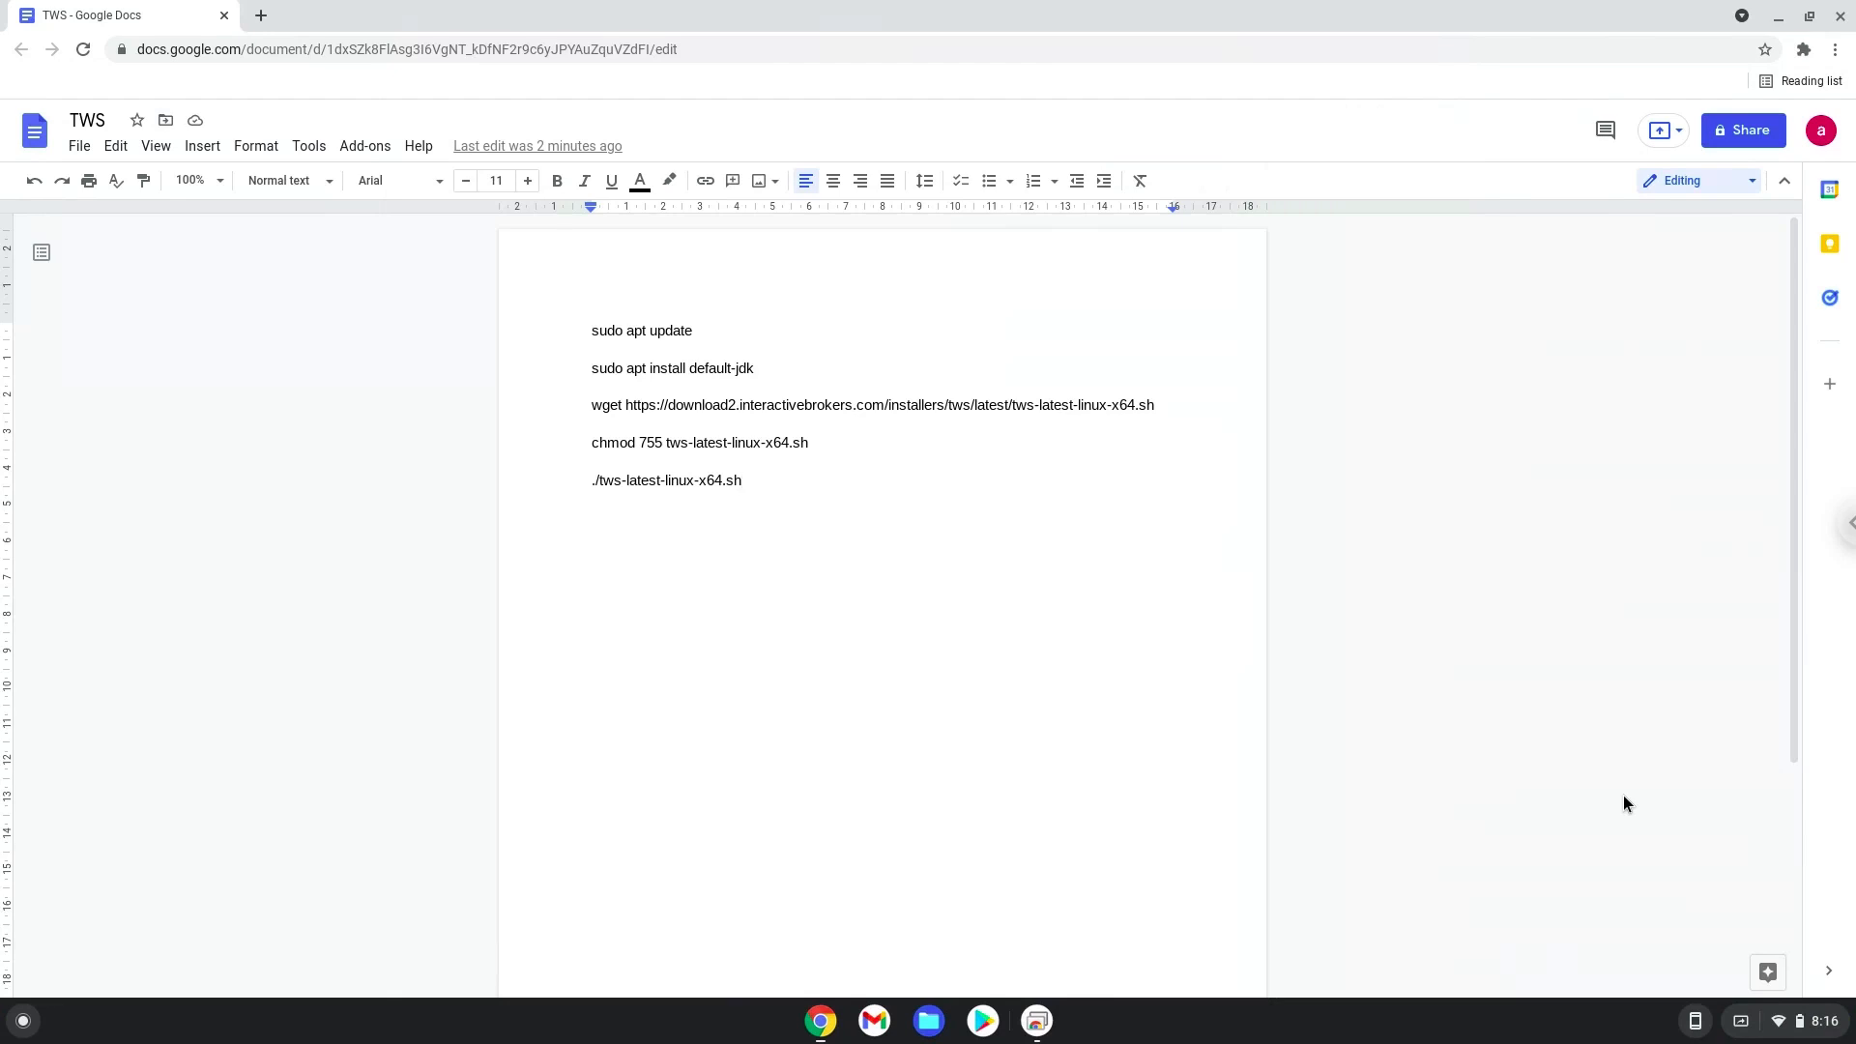
click(742, 480)
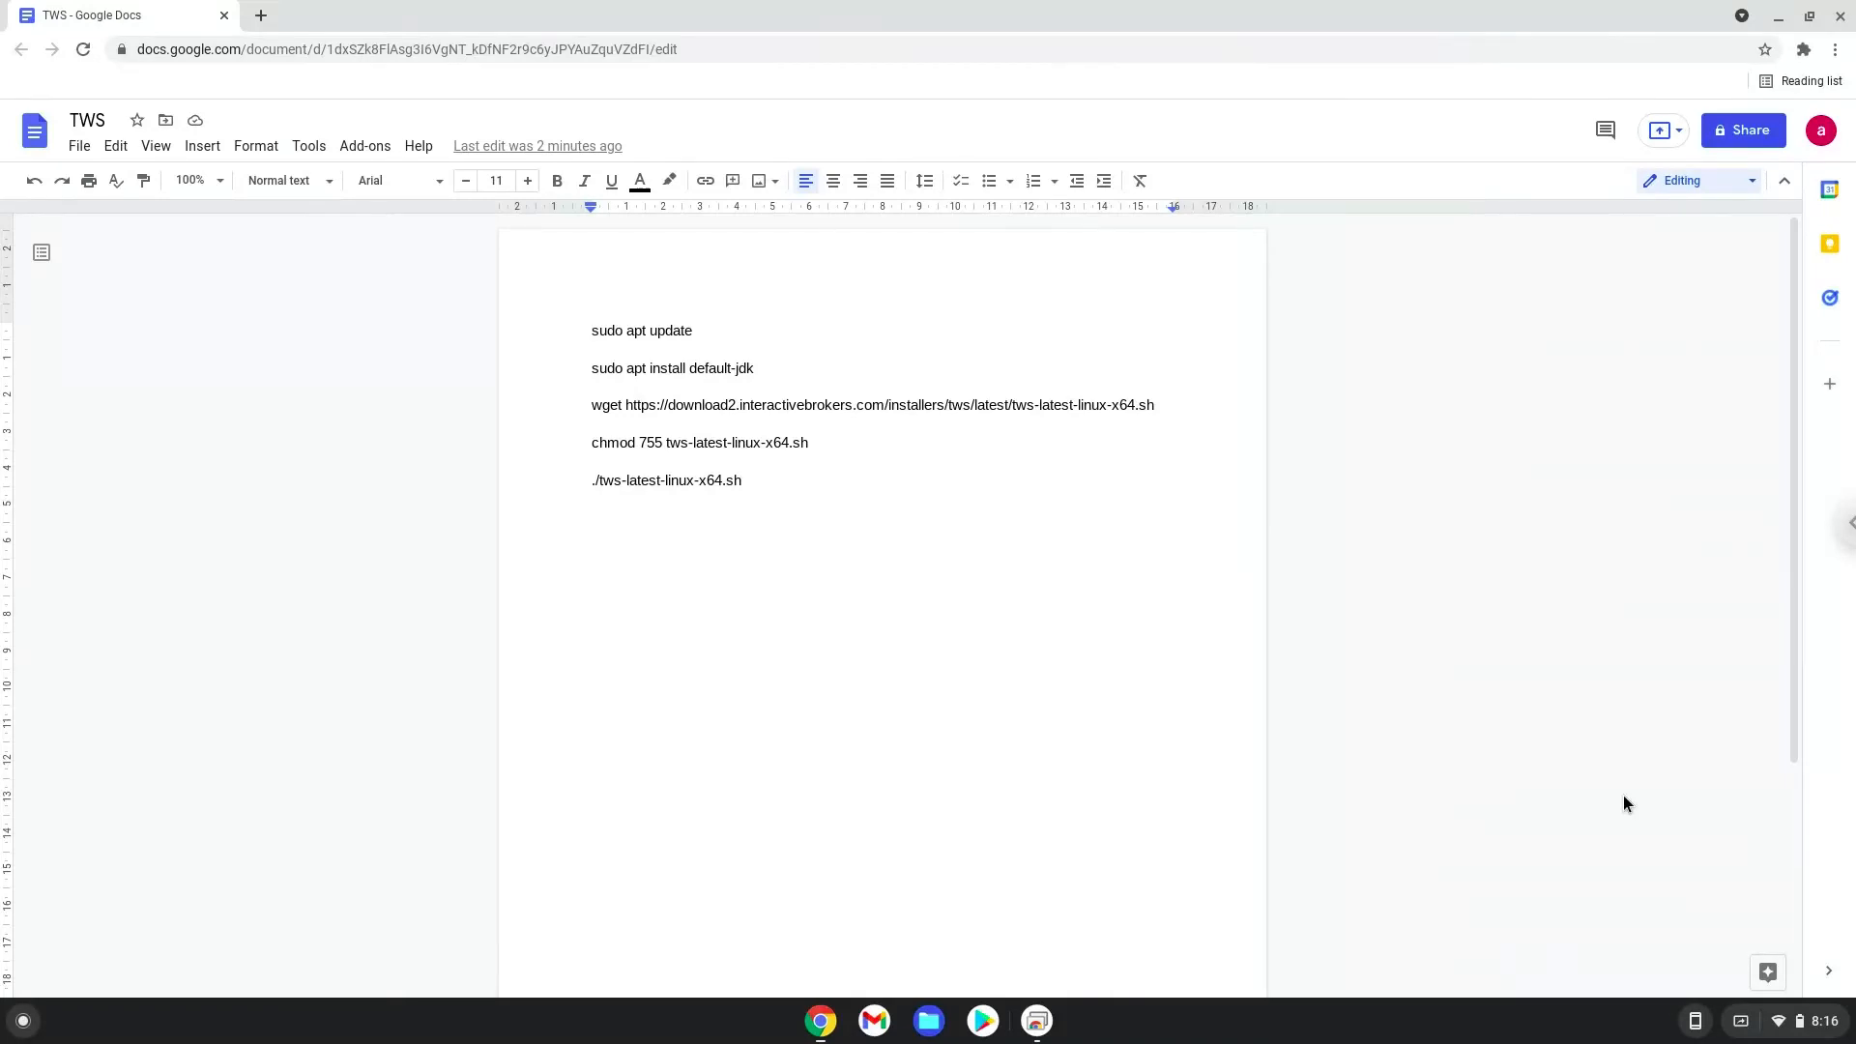
mouse_move(1791, 1026)
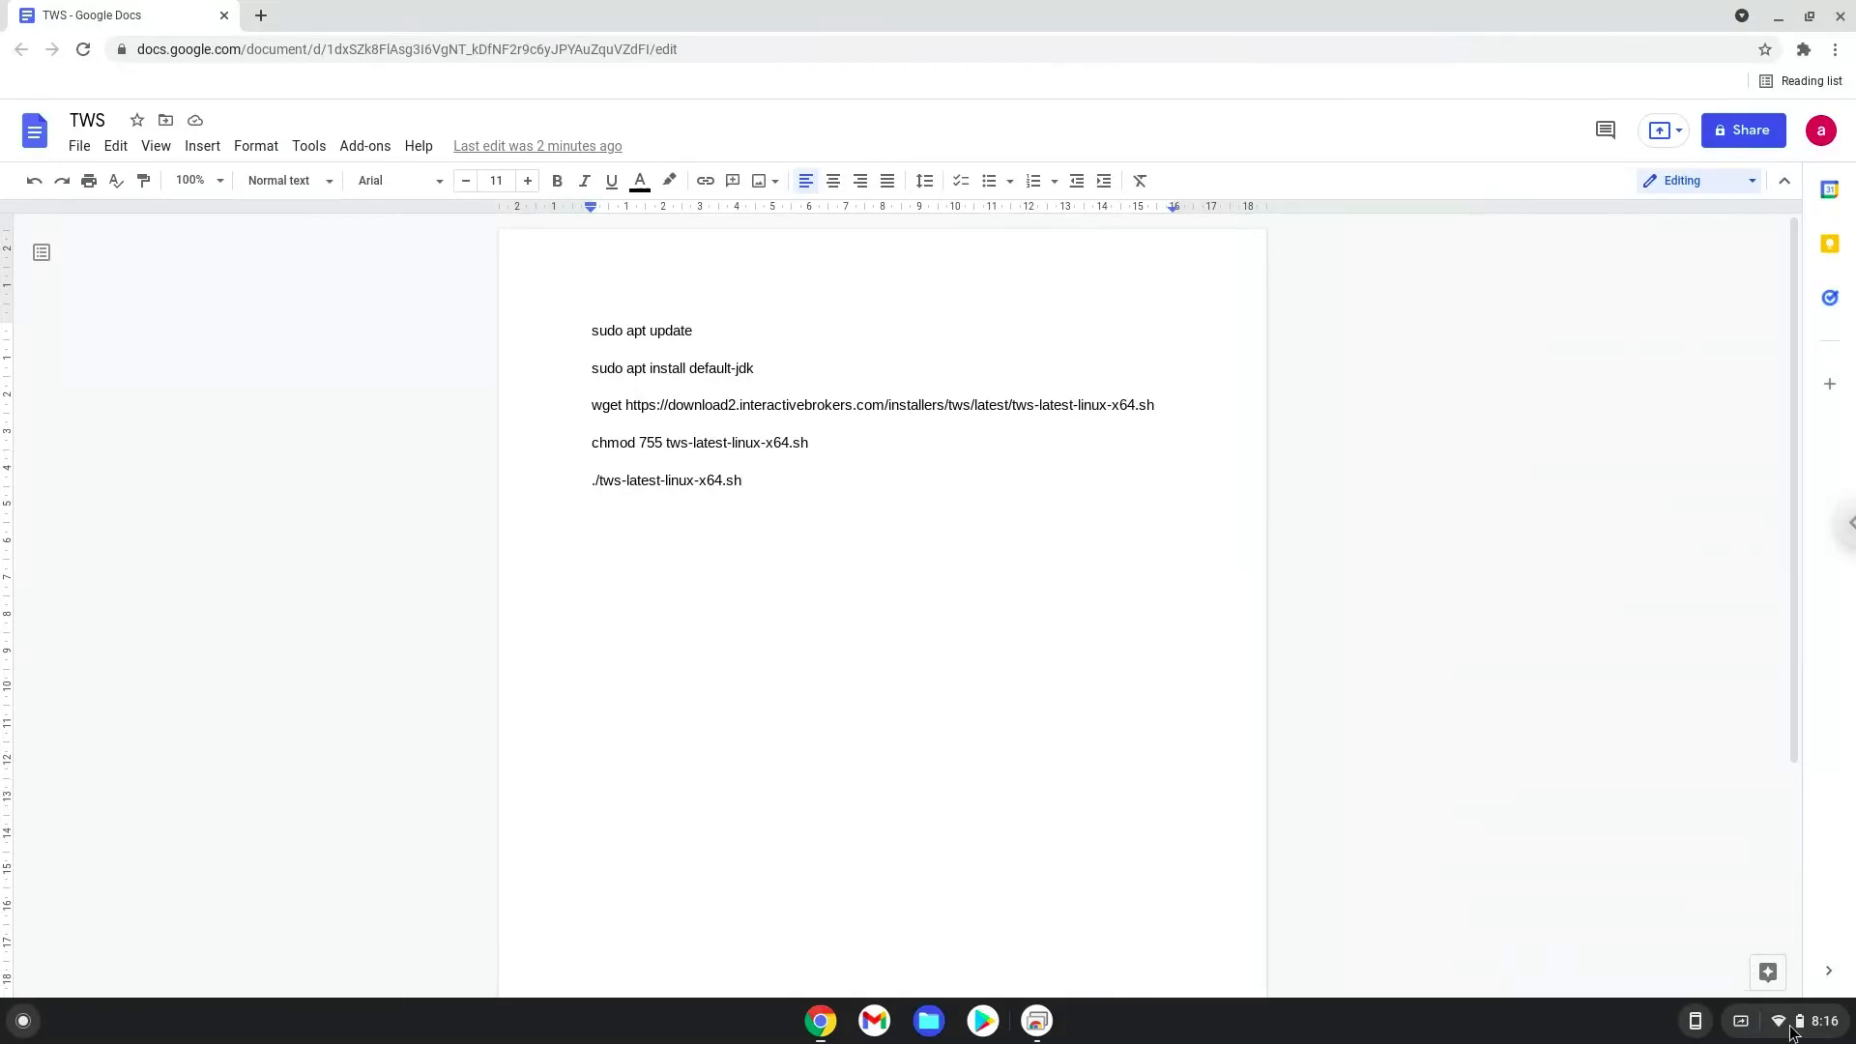
click(1798, 1021)
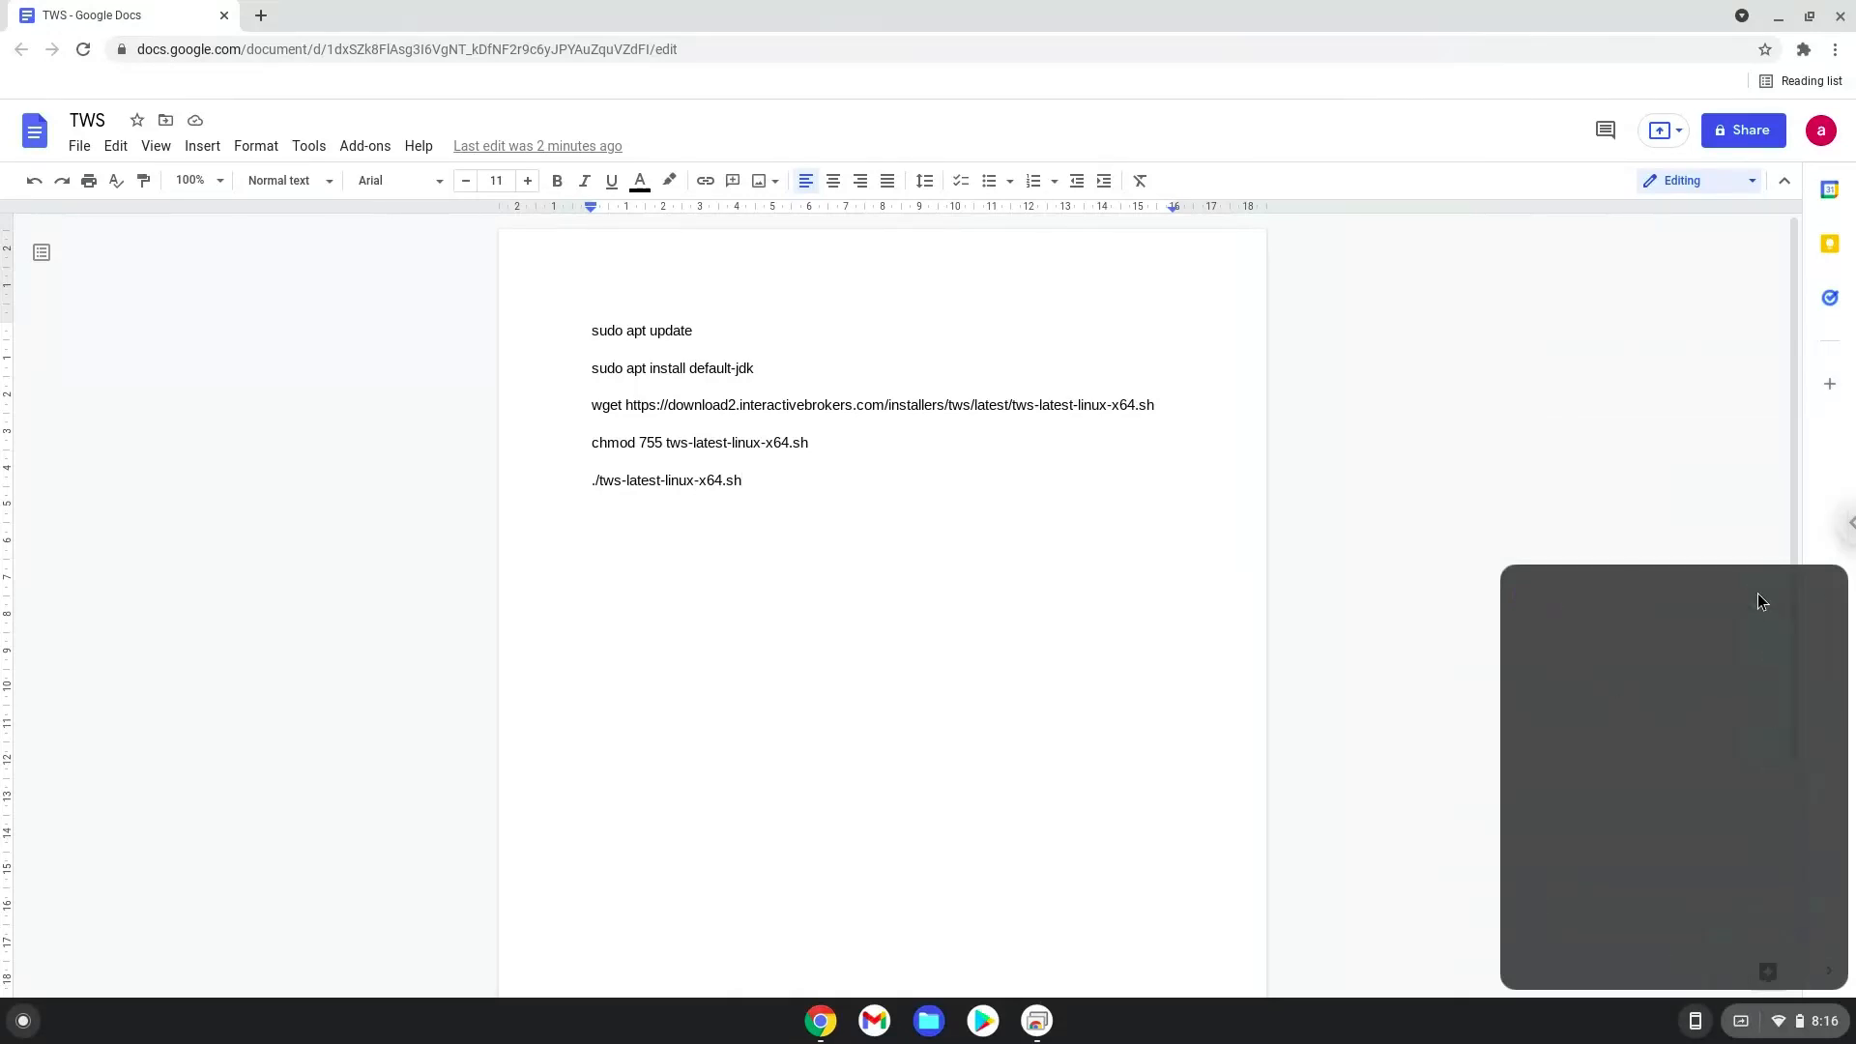
click(1062, 1021)
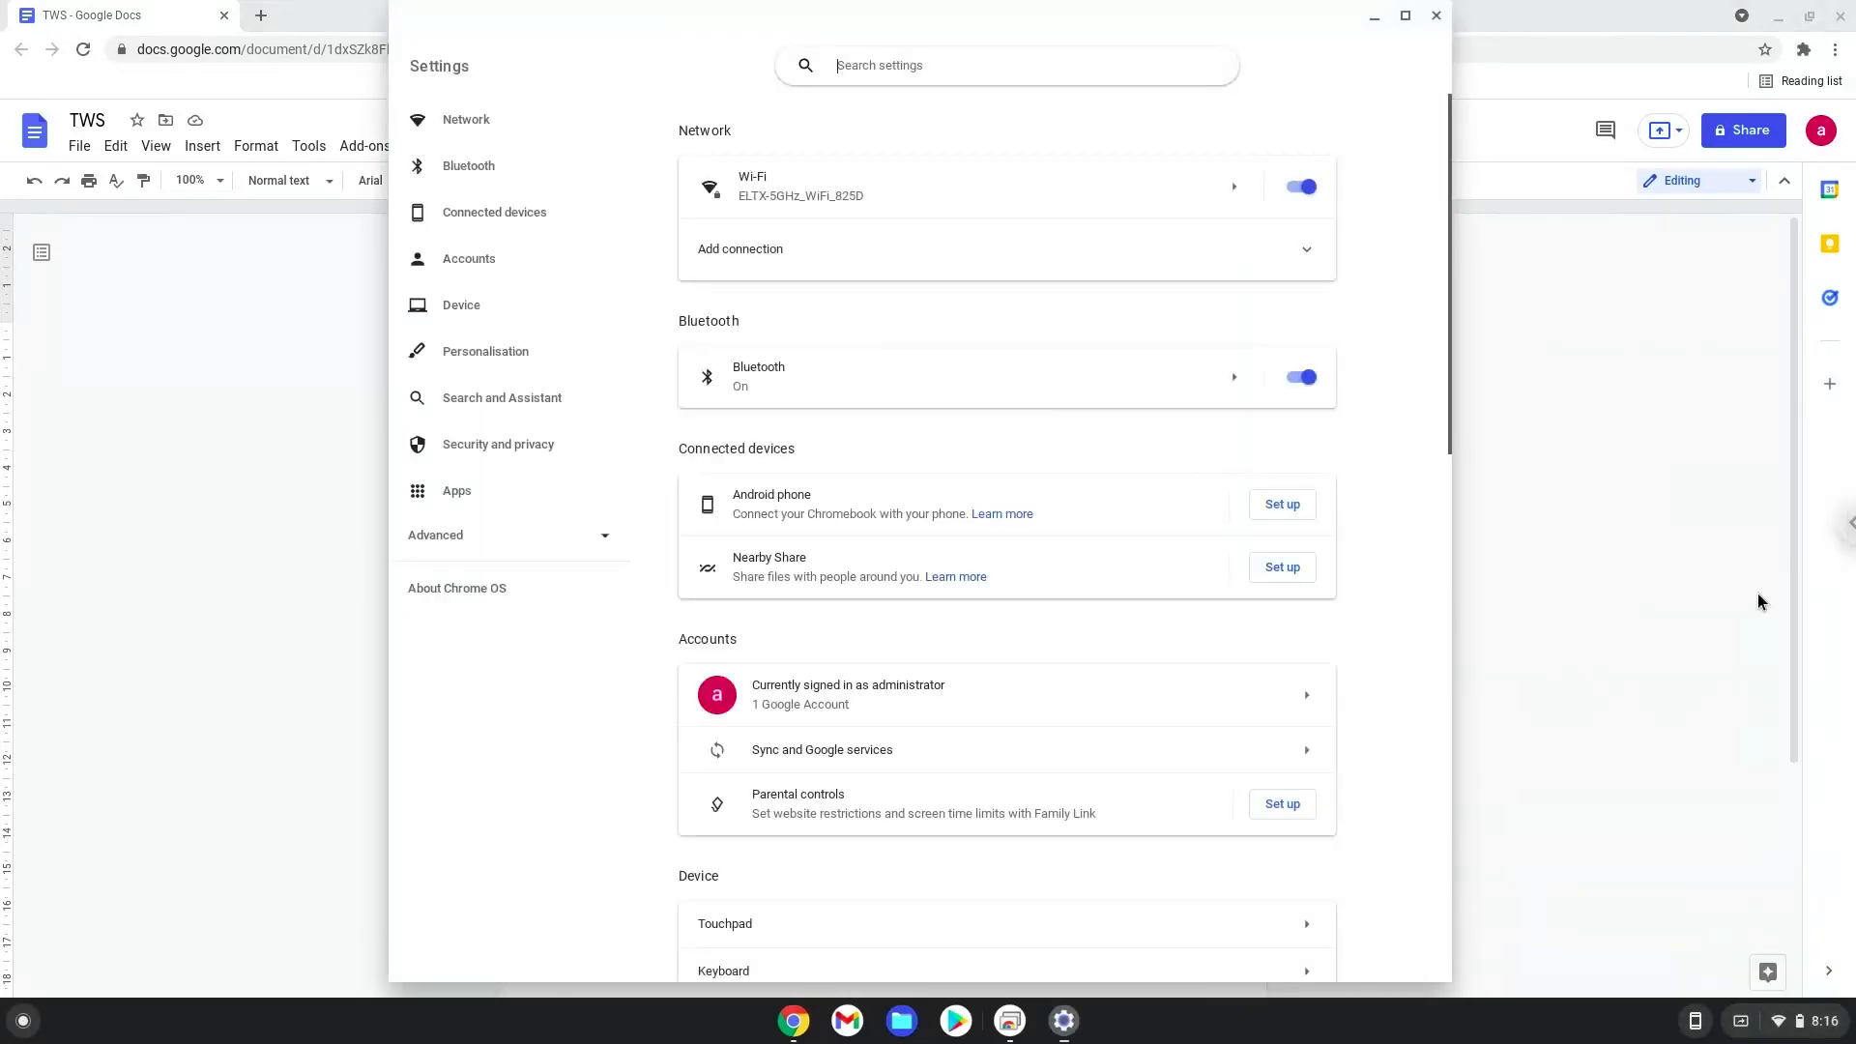
mouse_move(559, 561)
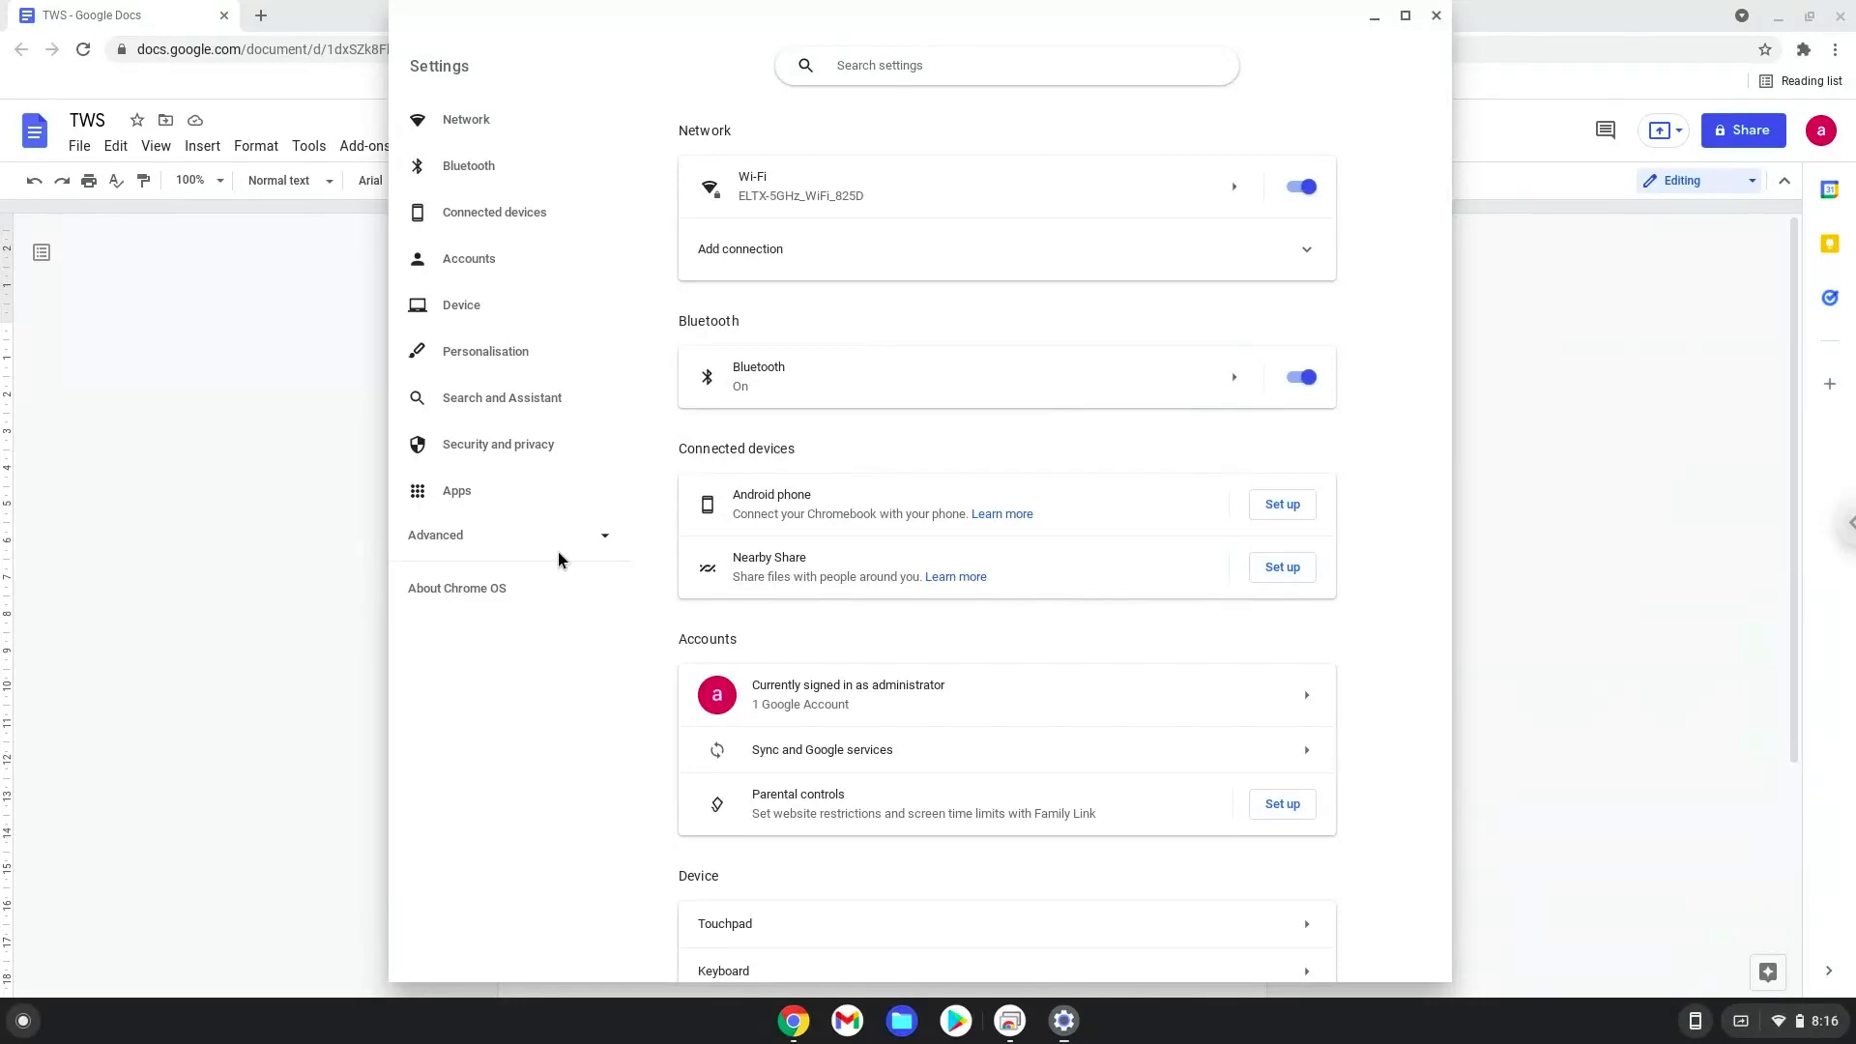
click(435, 534)
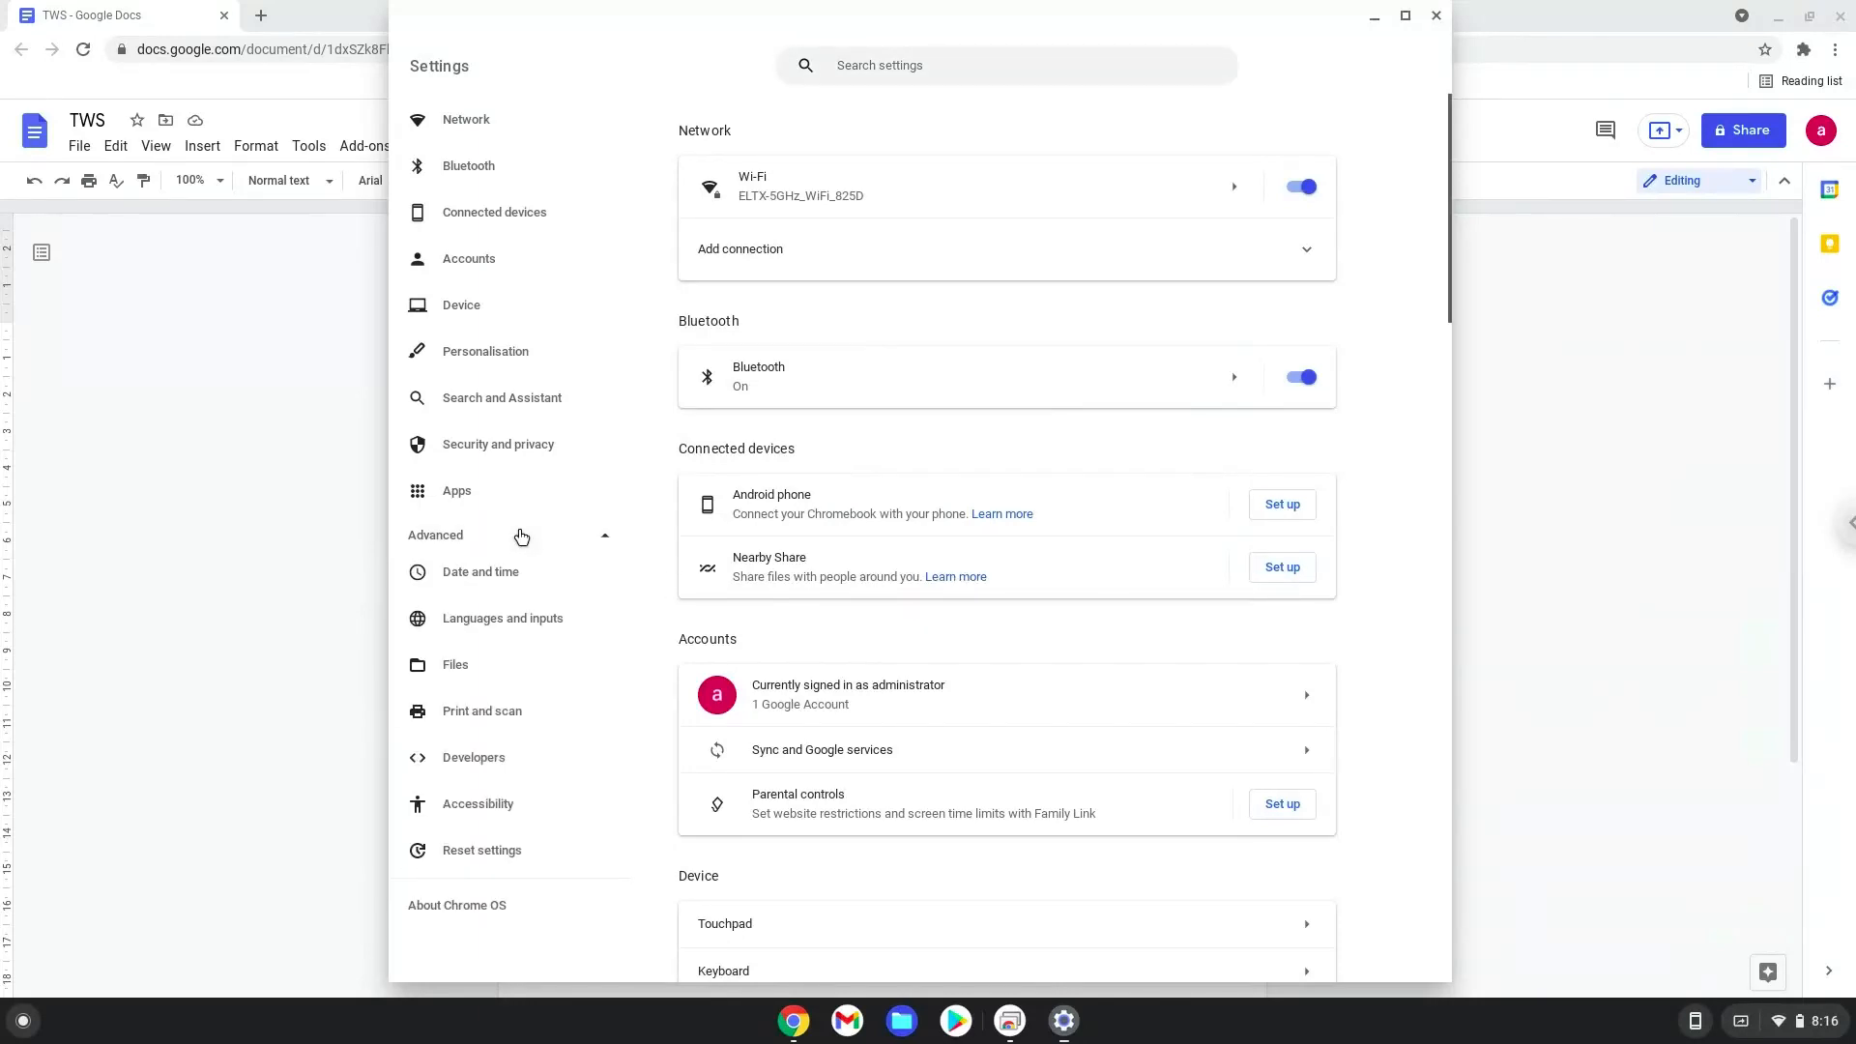
mouse_move(520, 720)
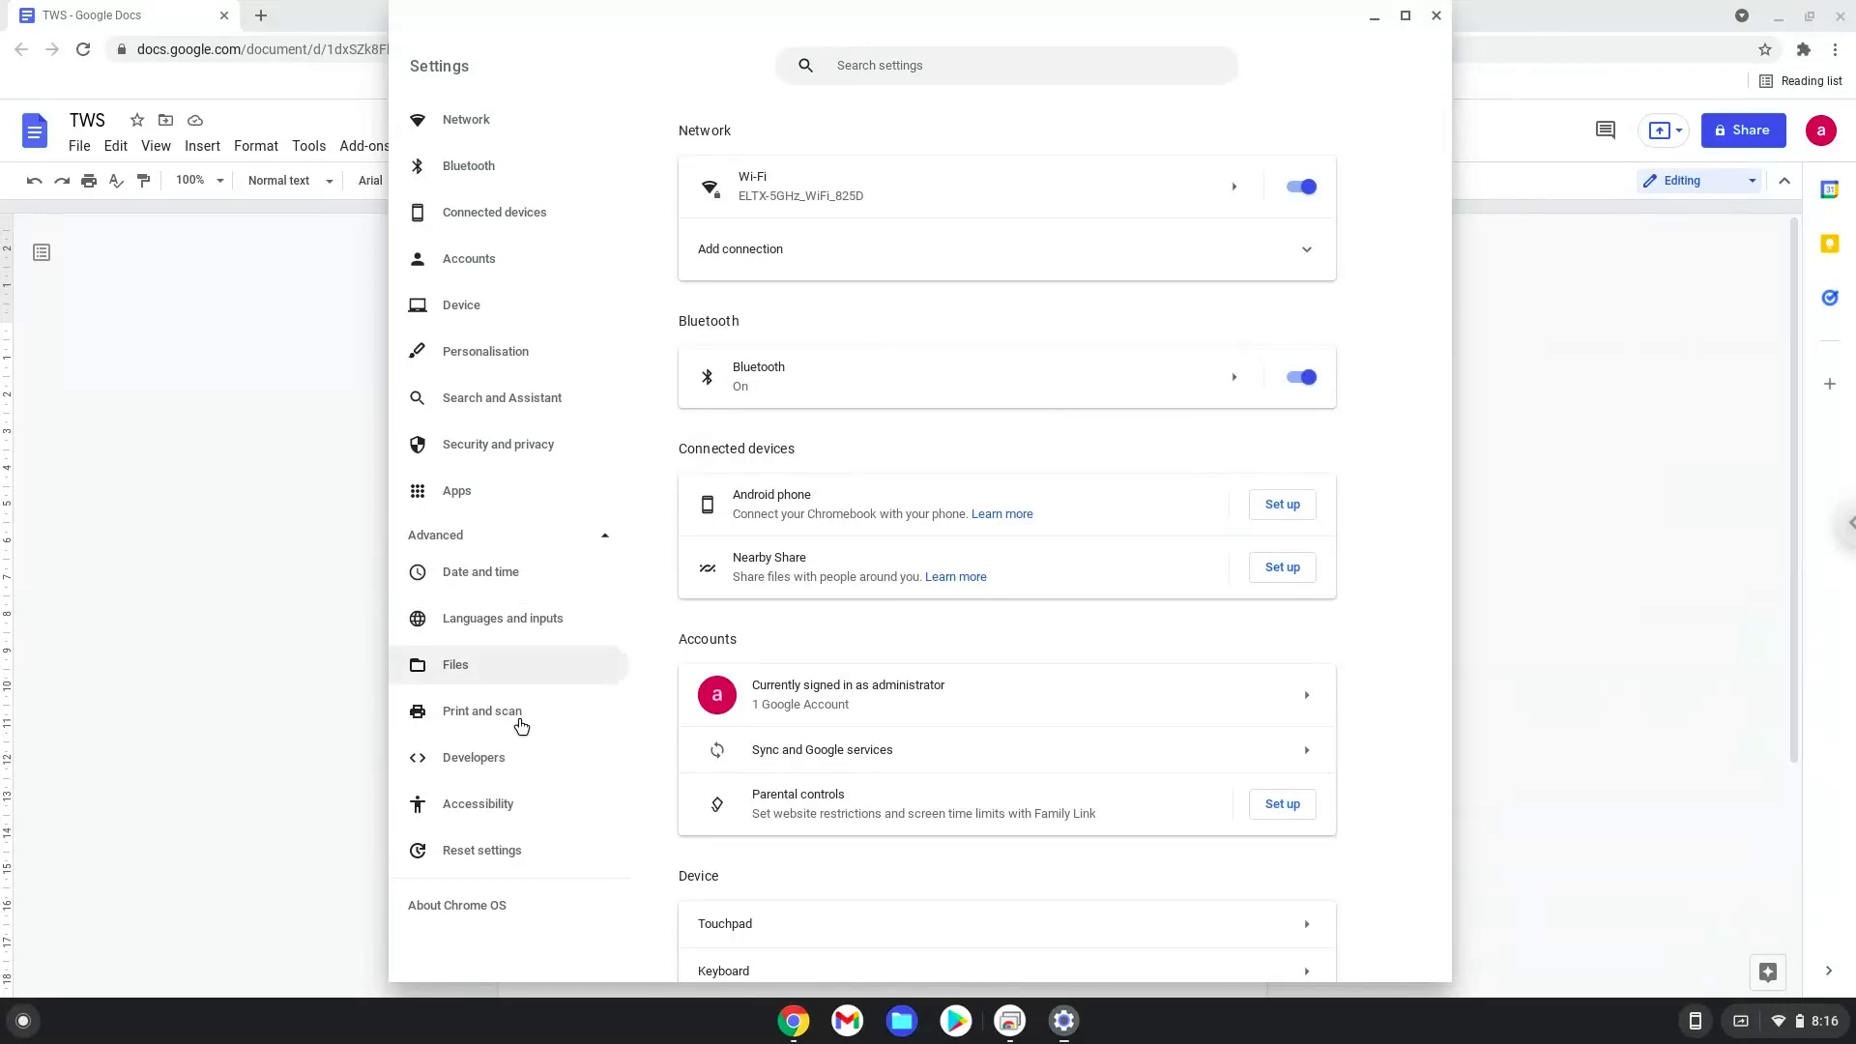
click(471, 758)
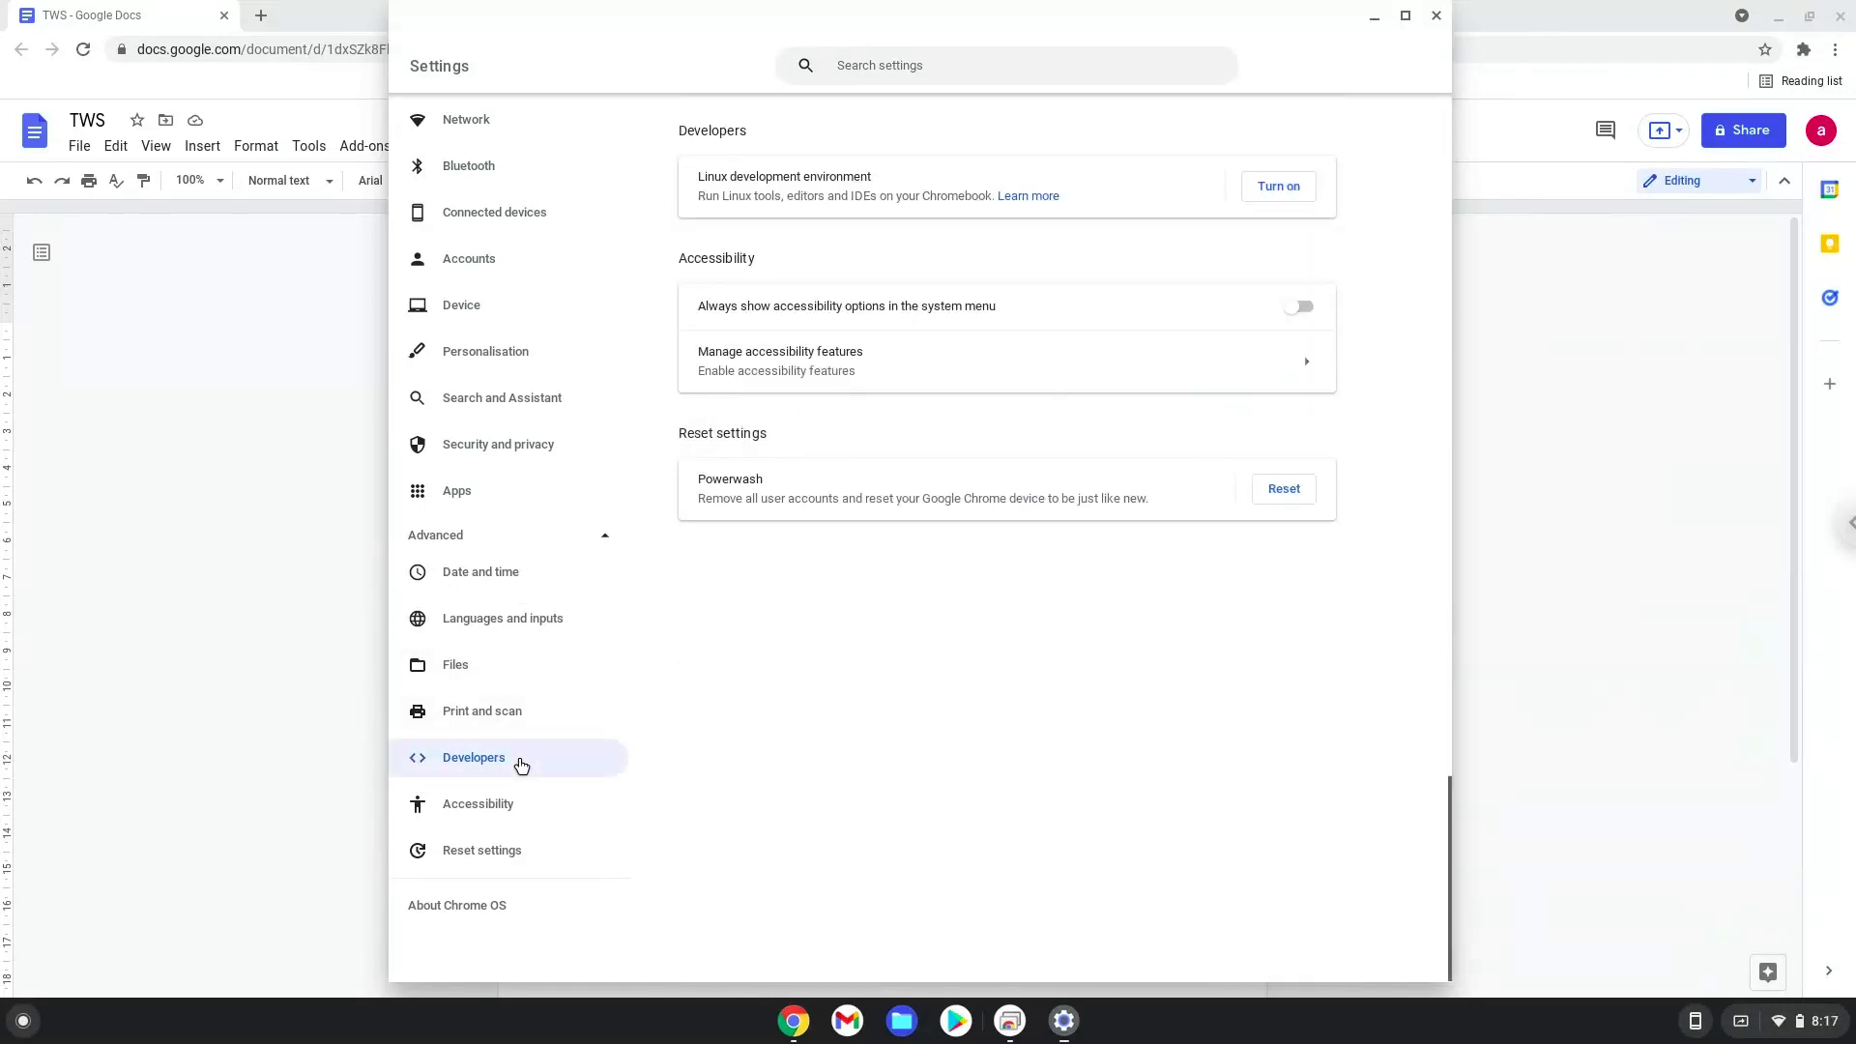
mouse_move(1090, 315)
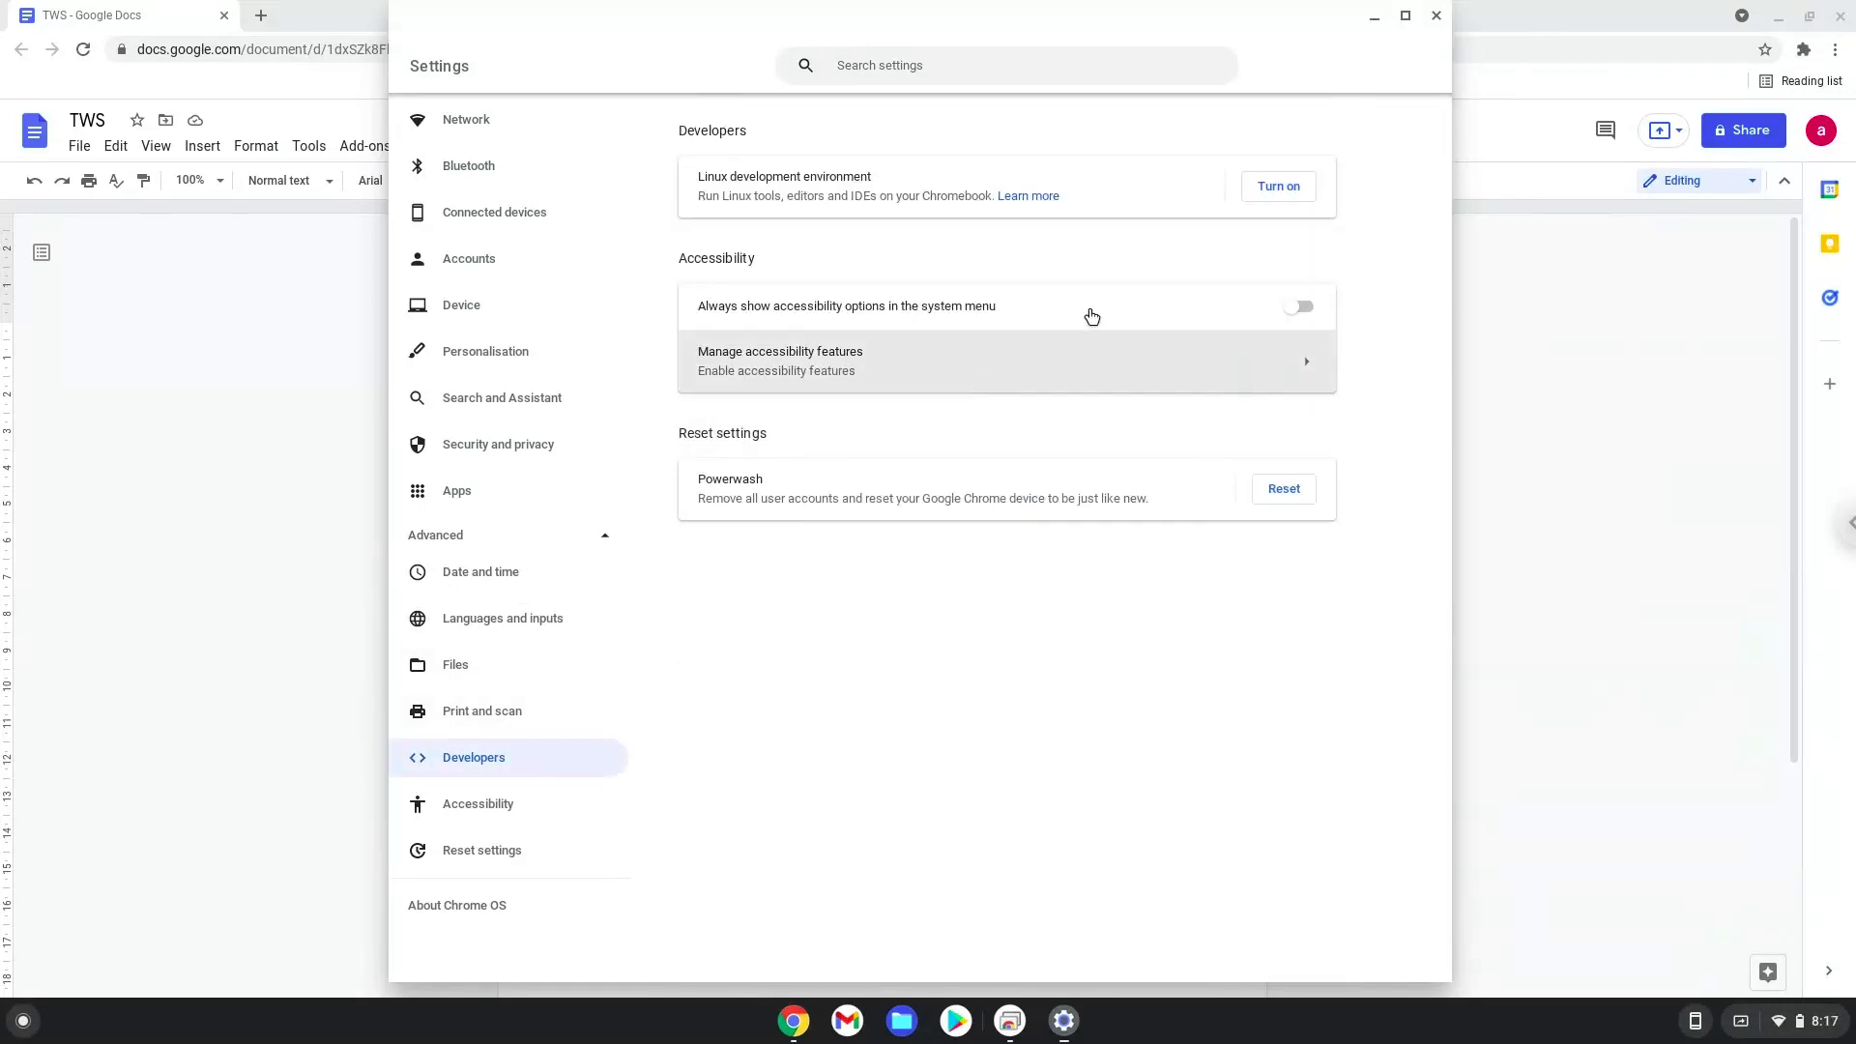
- Turn on and install the Linux development environment until a terminal window appears
click(1279, 185)
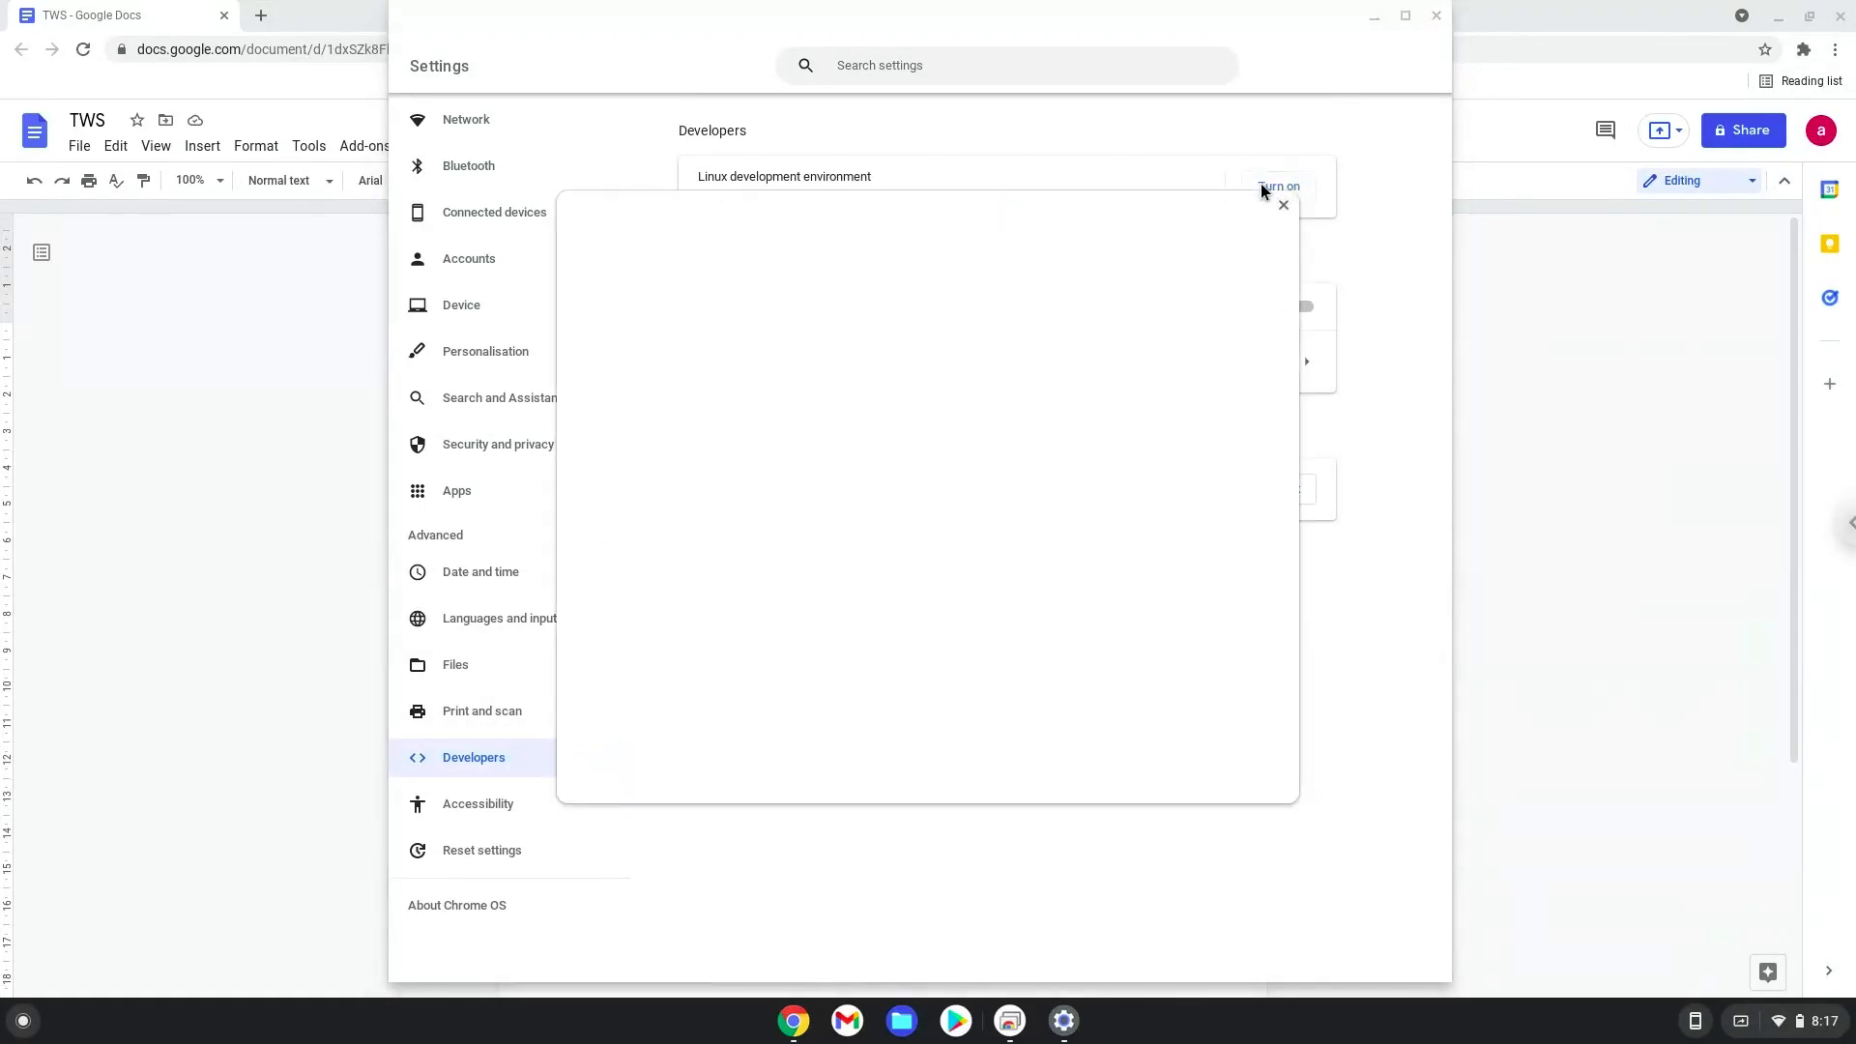
click(1279, 185)
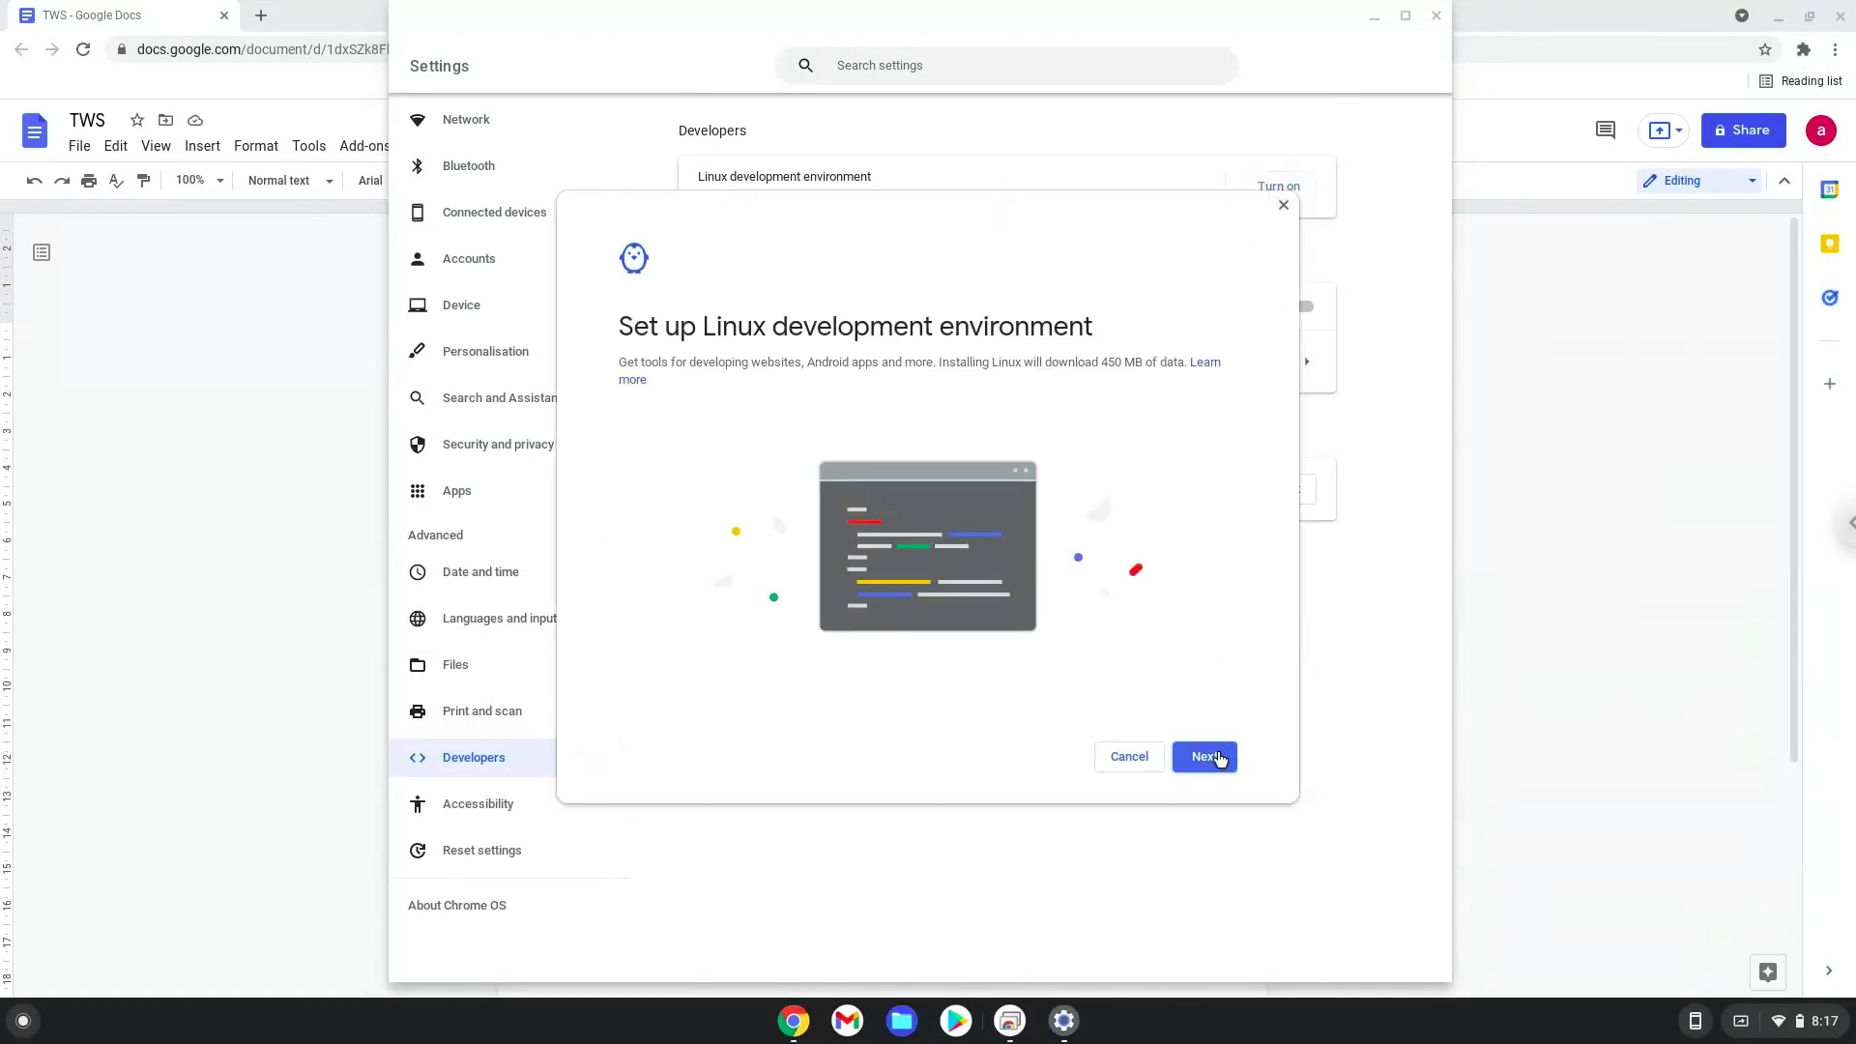
click(1203, 756)
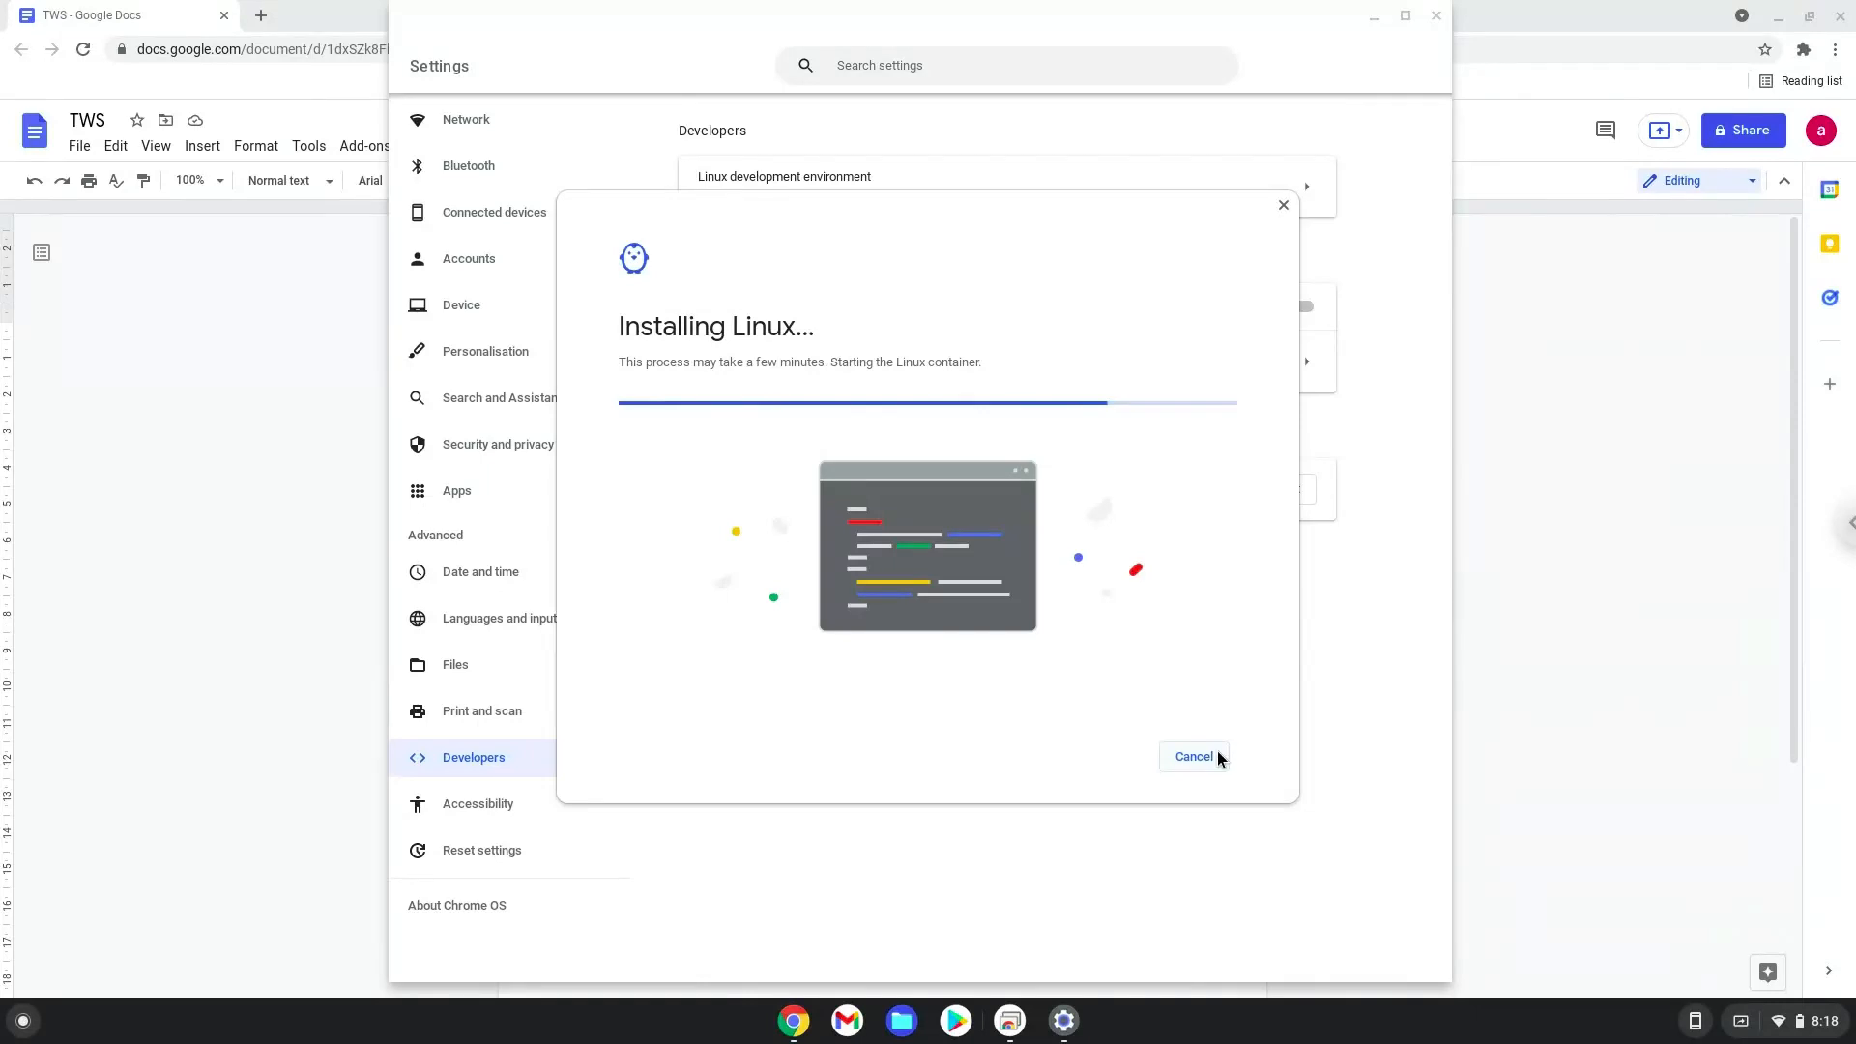
click(1193, 756)
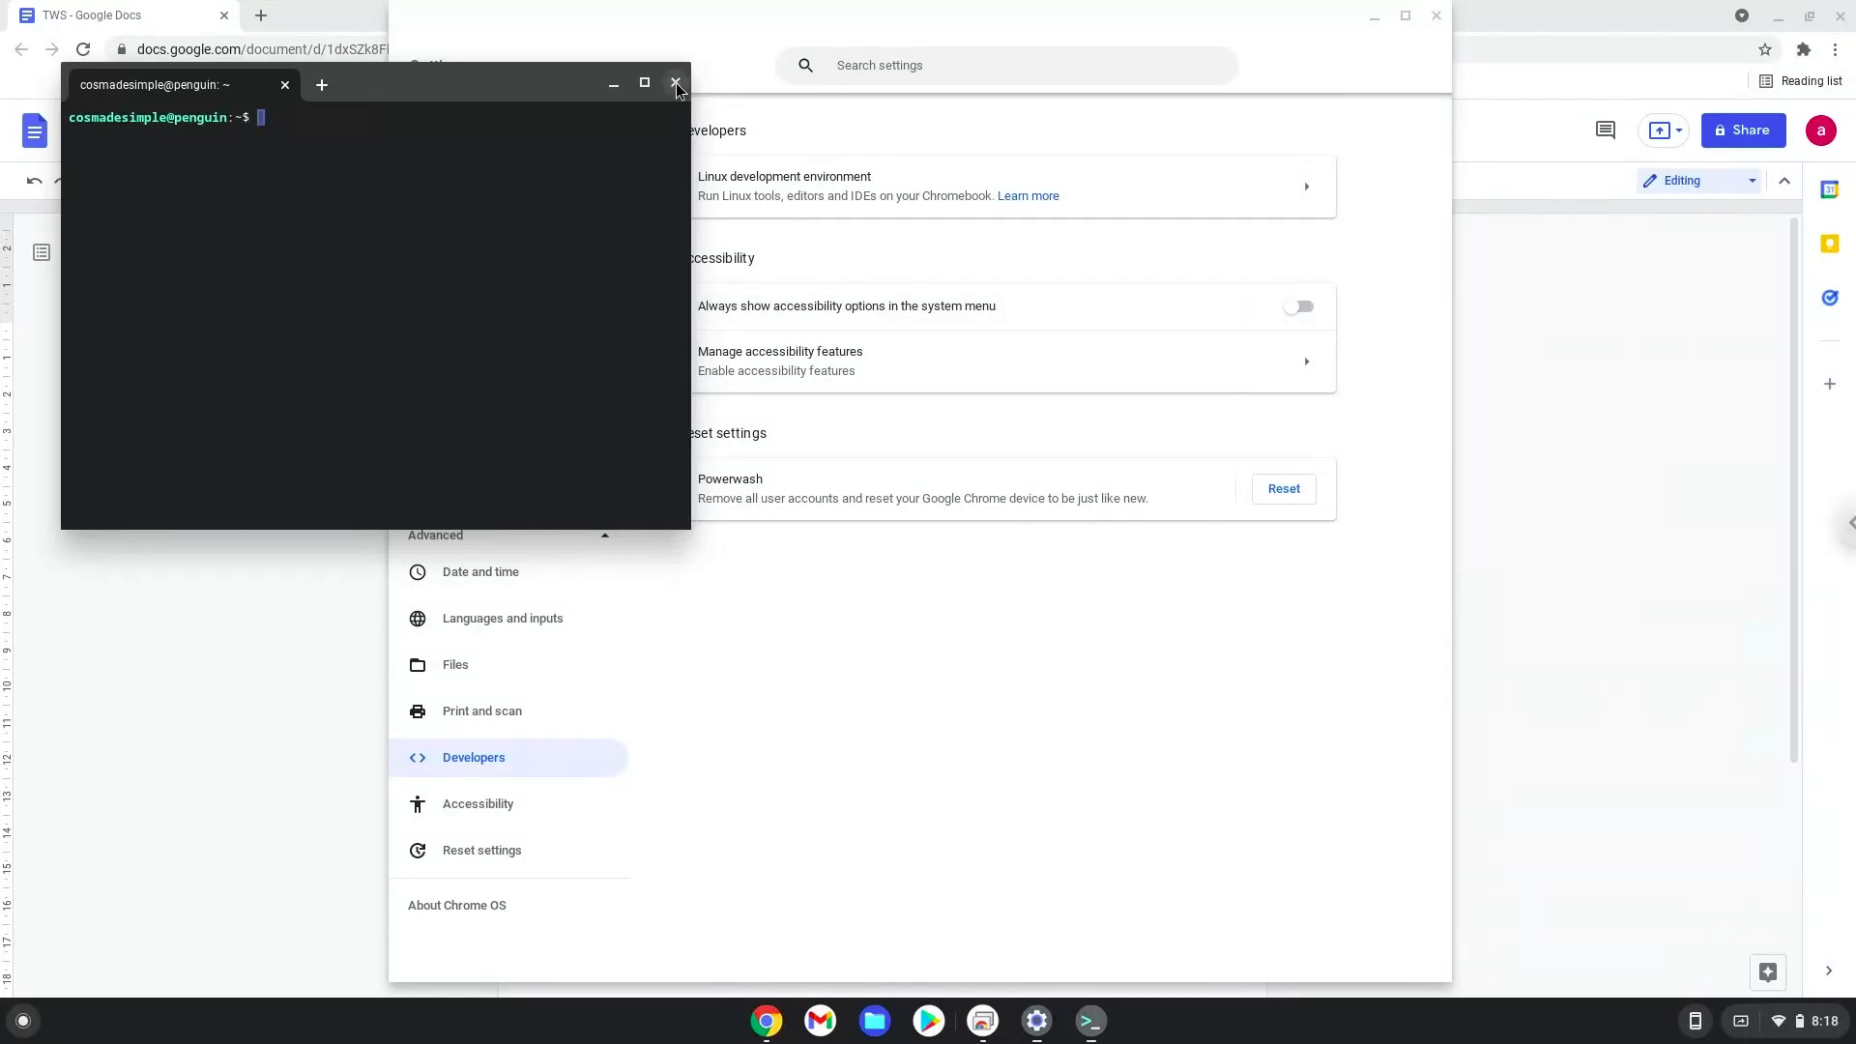
- Close Terminal and Settings, copy the sudo apt update line, and bring up the launcher
click(677, 83)
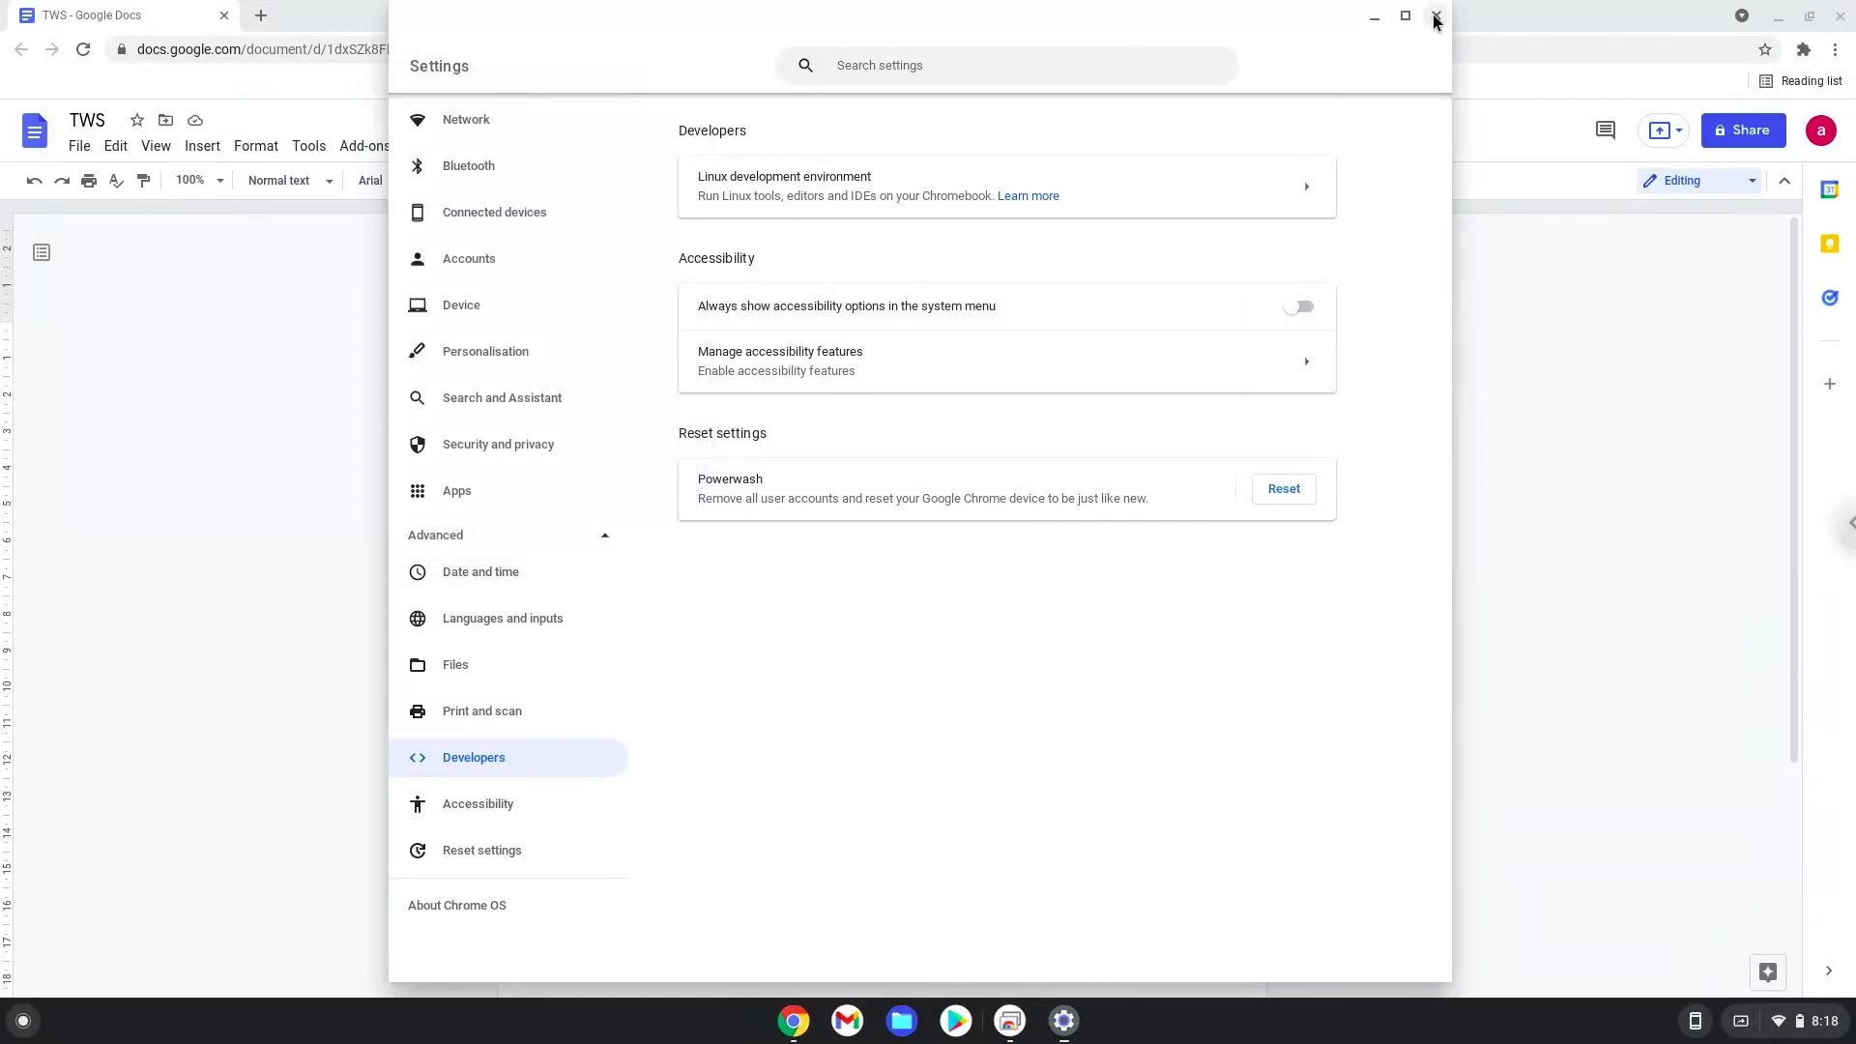
click(1433, 17)
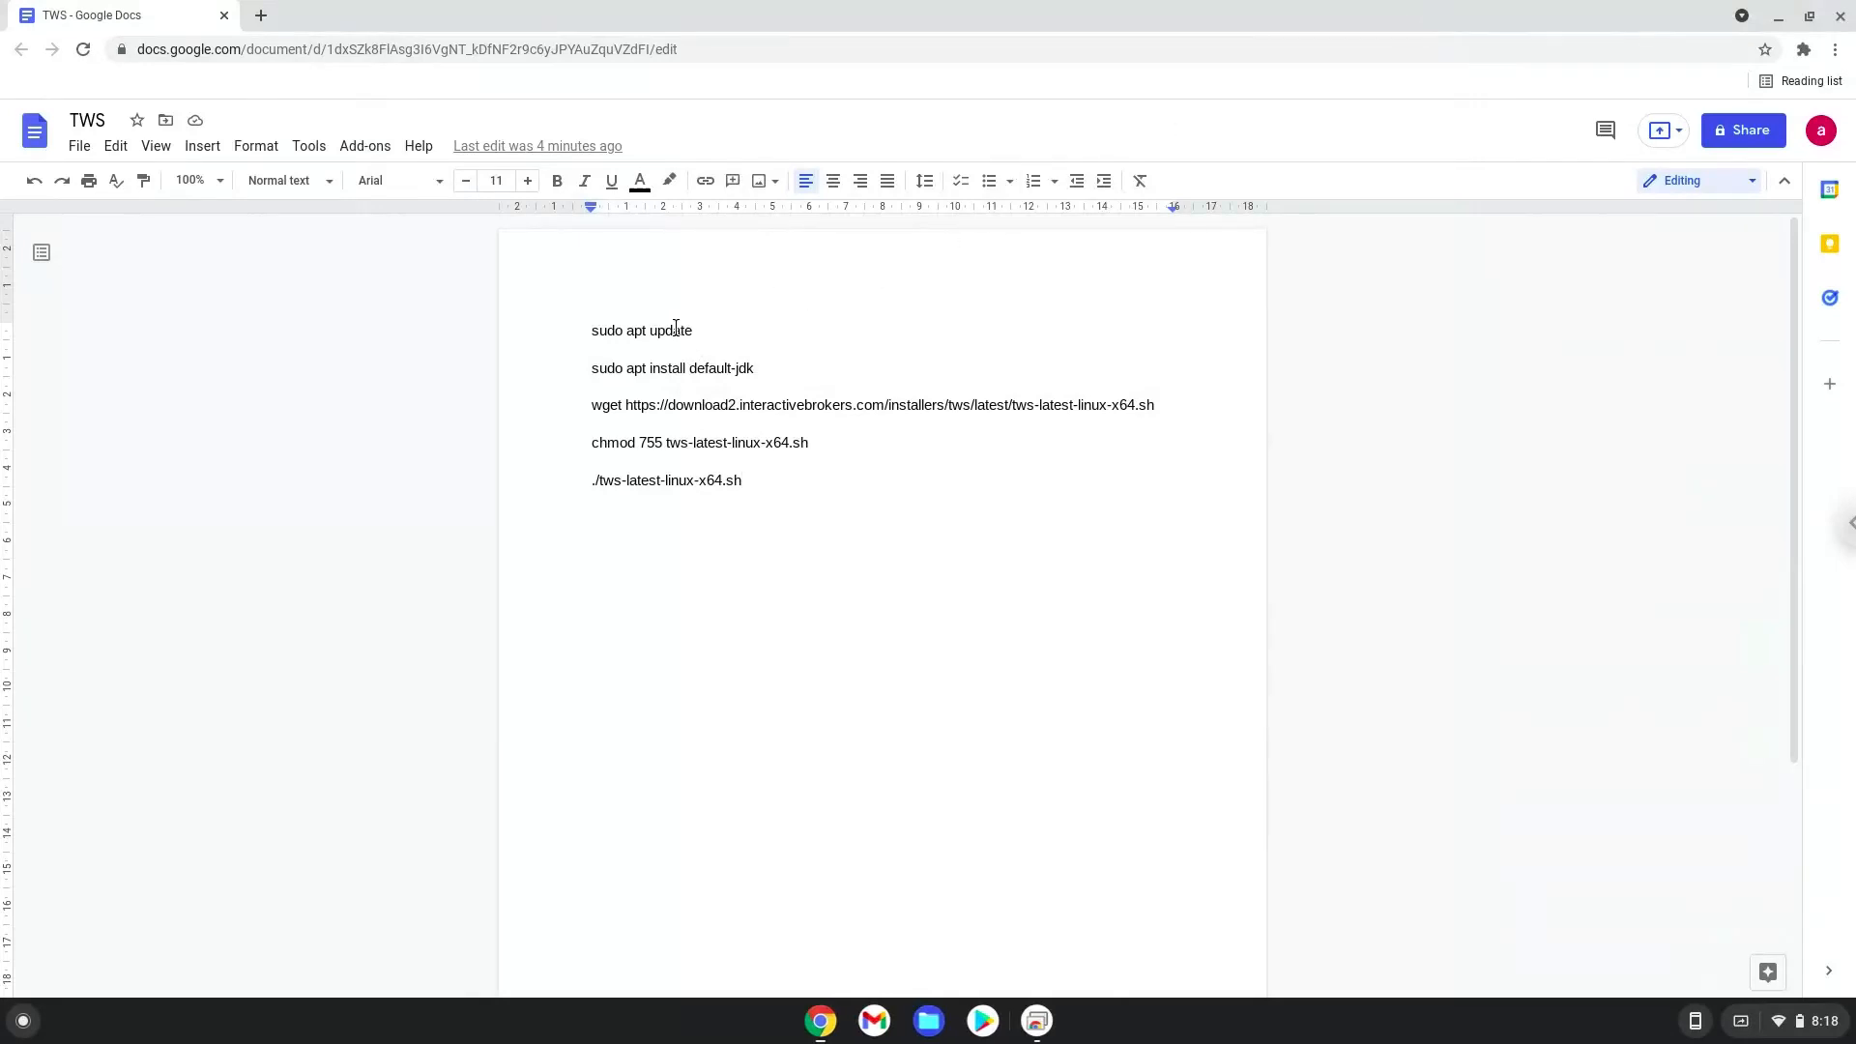
triple_click(640, 330)
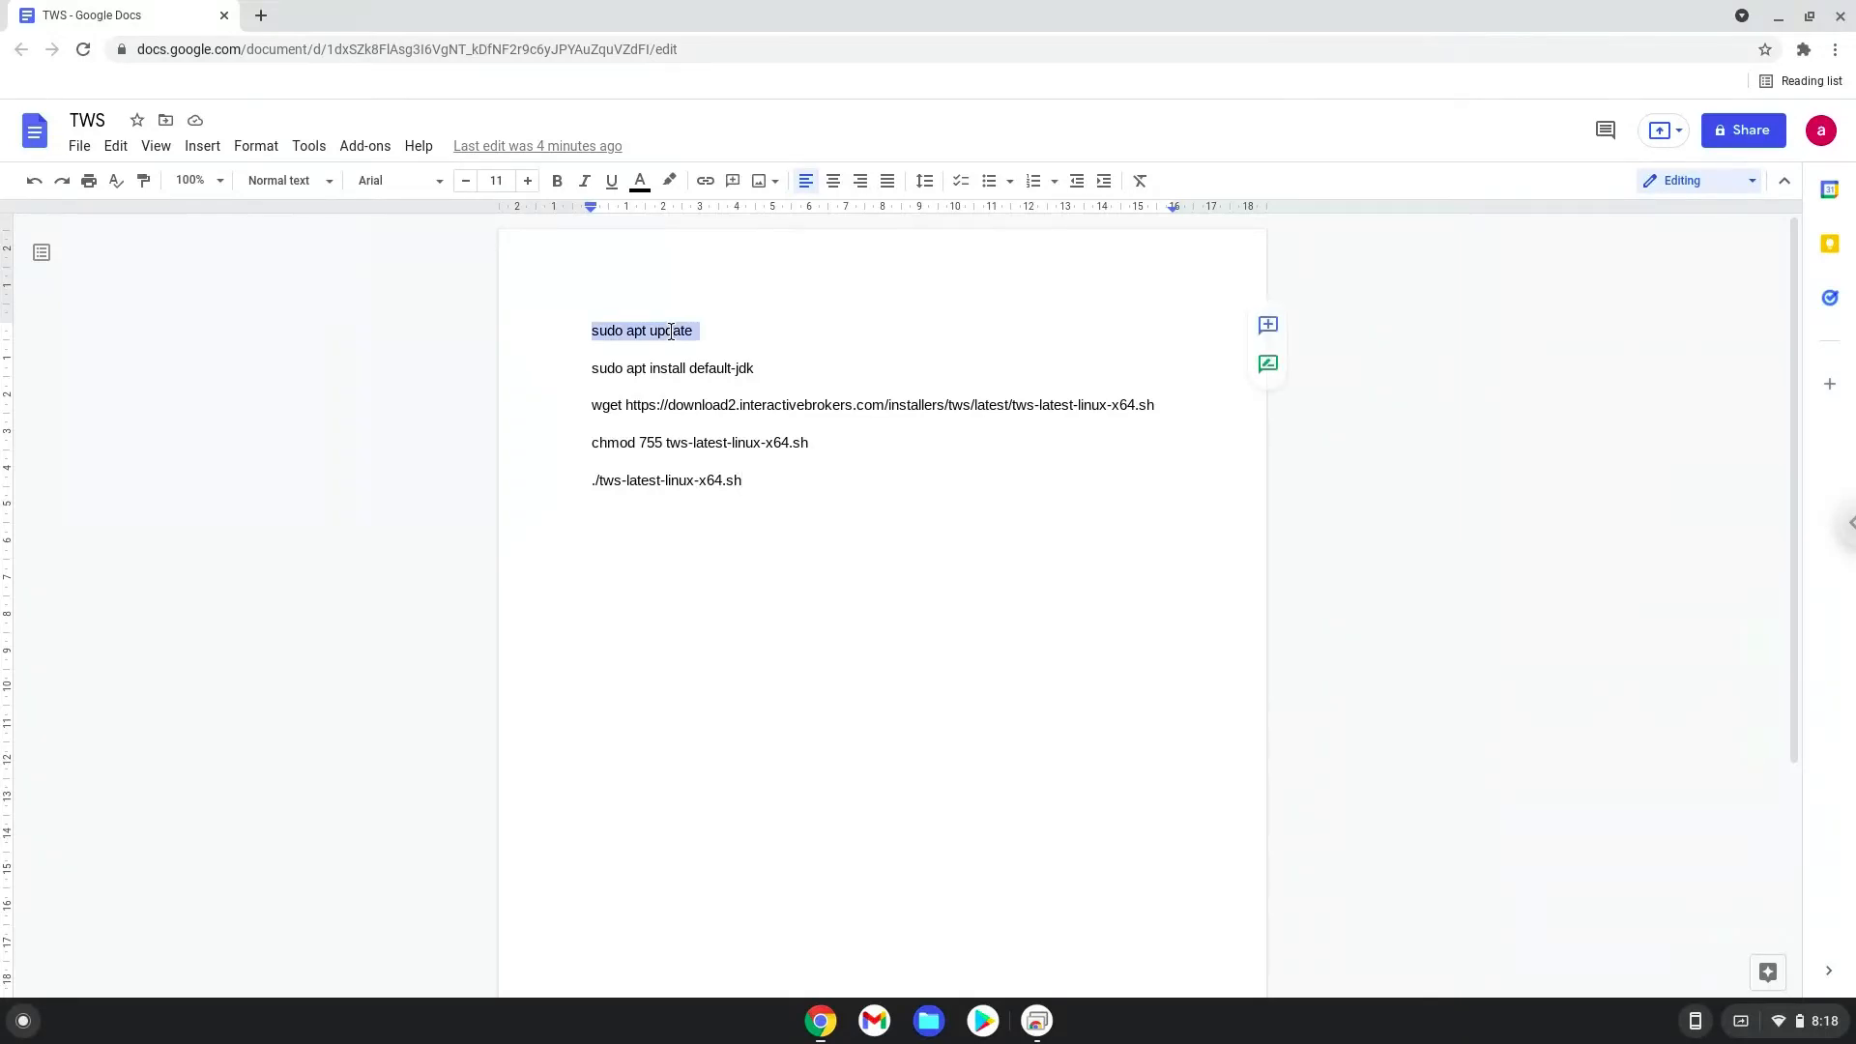
right_click(642, 331)
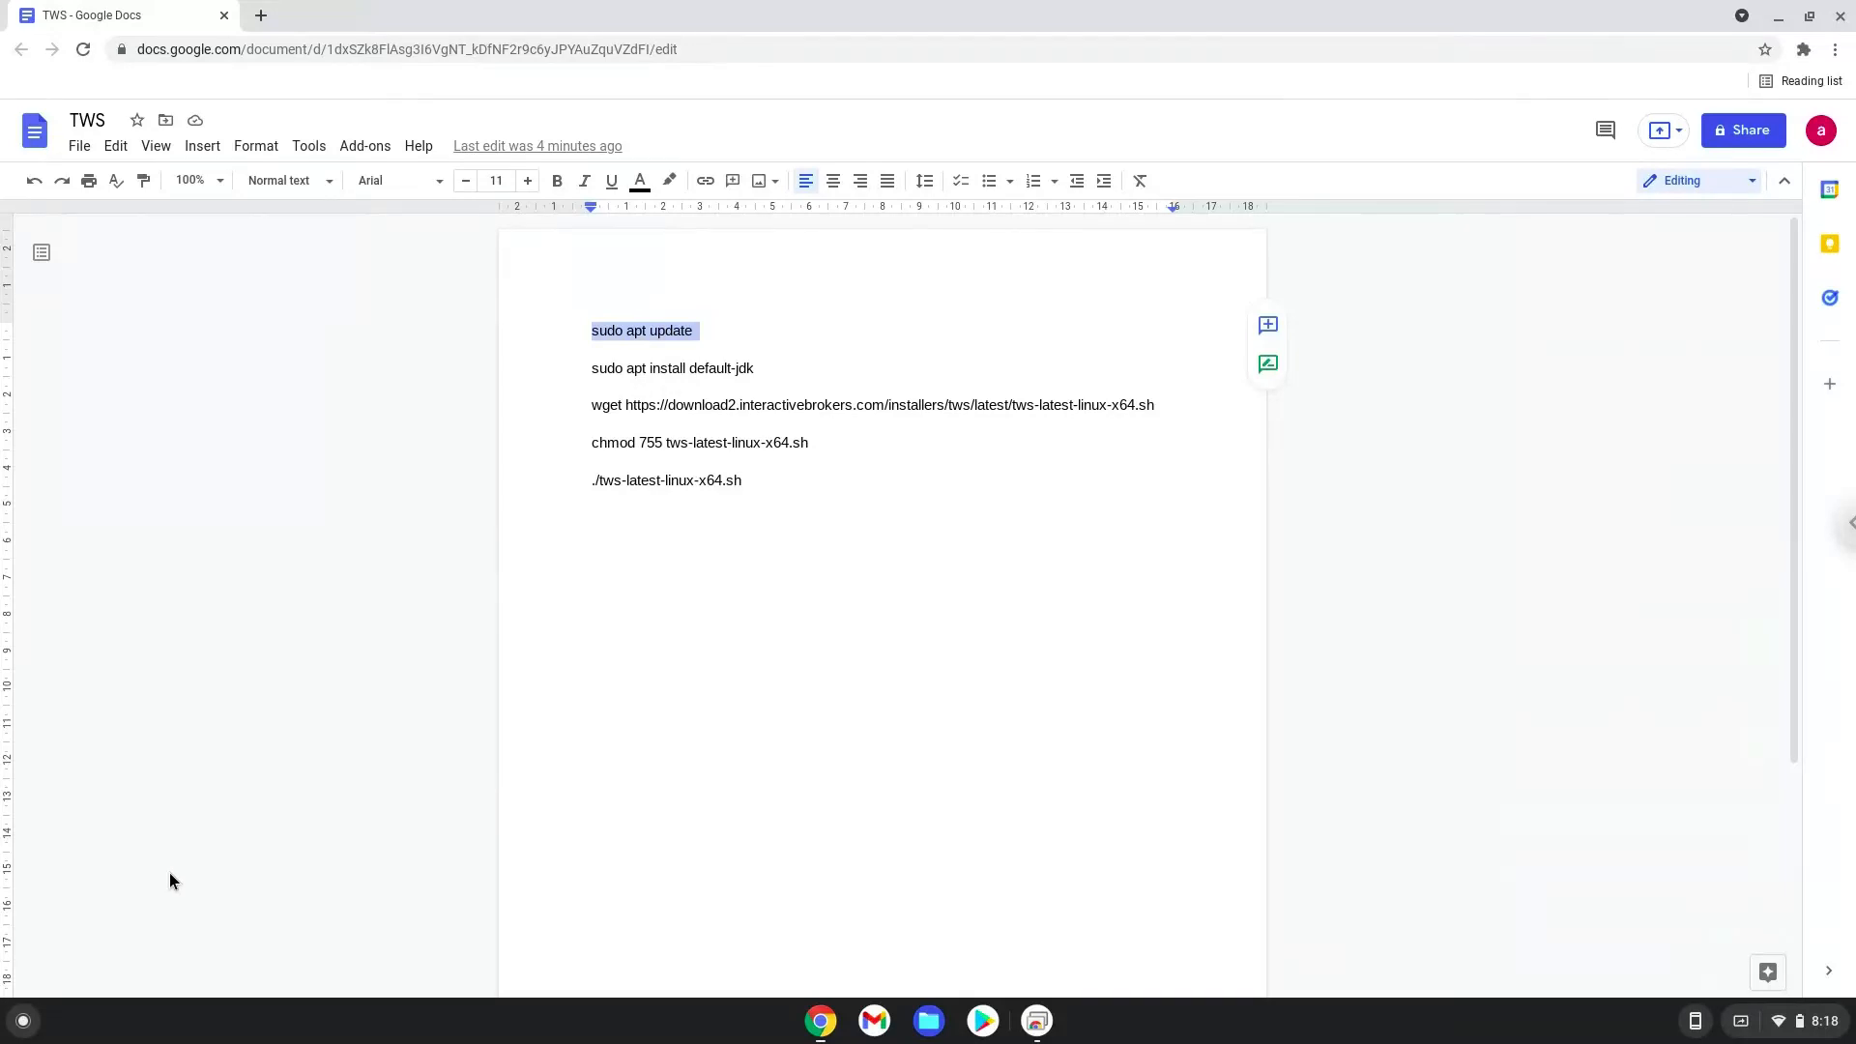
click(21, 1021)
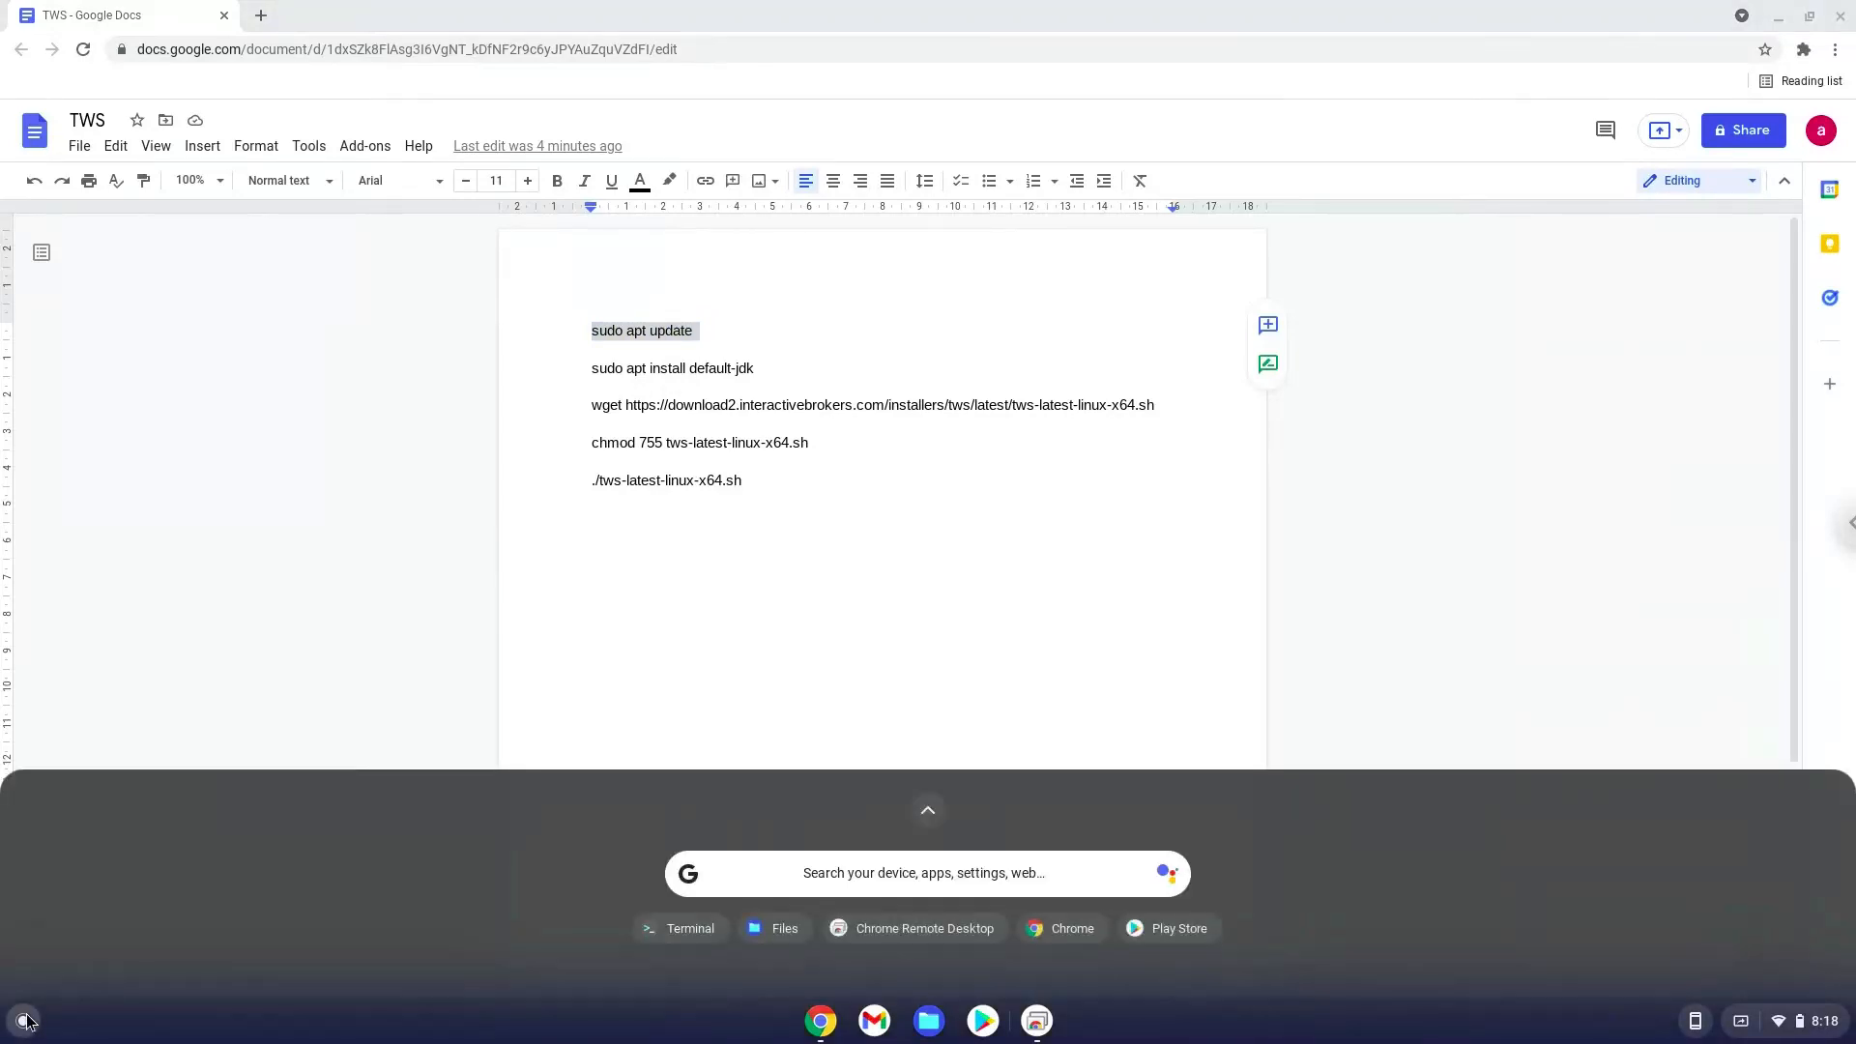
- Launch Terminal from a launcher search for 'terminal'
text(terminal)
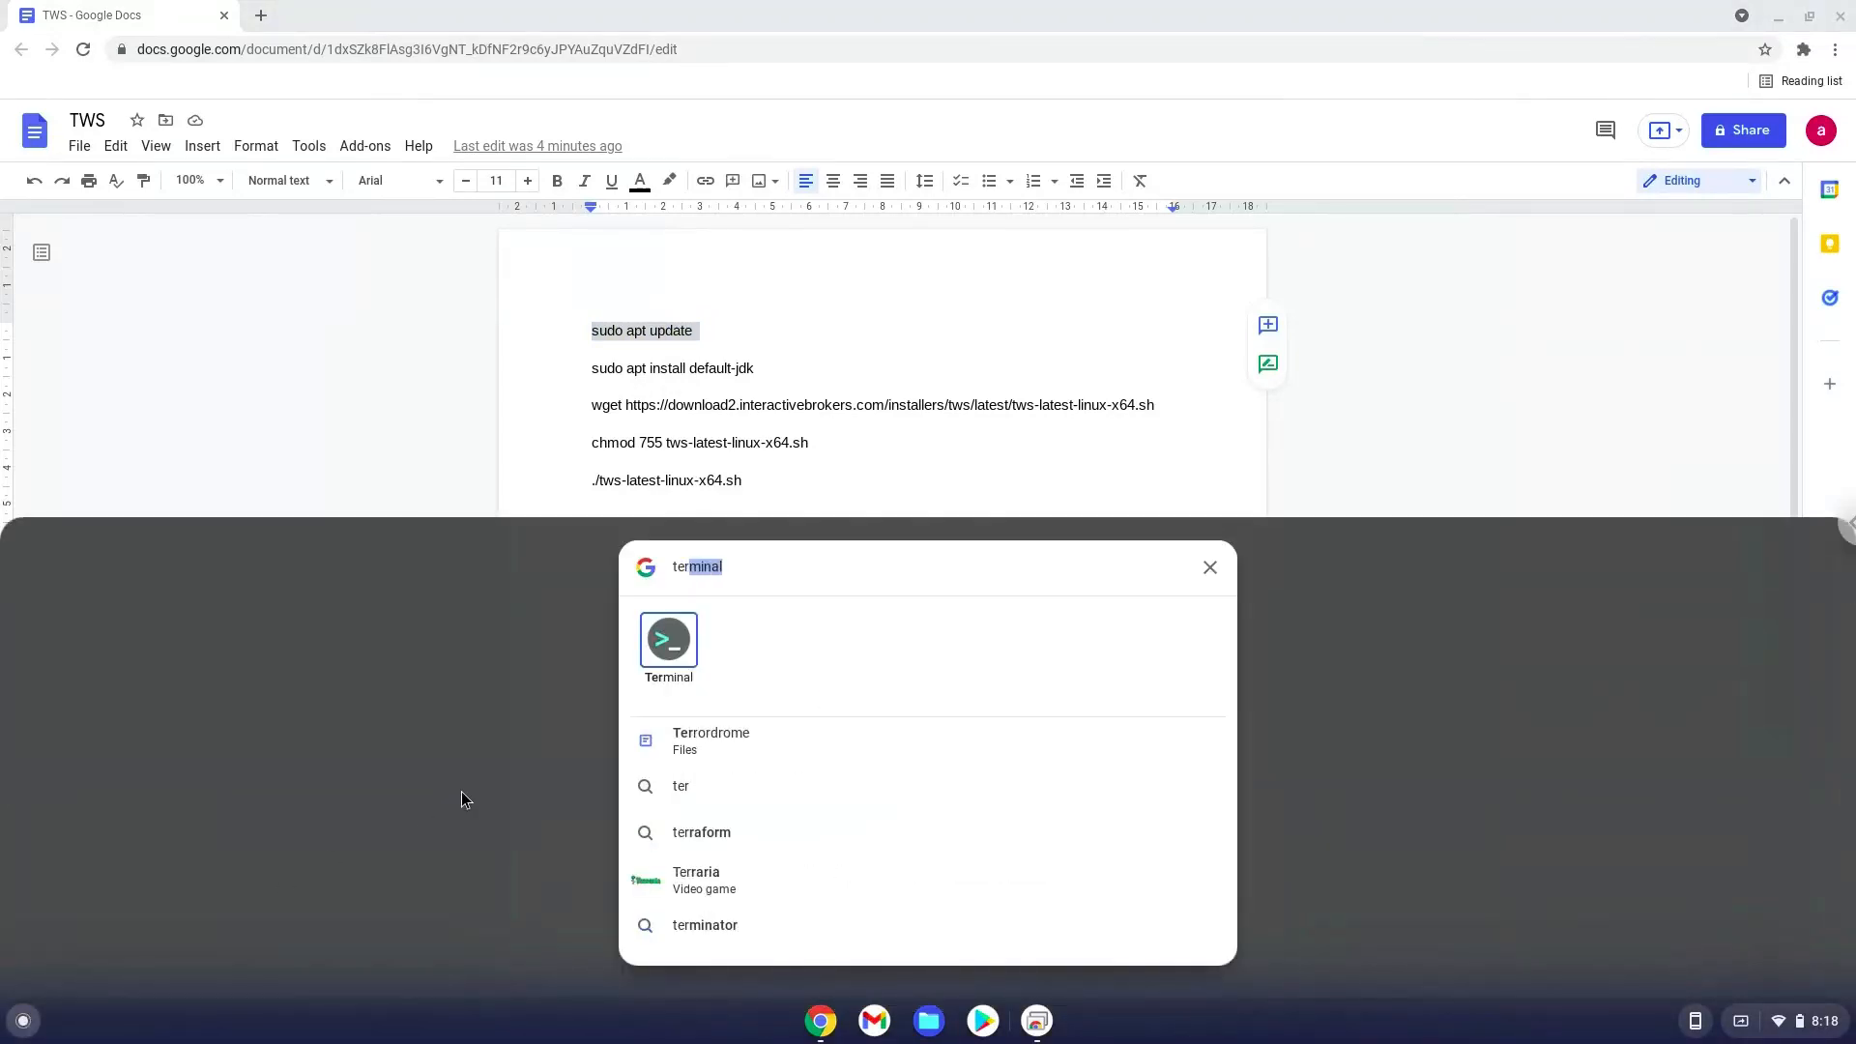
click(668, 640)
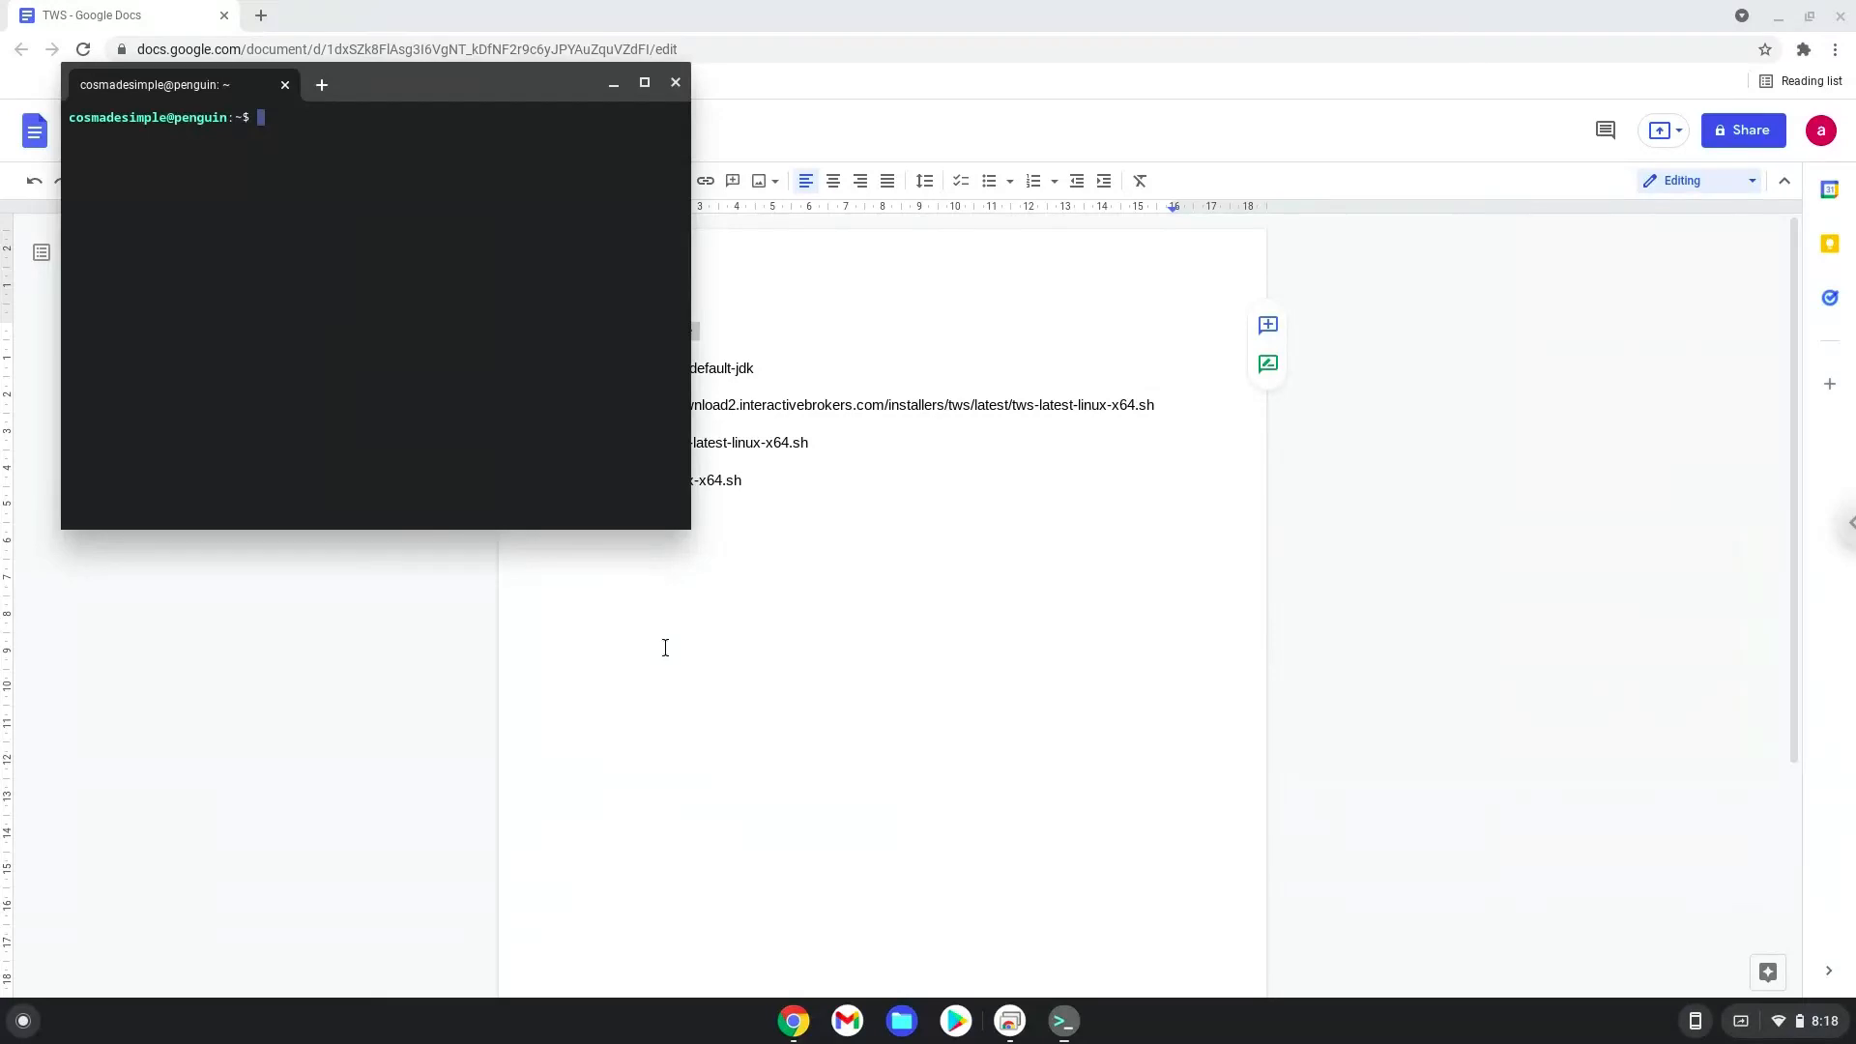
mouse_move(638, 575)
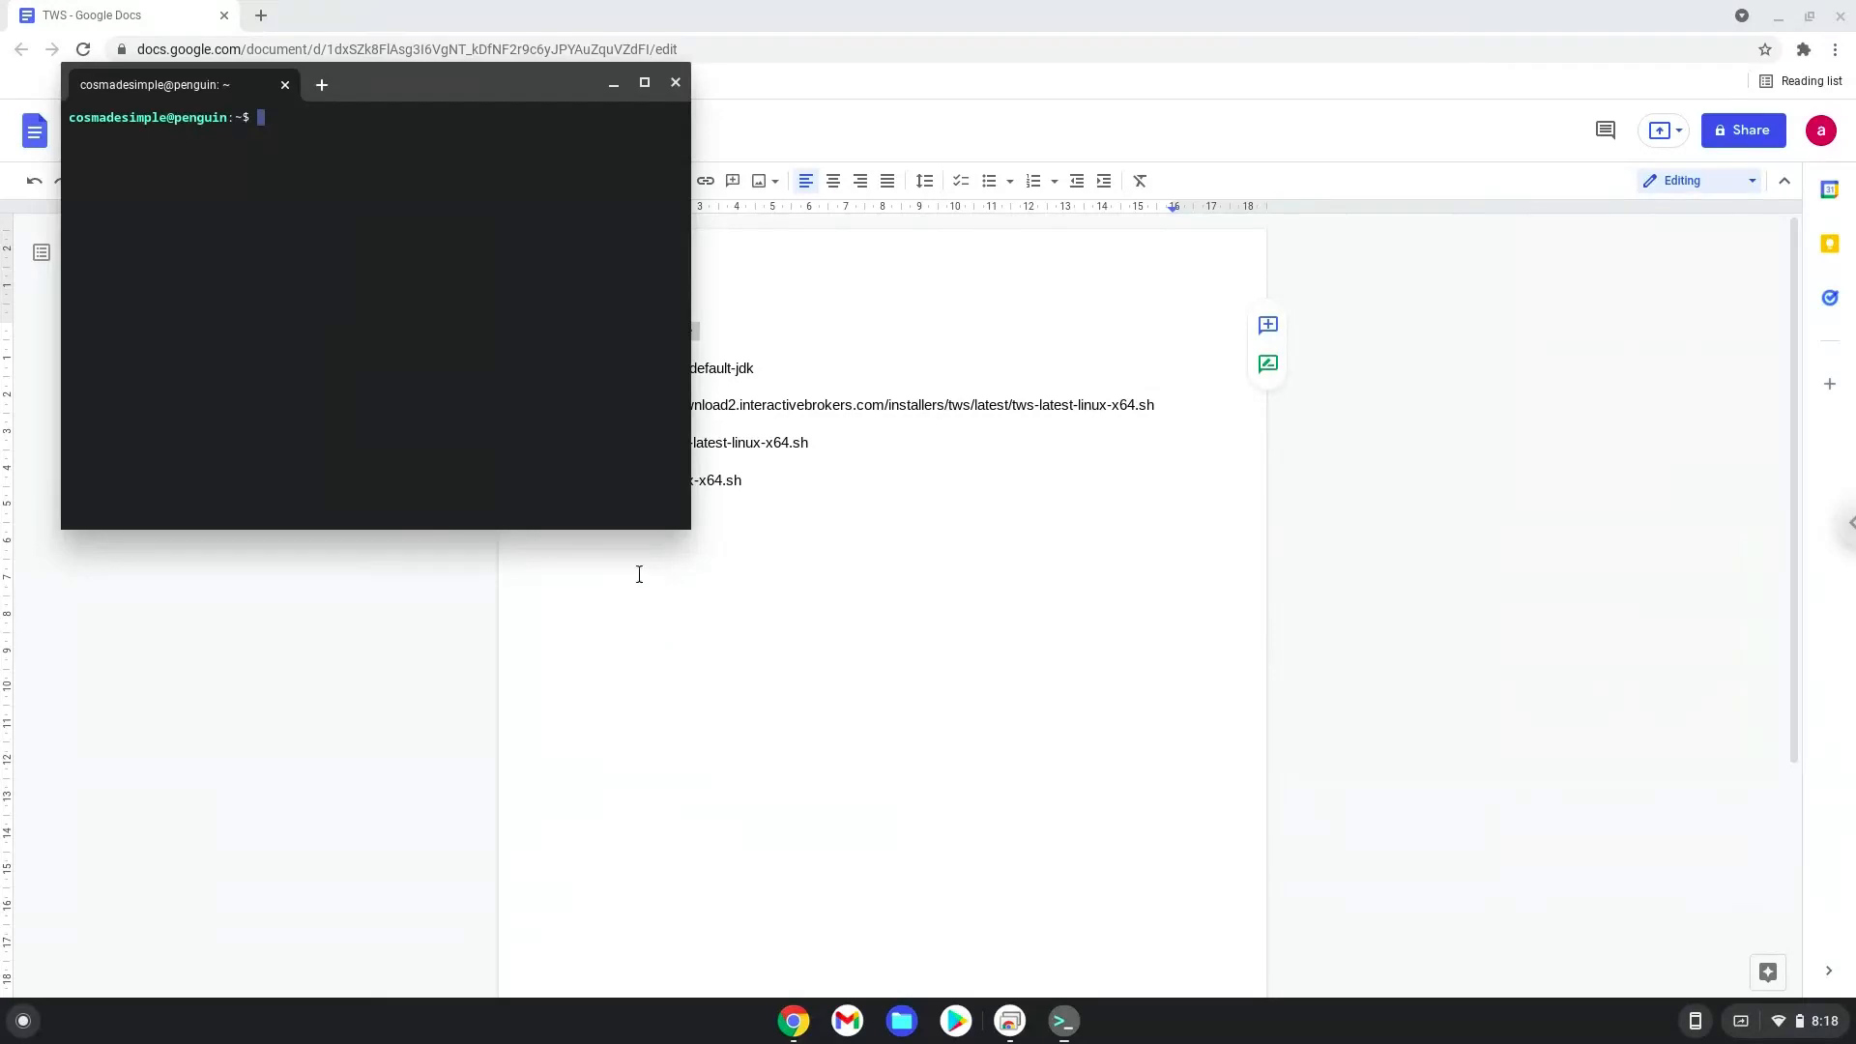
mouse_move(401, 84)
text(sudo apt update)
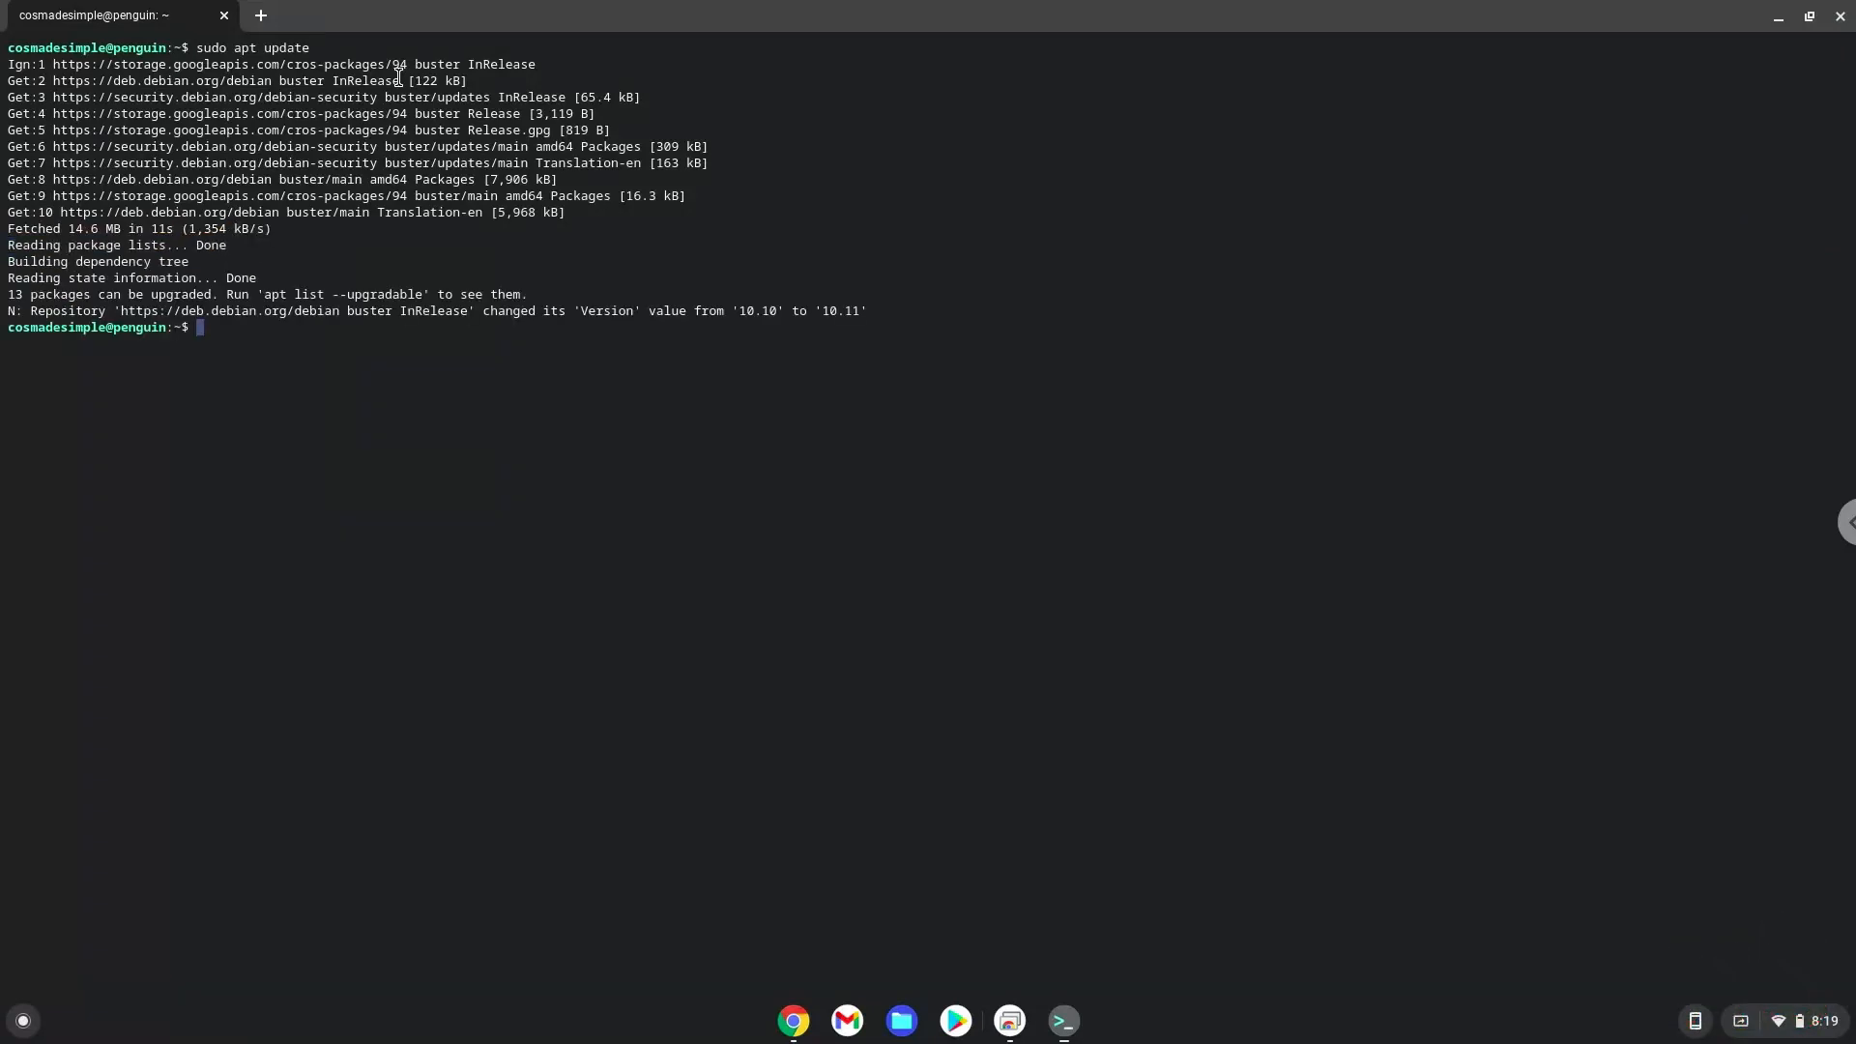
mouse_move(603, 573)
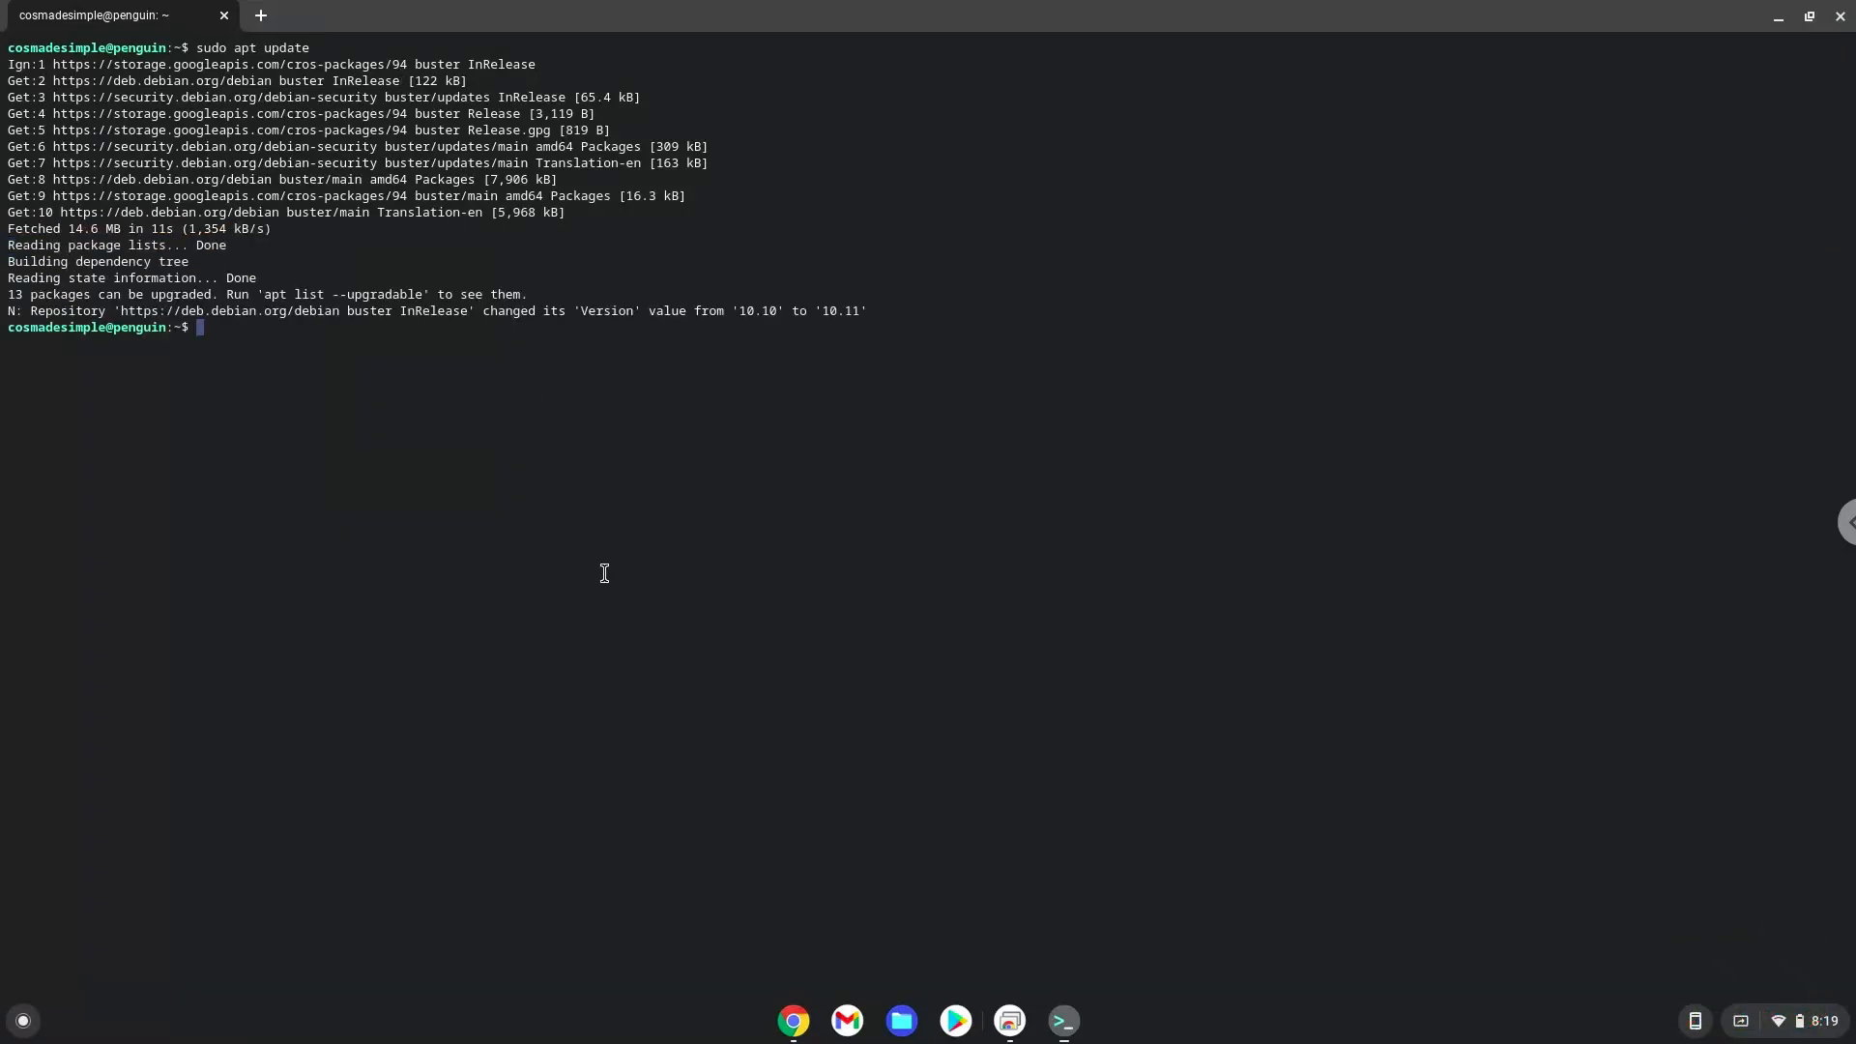
mouse_move(793, 1019)
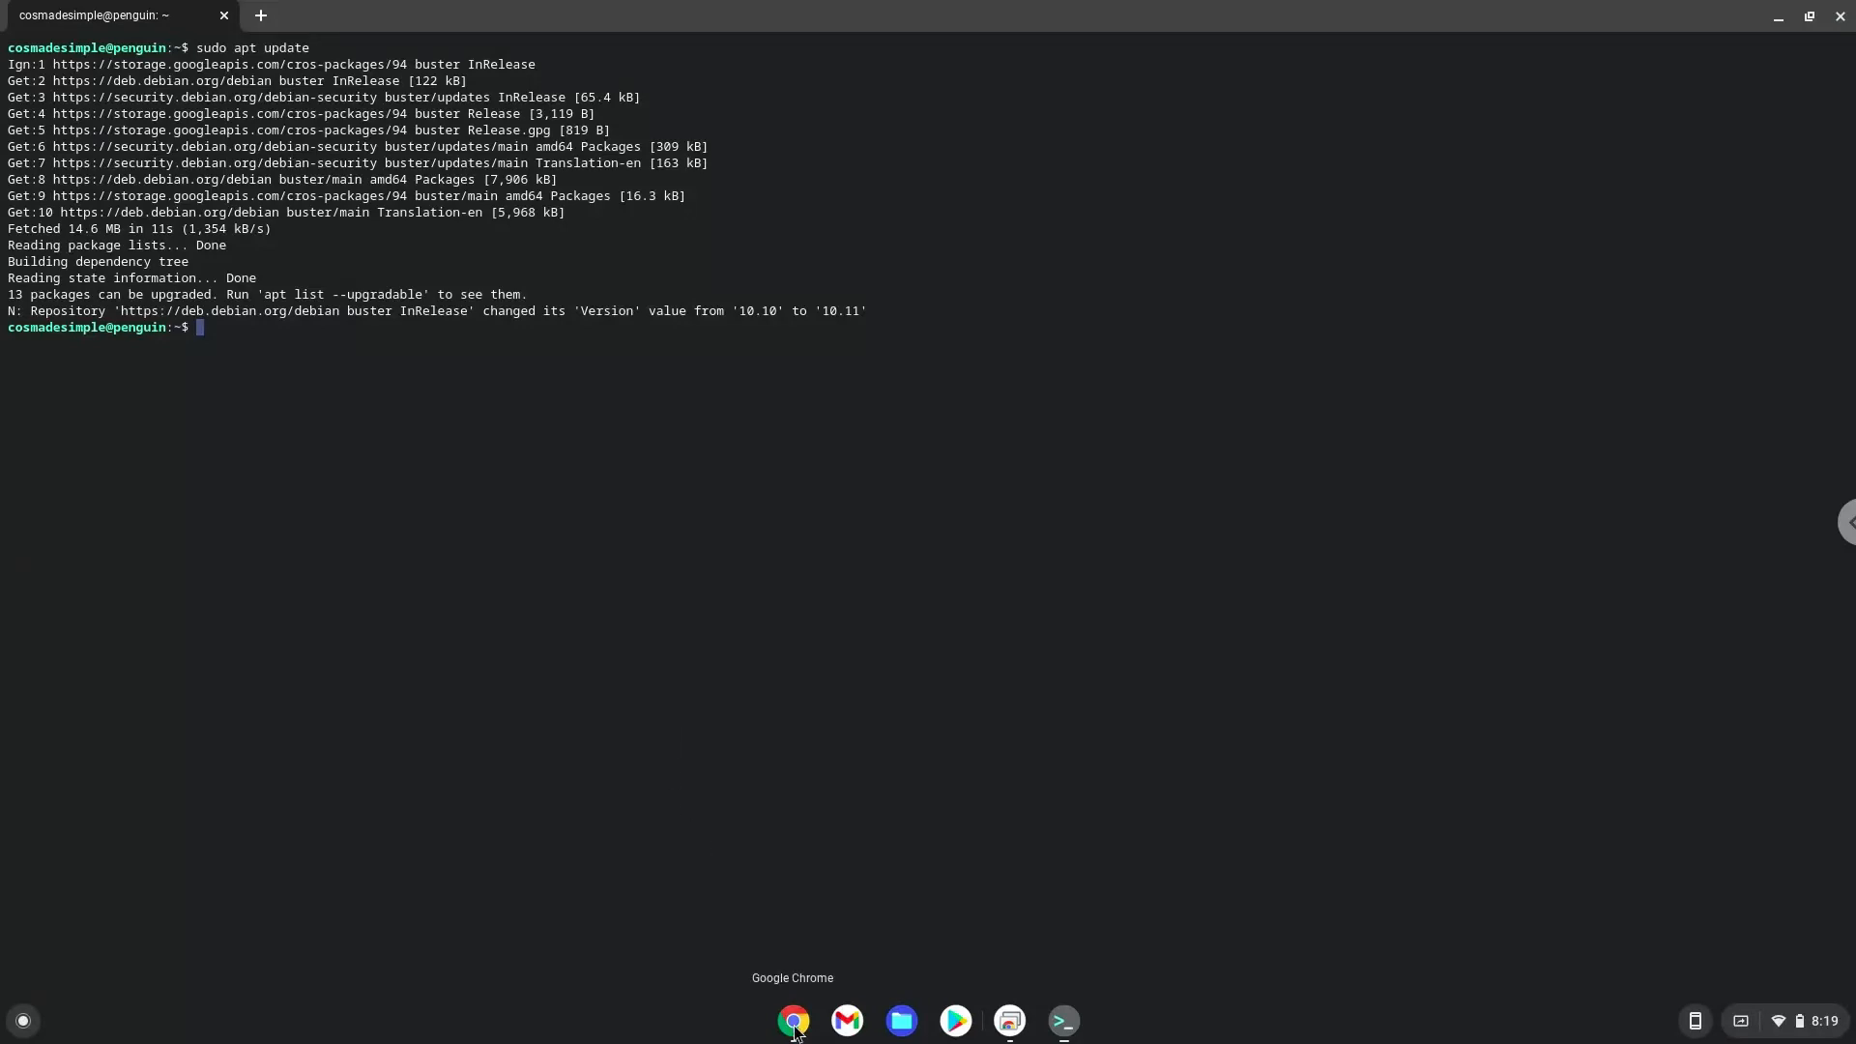
- Copy the sudo apt install default-jdk line from the TWS document
click(793, 1021)
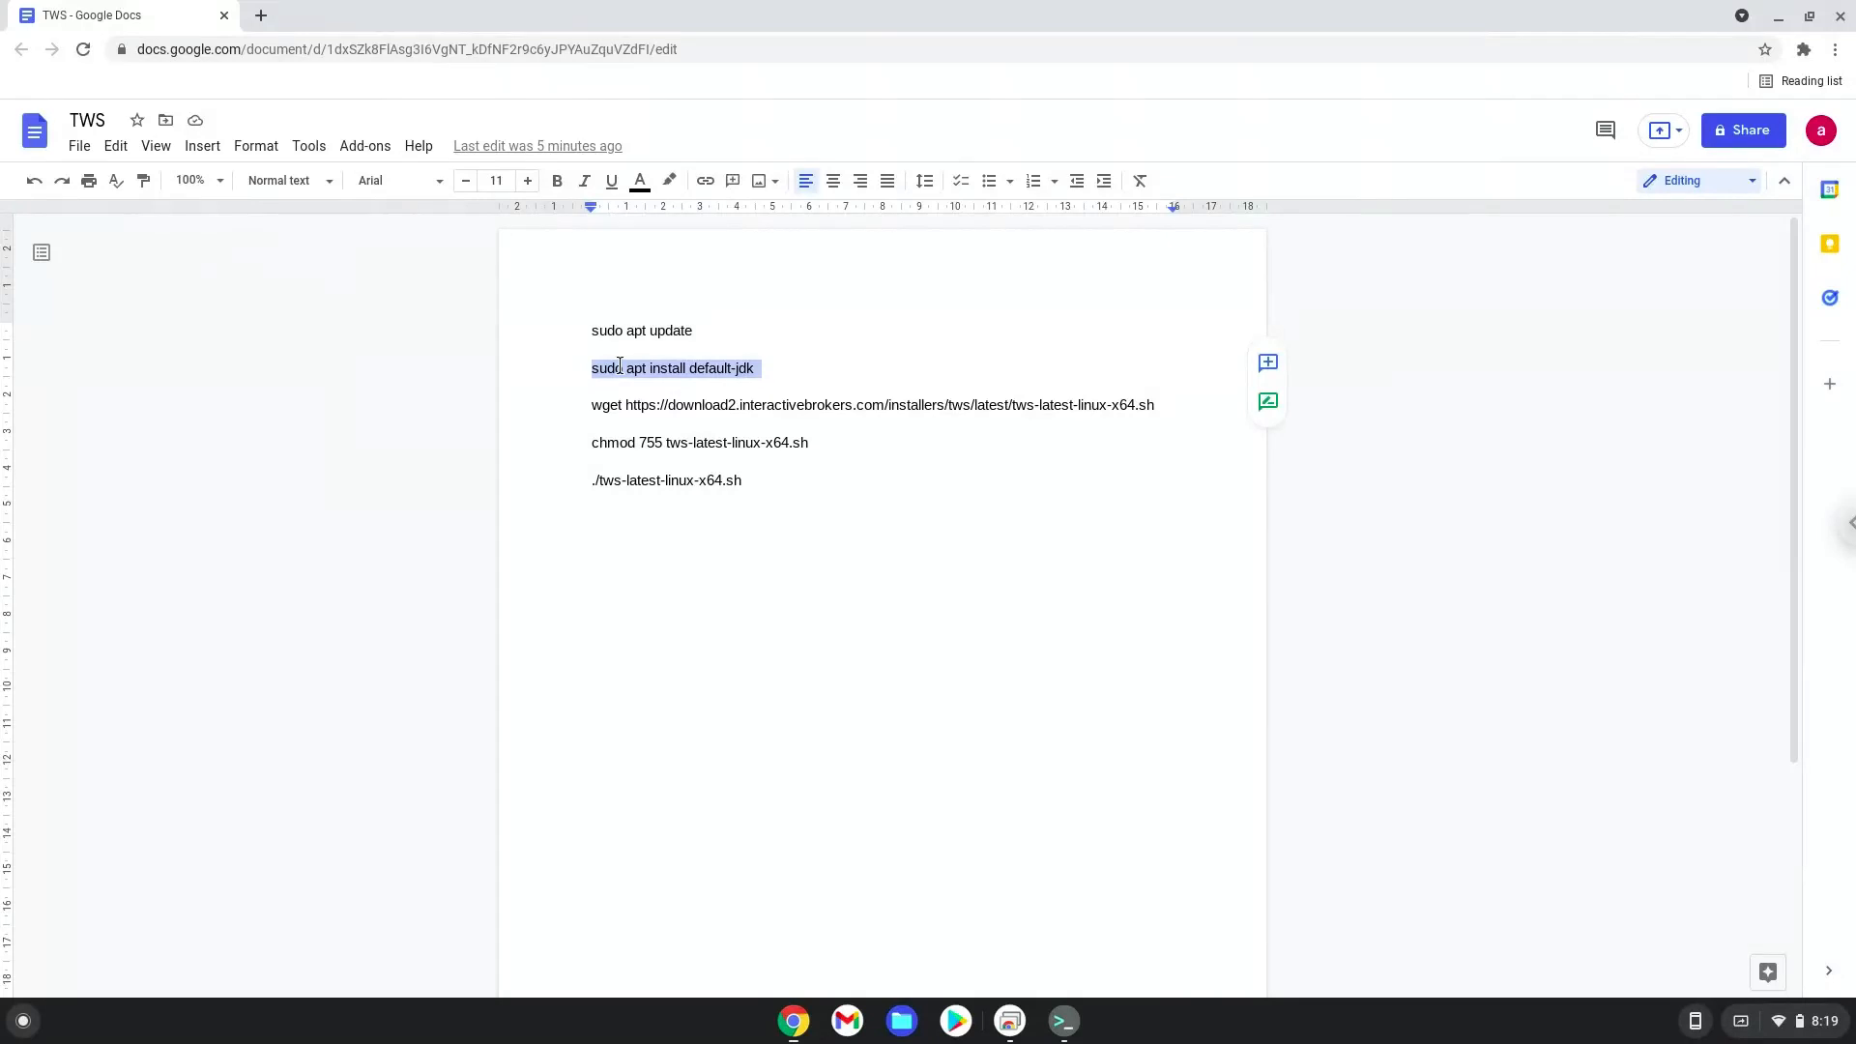
right_click(673, 367)
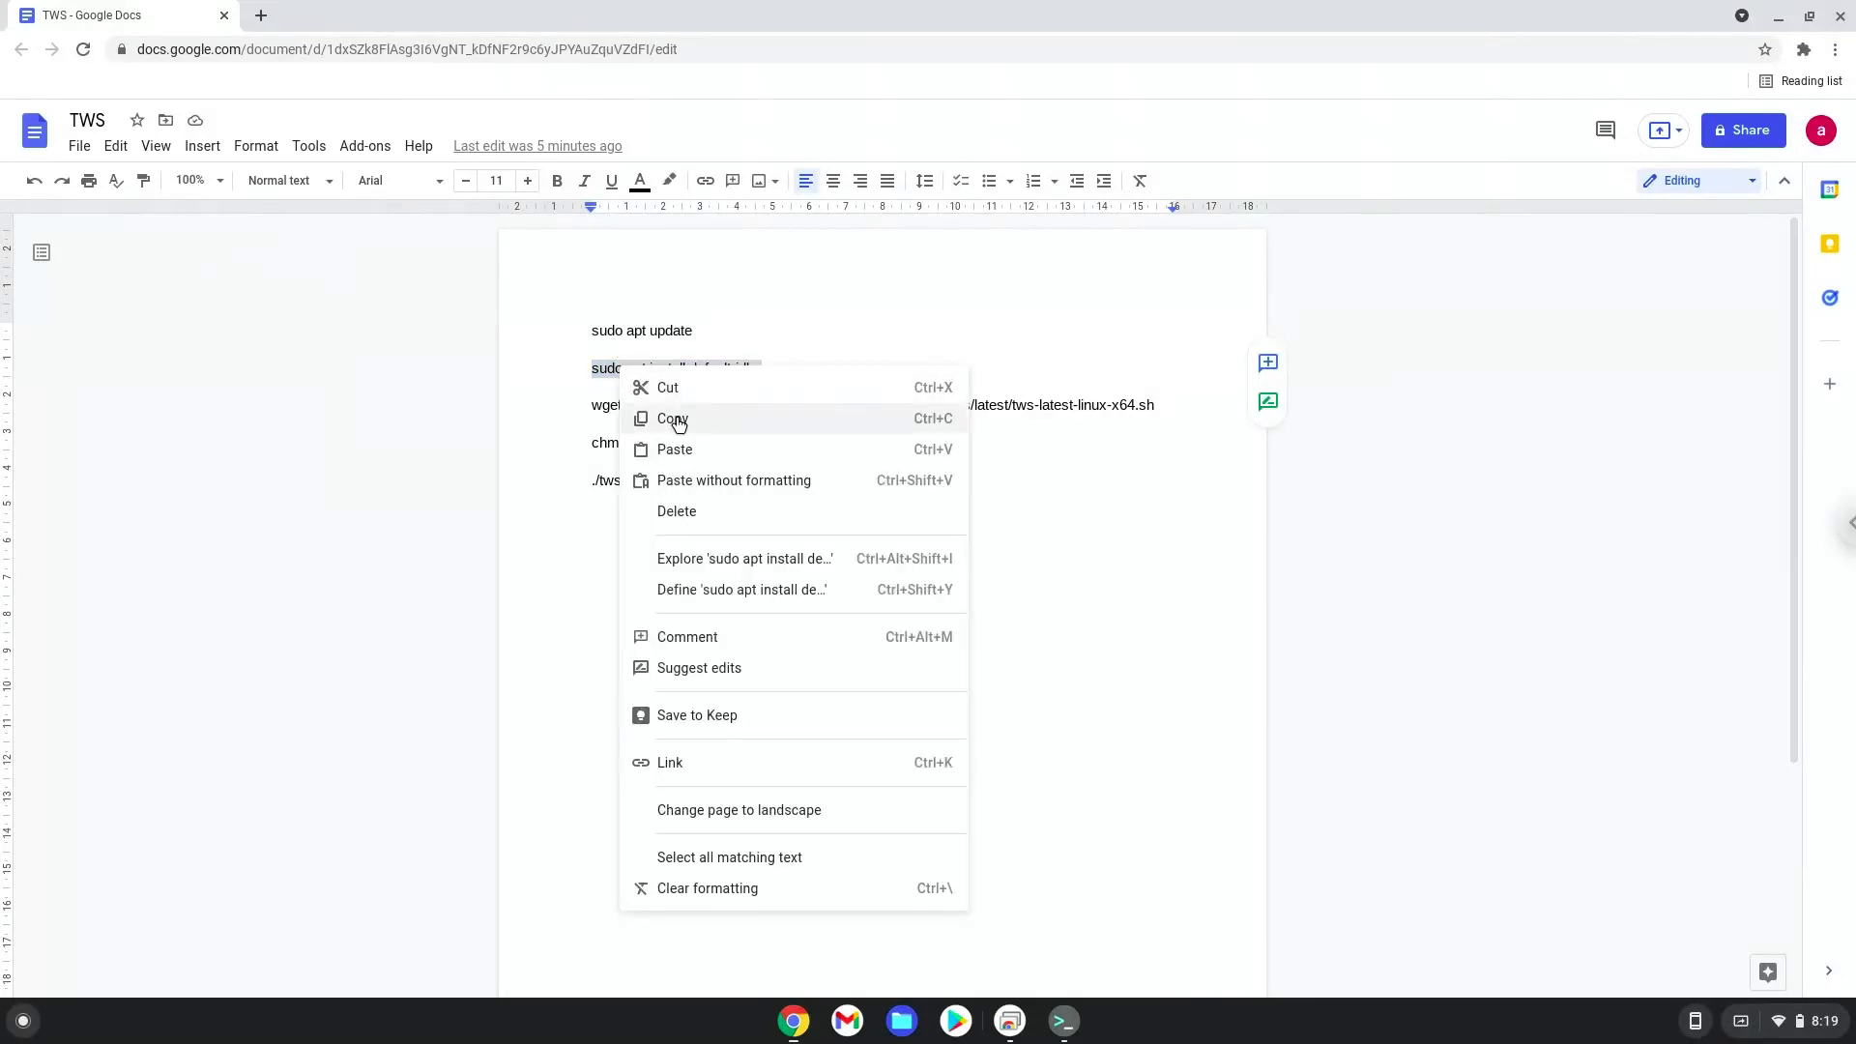
click(673, 417)
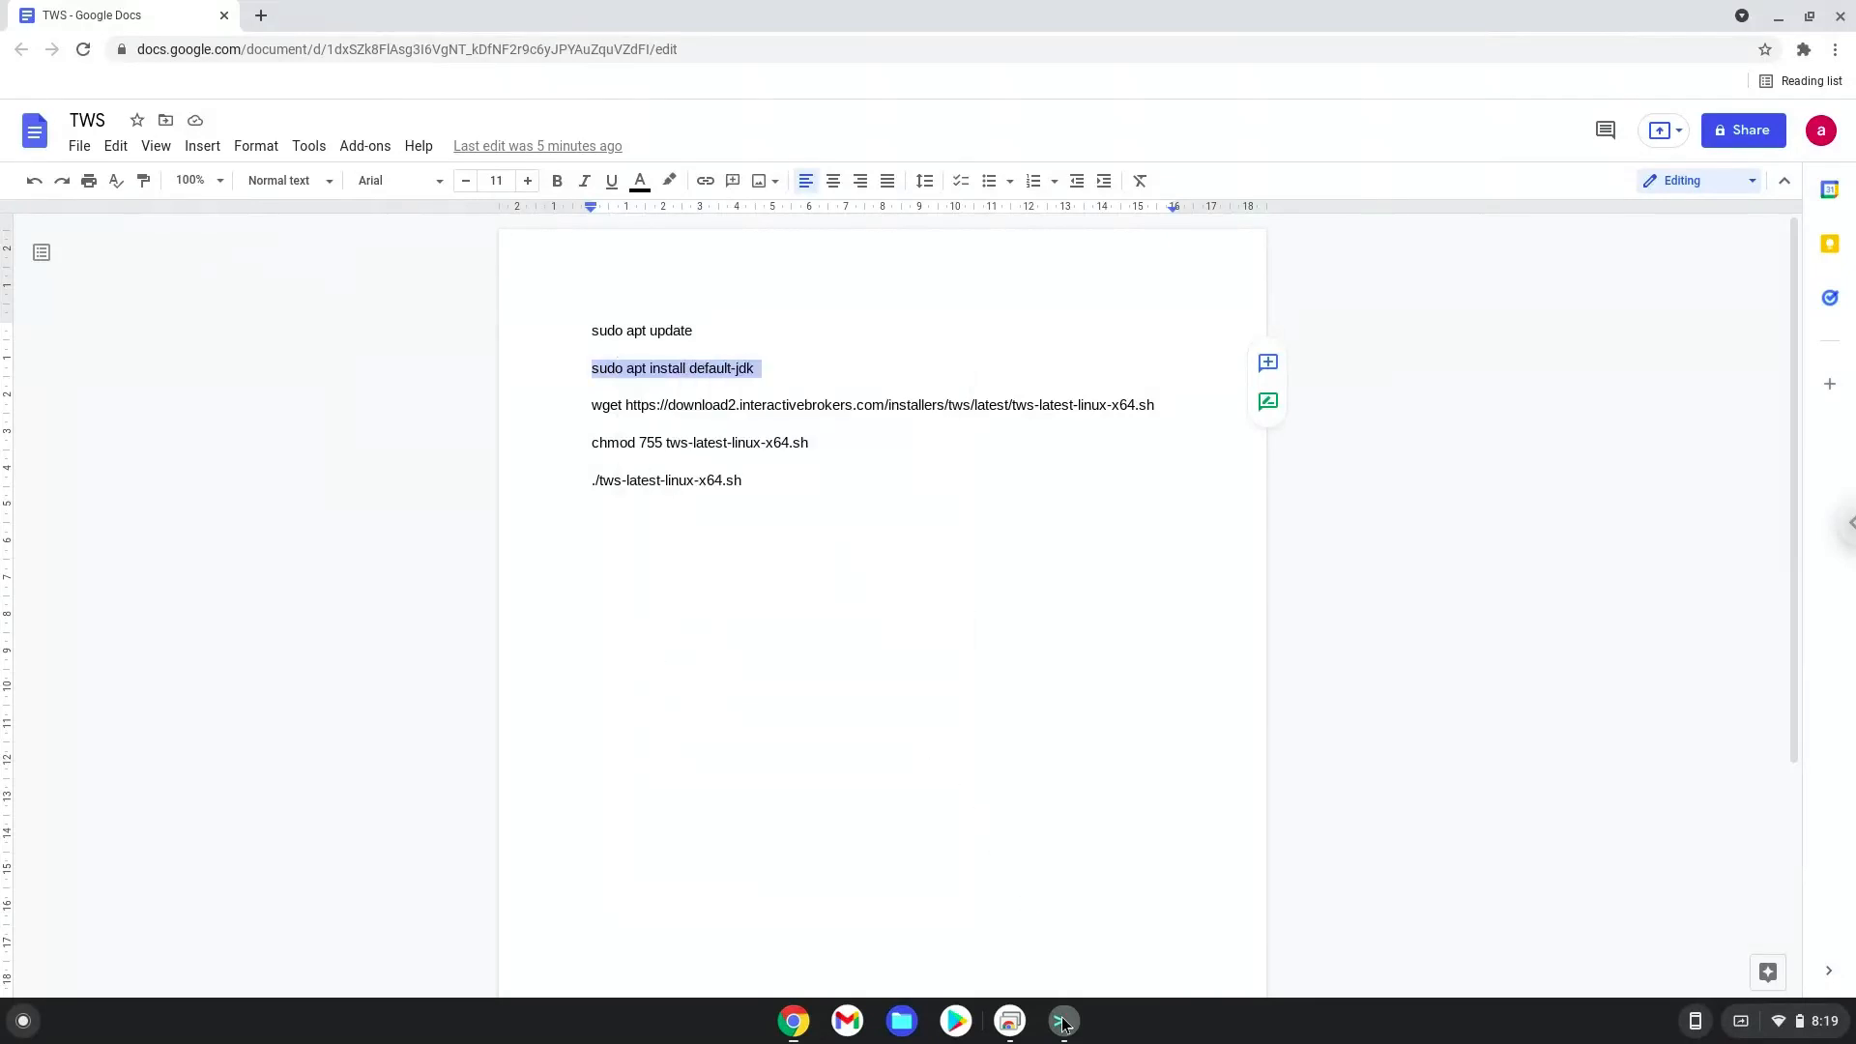
- Run sudo apt install default-jdk in Terminal and confirm the download with Y
click(1061, 1021)
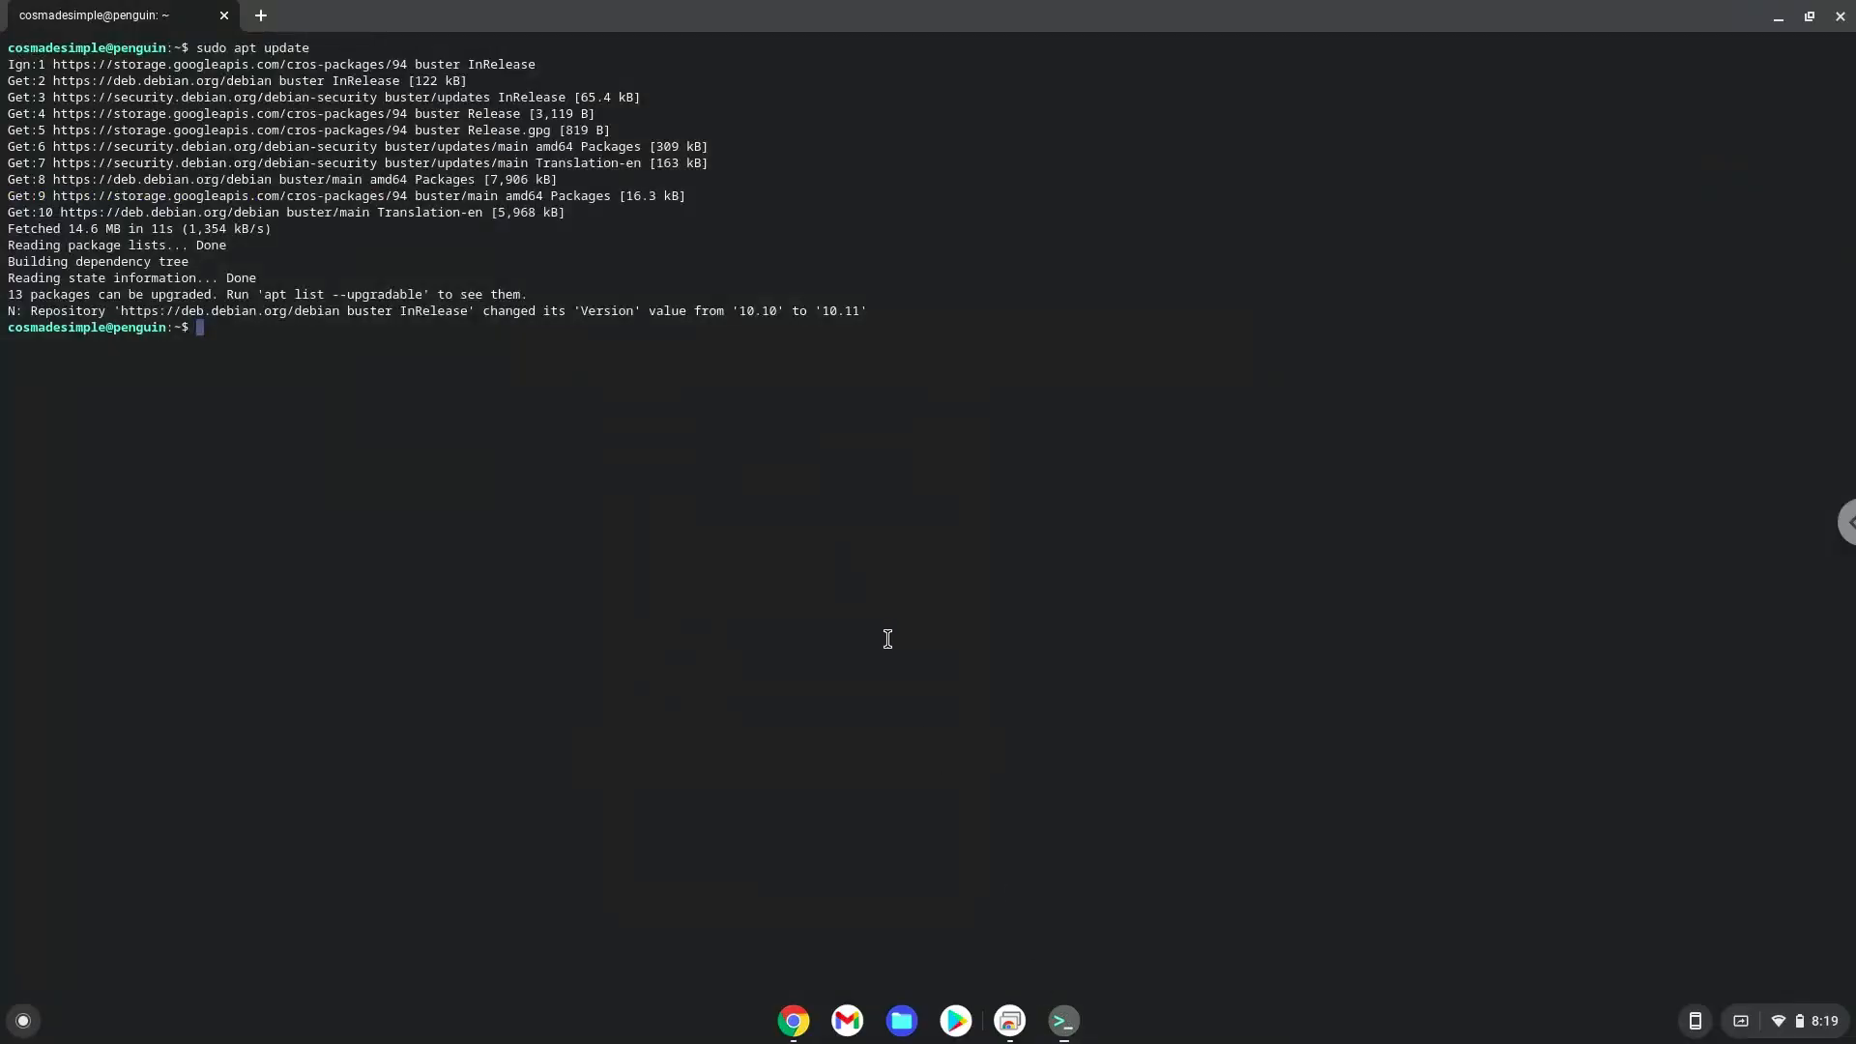
text(sudo apt install default-jdk)
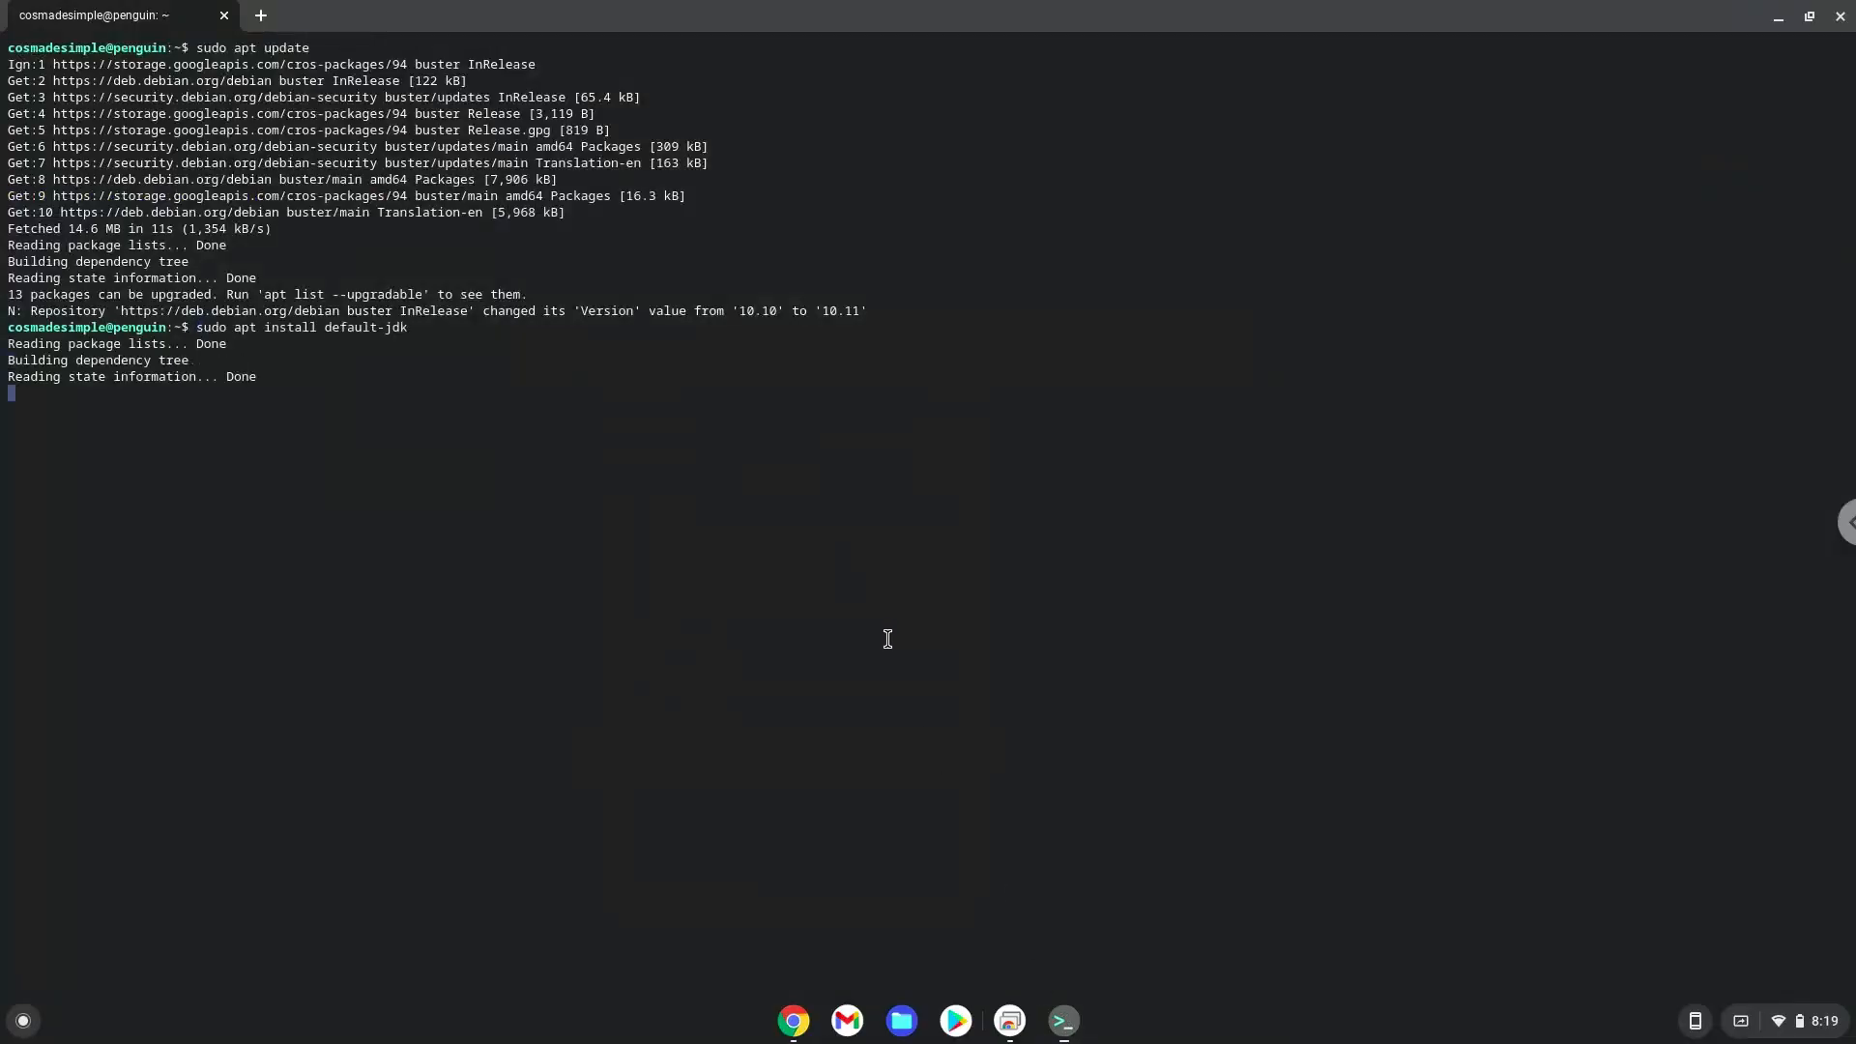
key(Return)
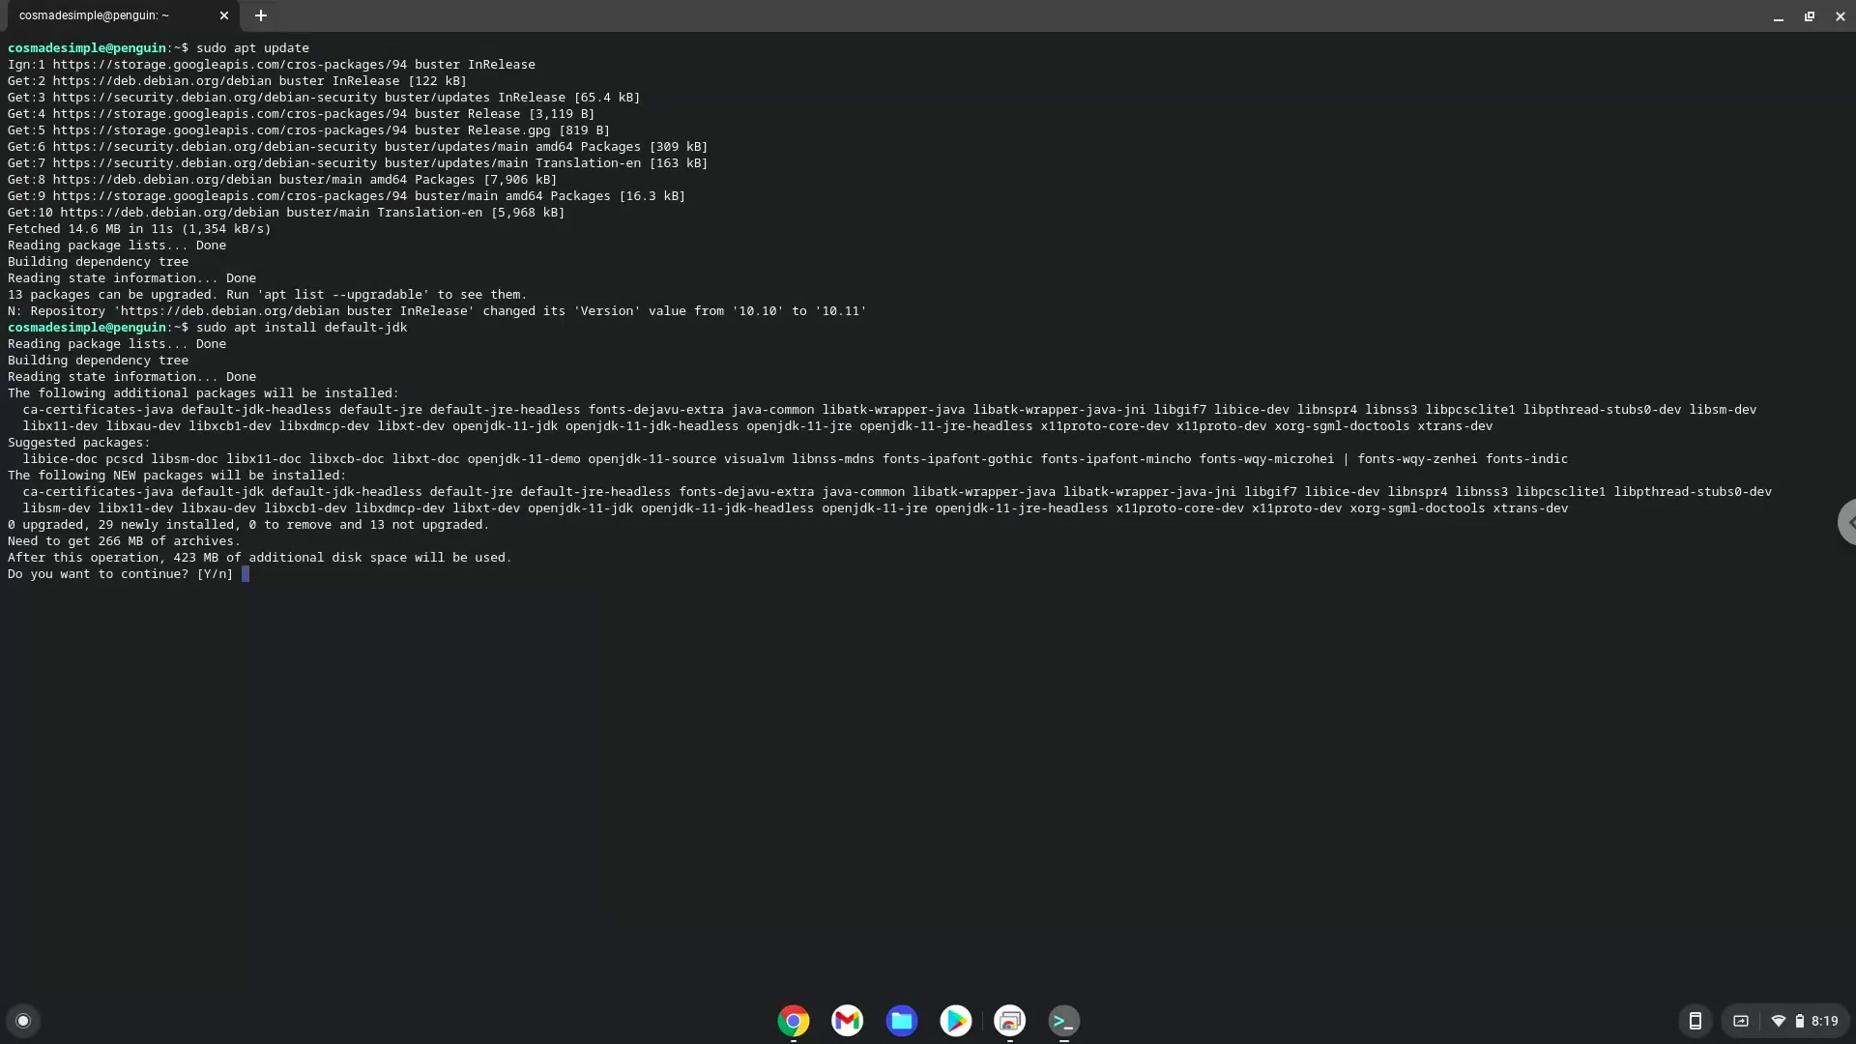
text(Y)
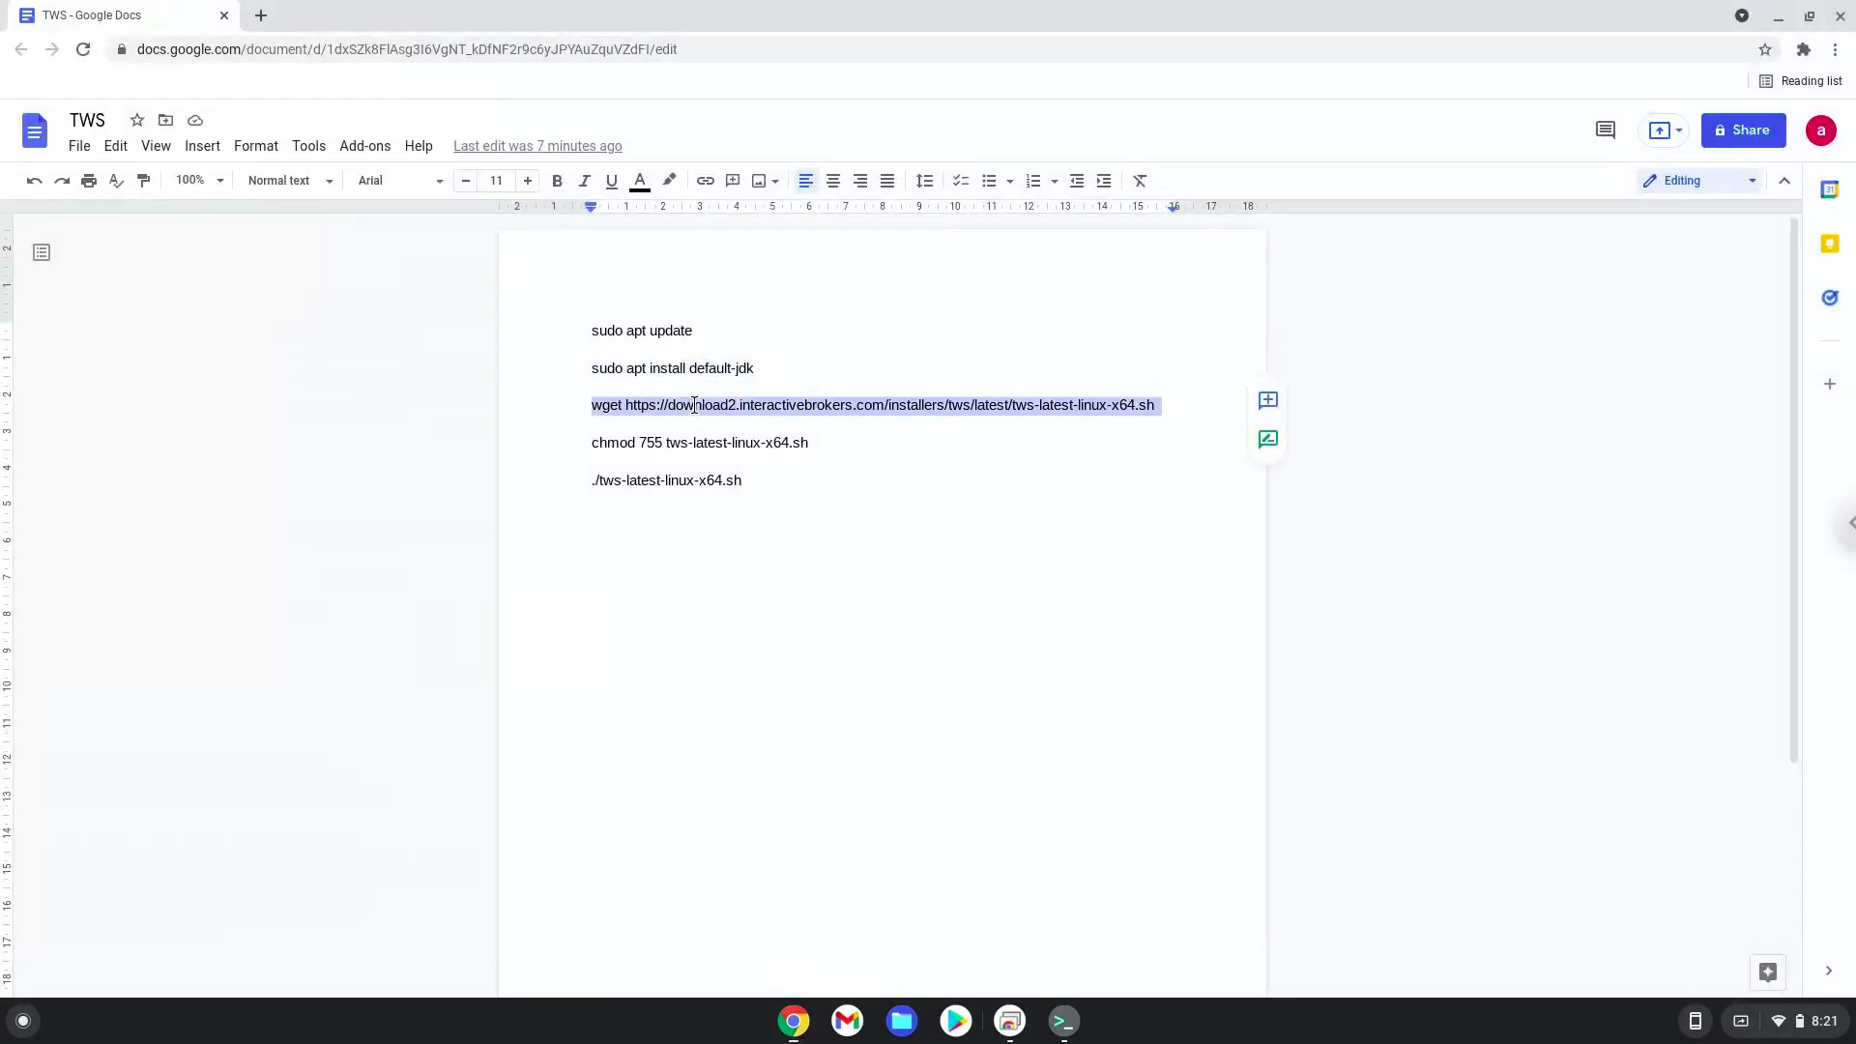
- Copy the wget line and switch to Terminal to download tws-latest-linux-x64.sh
right_click(692, 404)
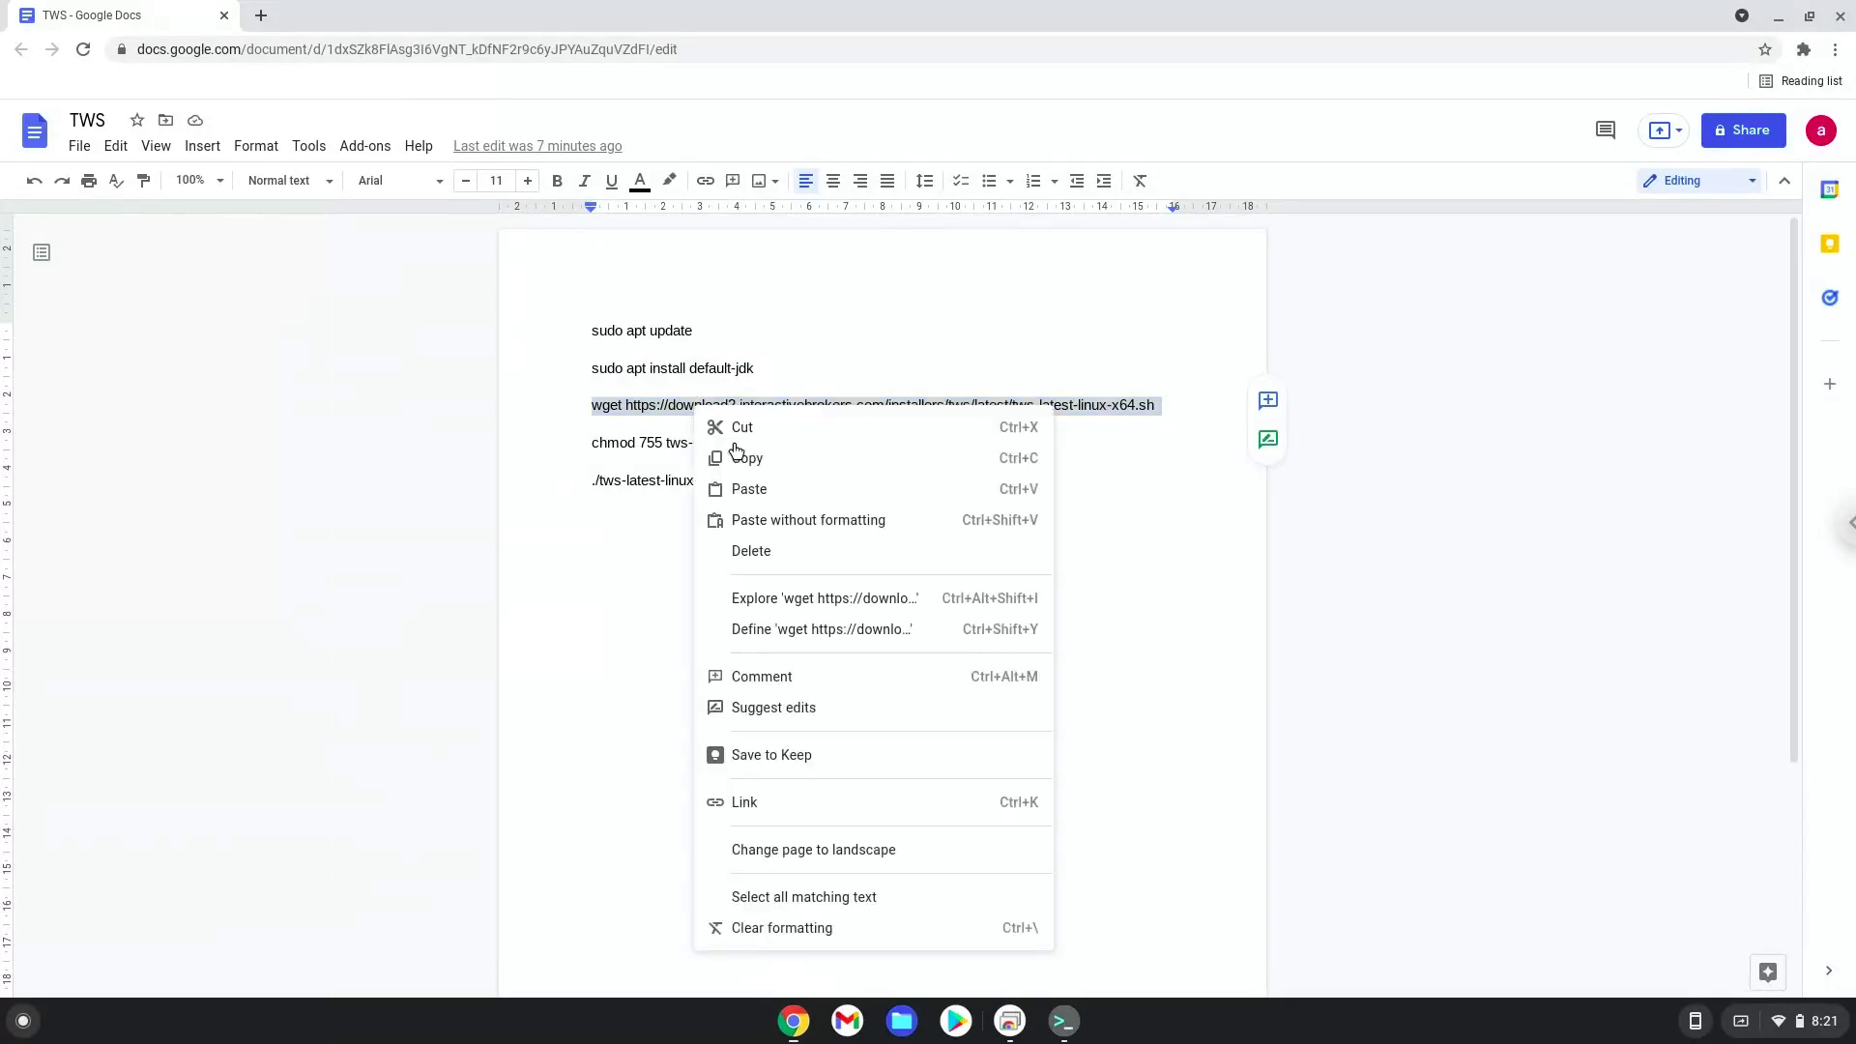
click(978, 808)
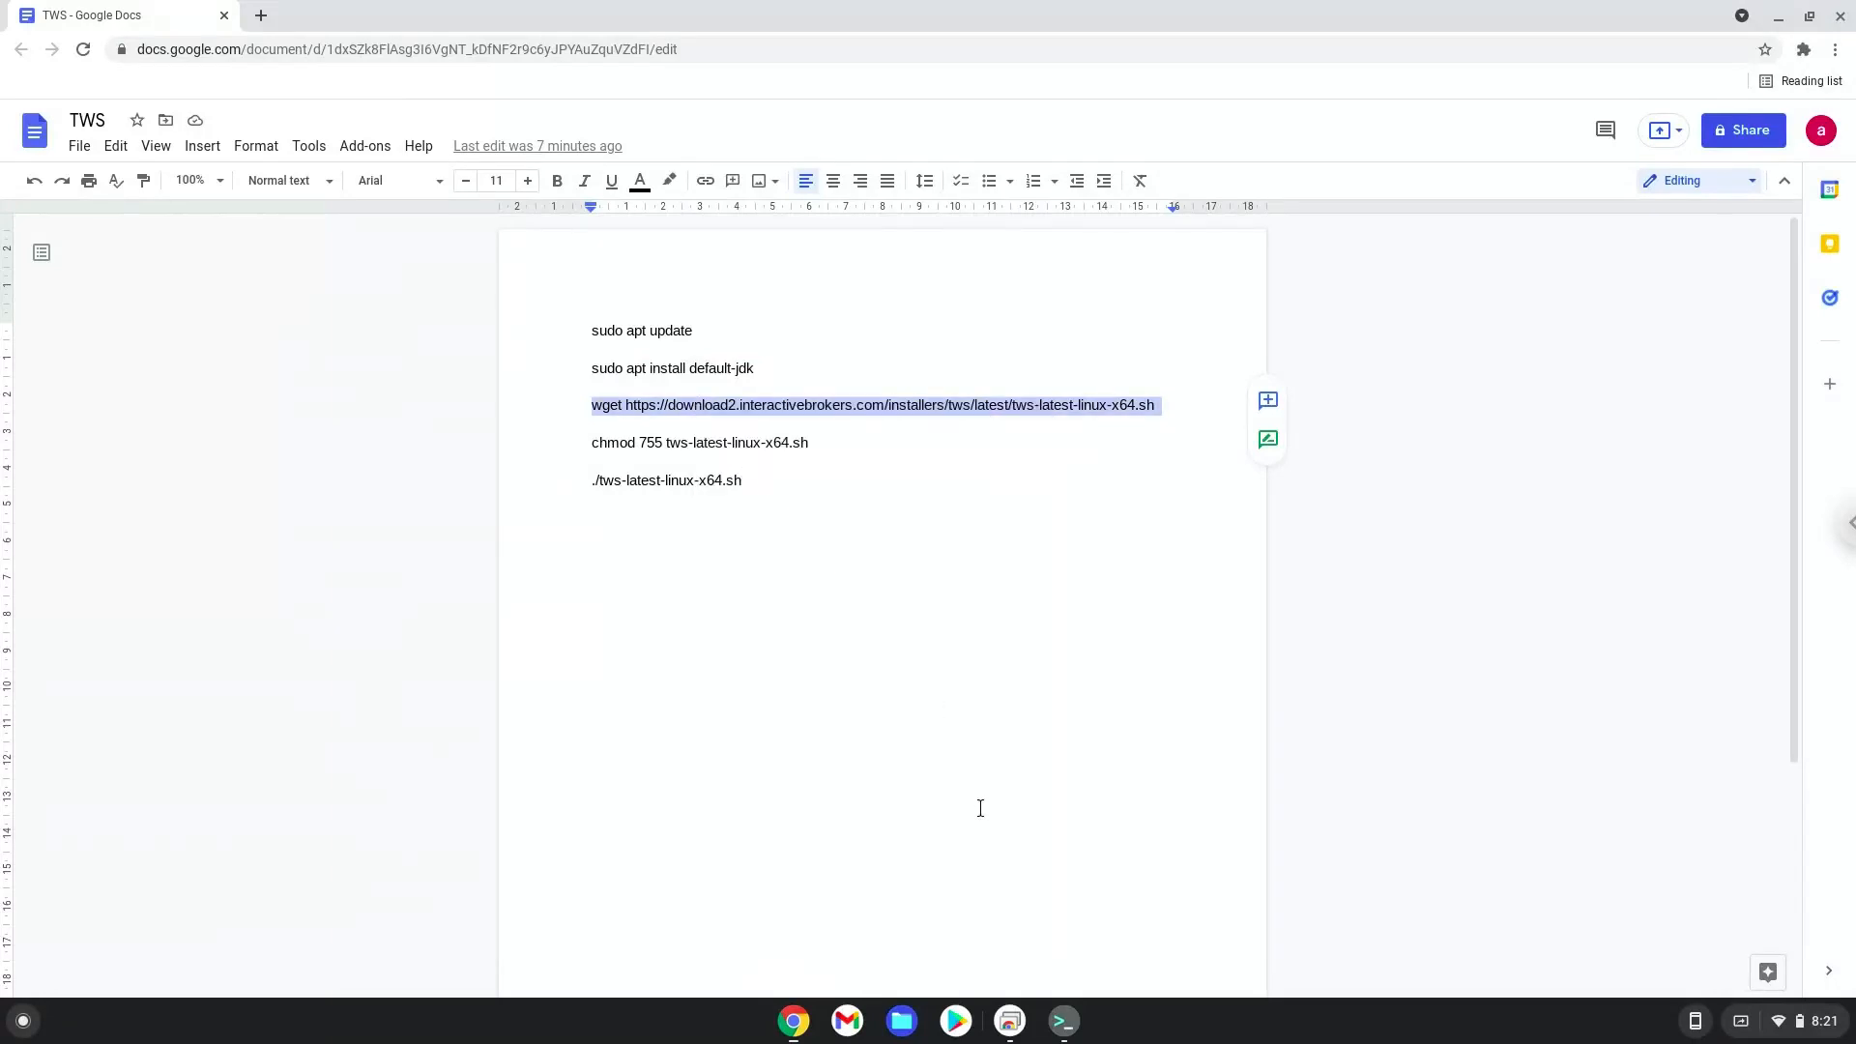
click(1062, 1021)
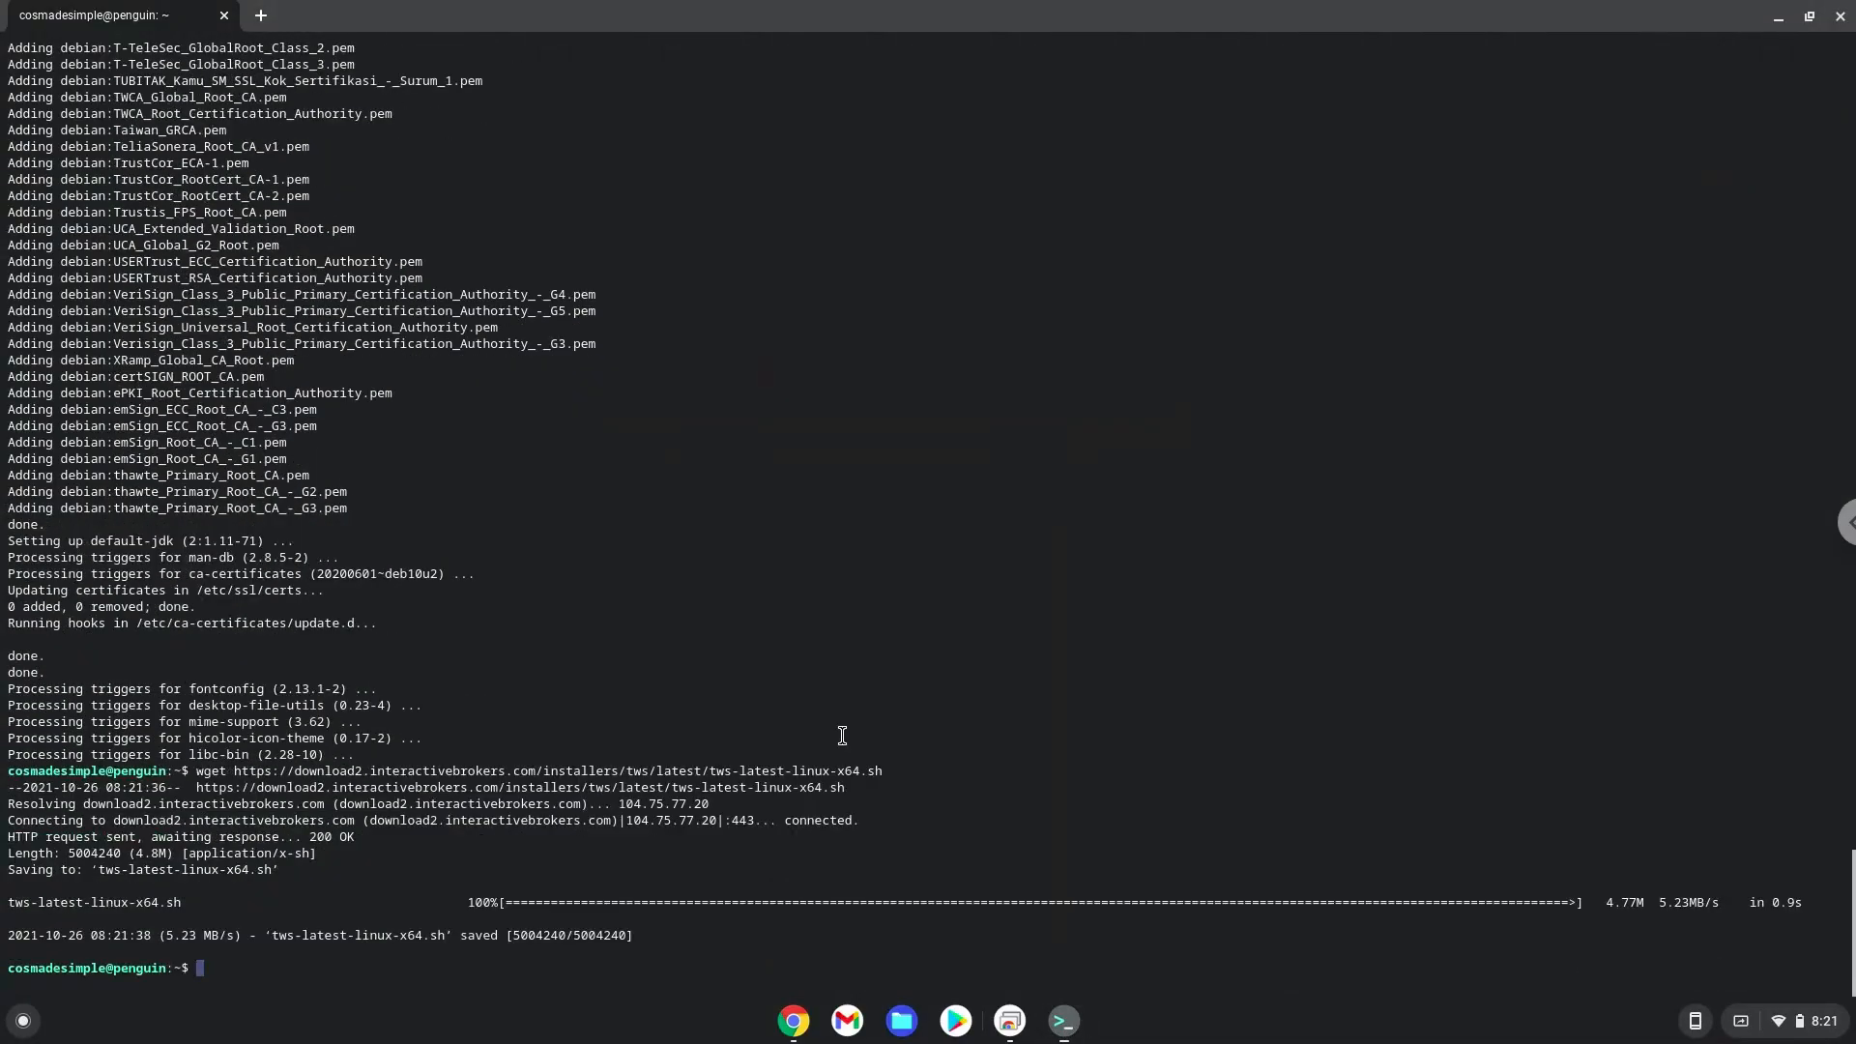
mouse_move(930, 832)
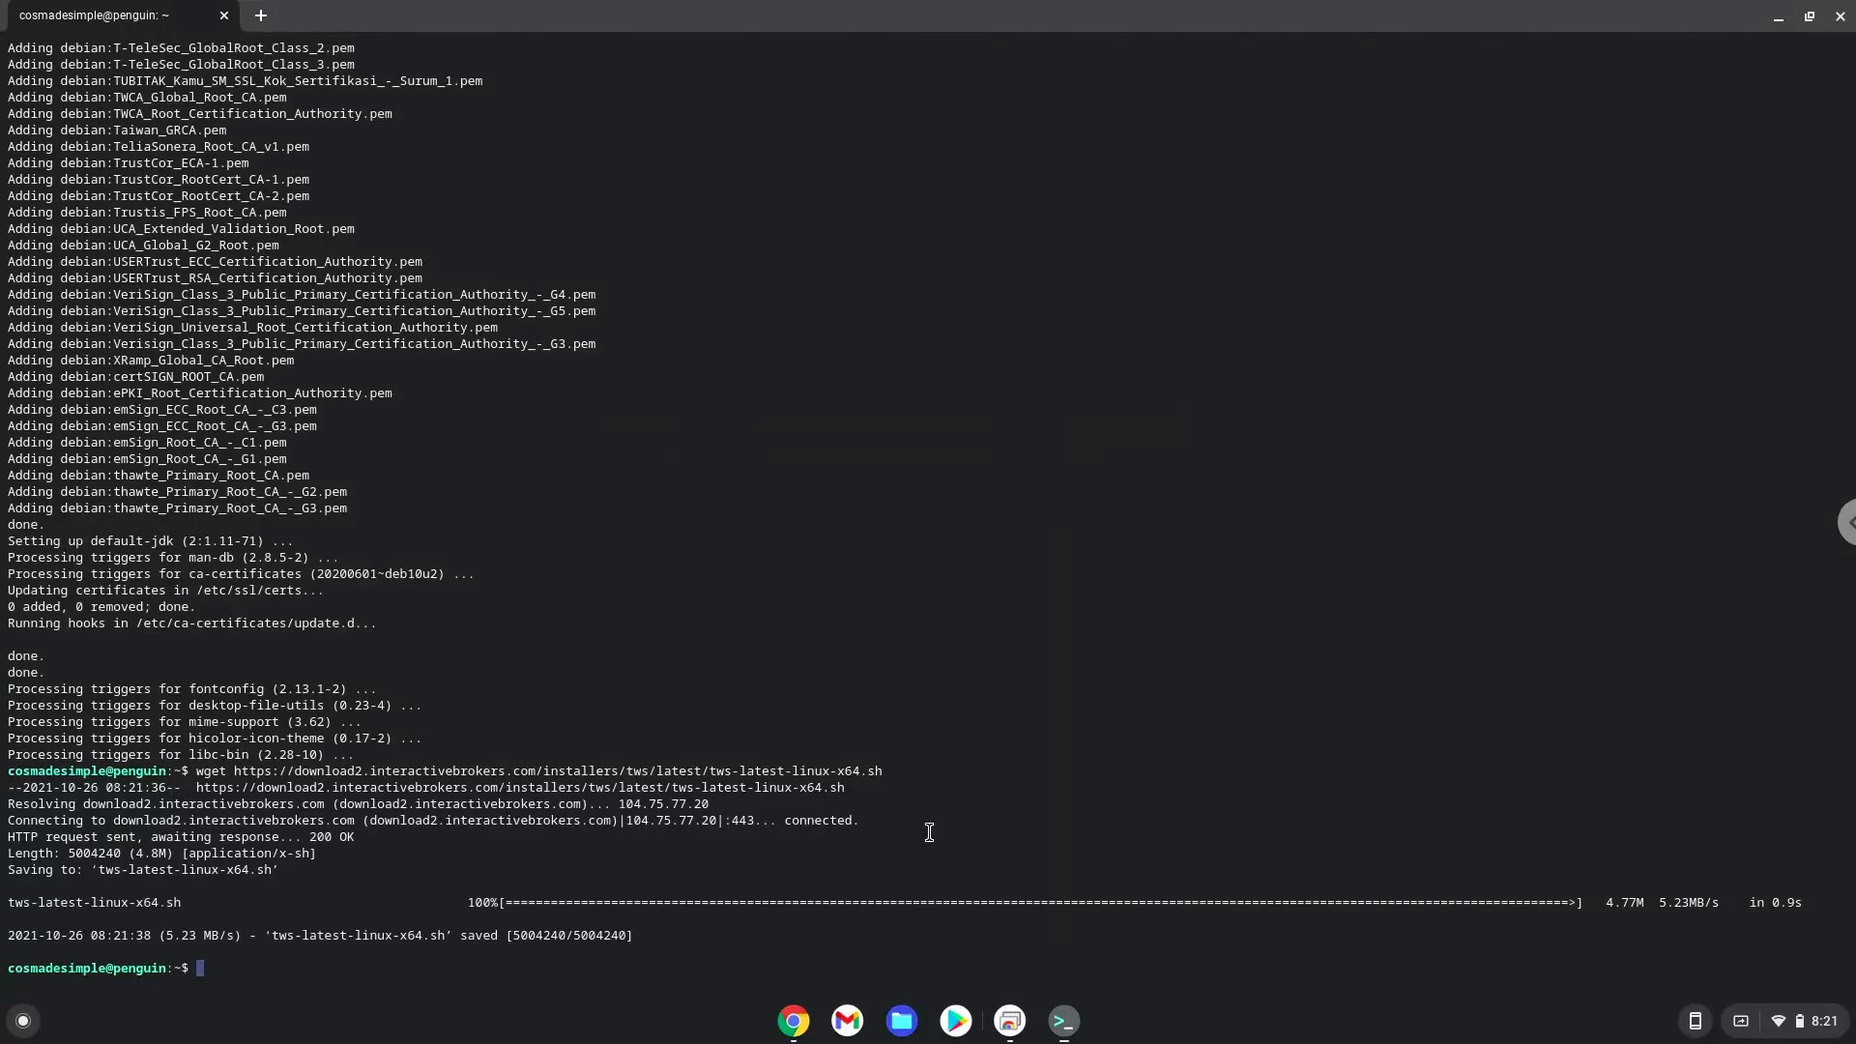
mouse_move(804, 1011)
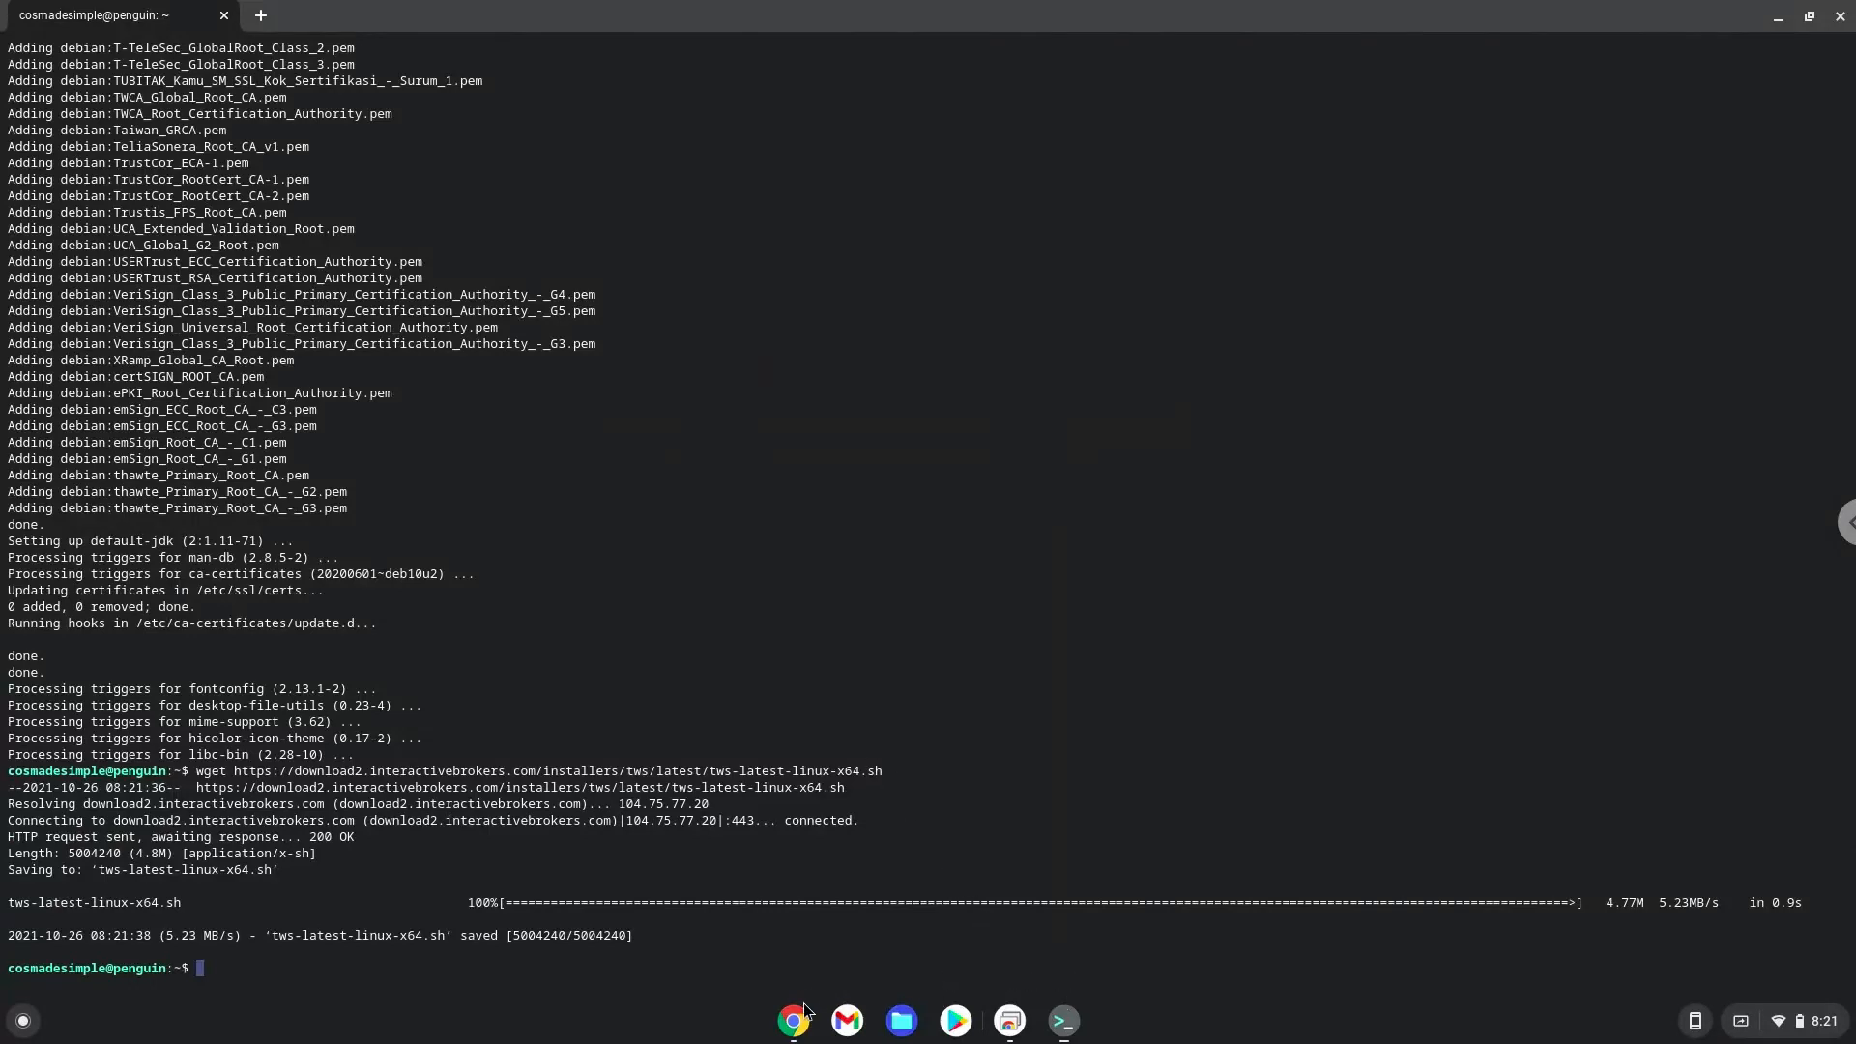
- Copy the chmod 755 line from the document and run it in Terminal on tws-latest-linux-x64.sh
click(792, 1021)
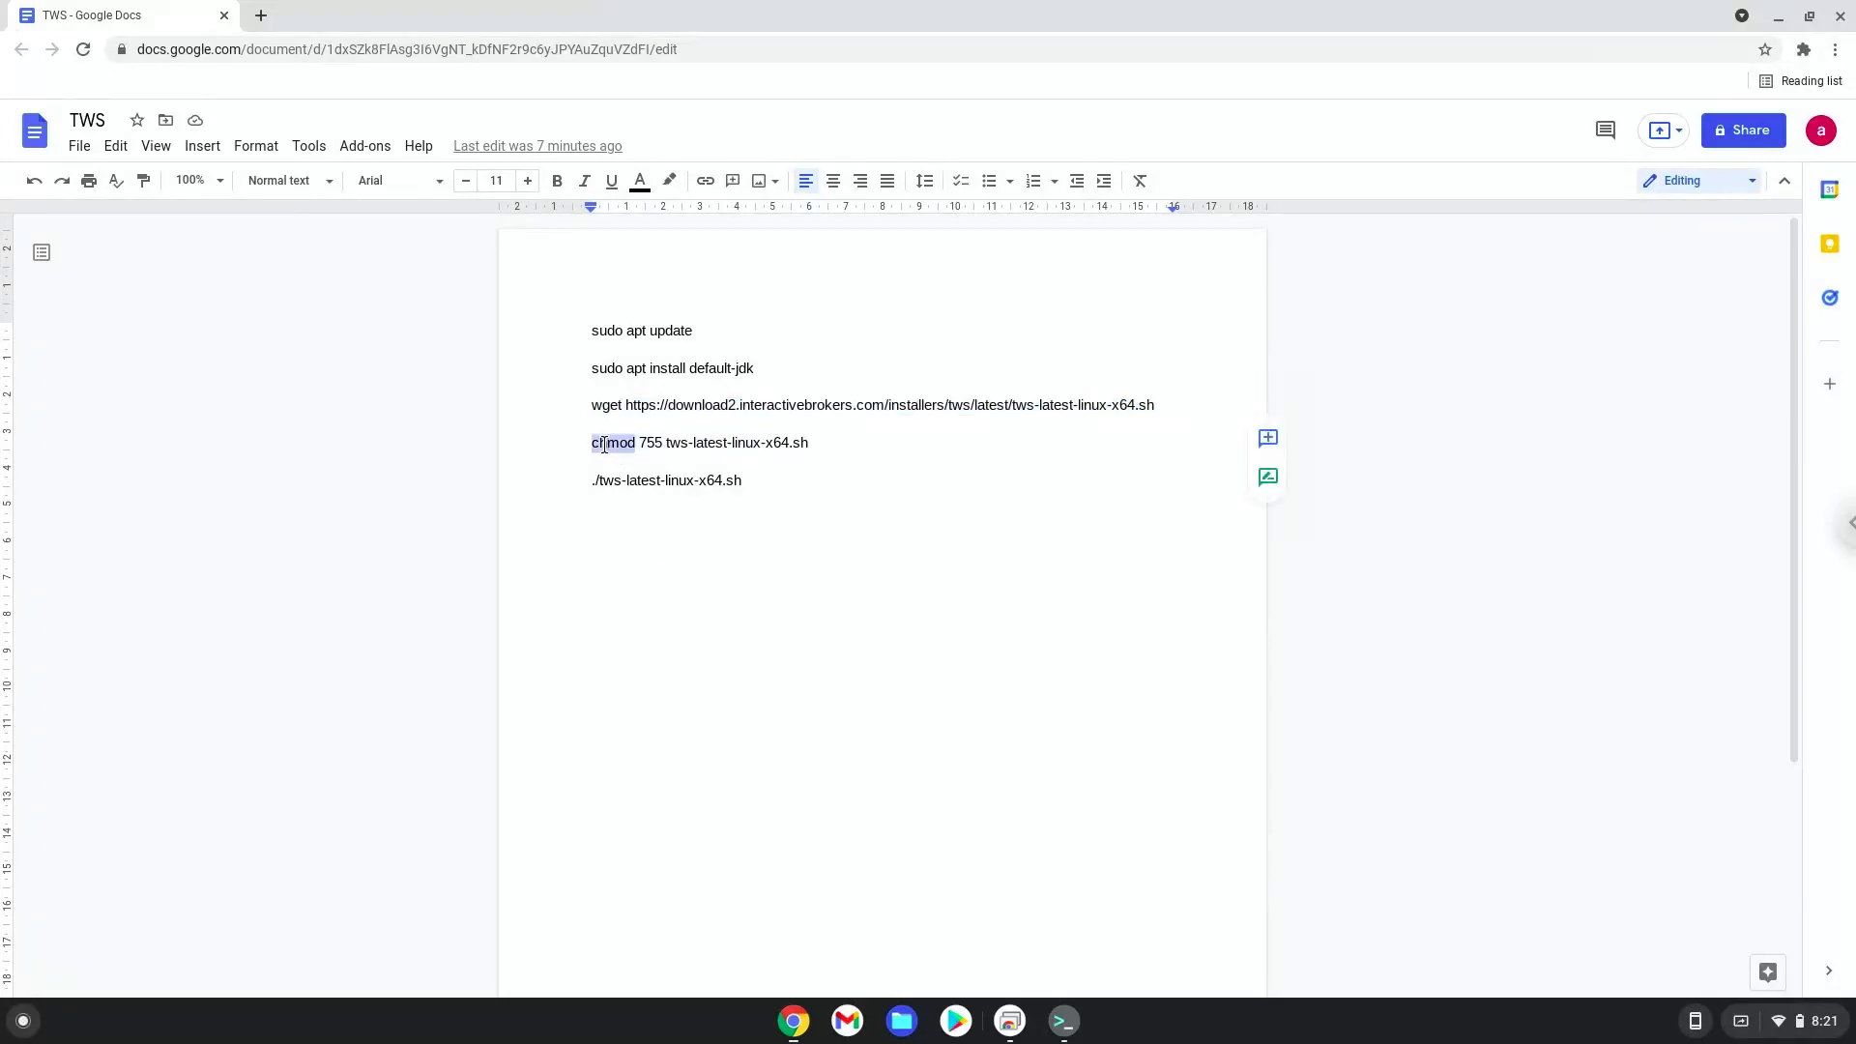
triple_click(698, 441)
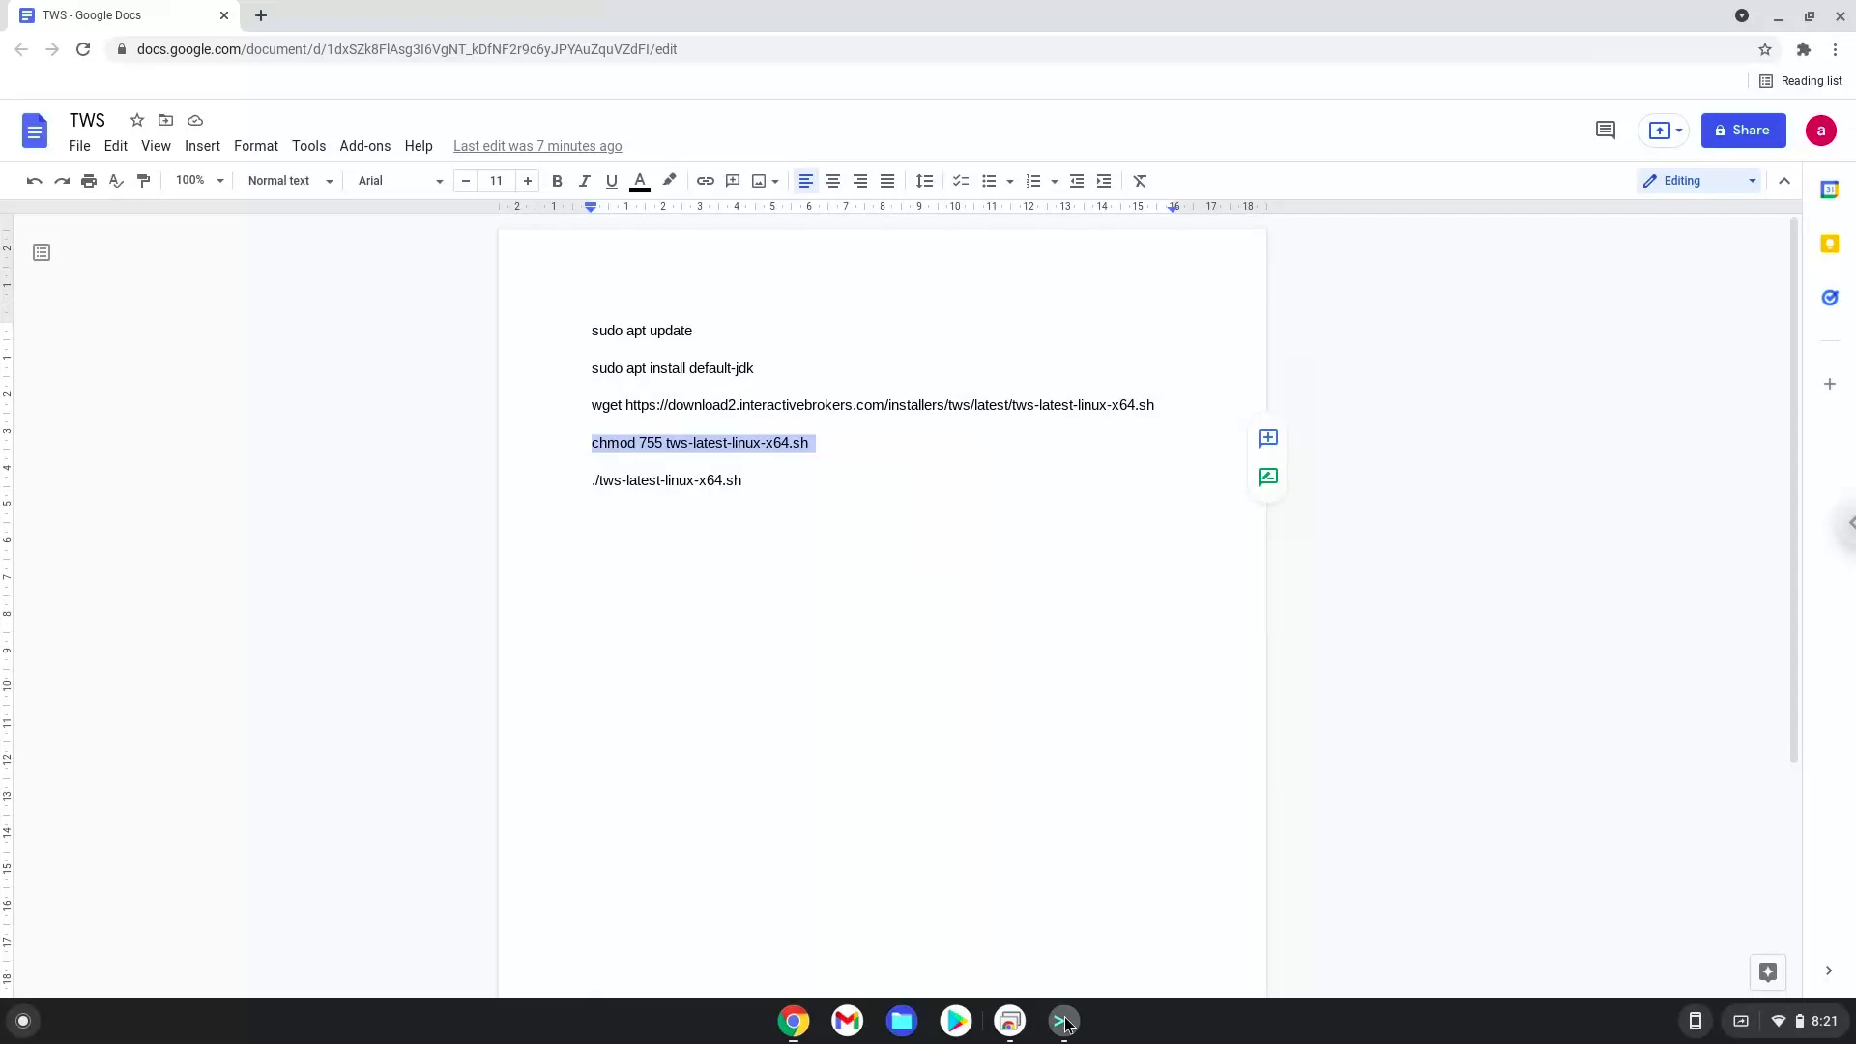
click(1062, 1021)
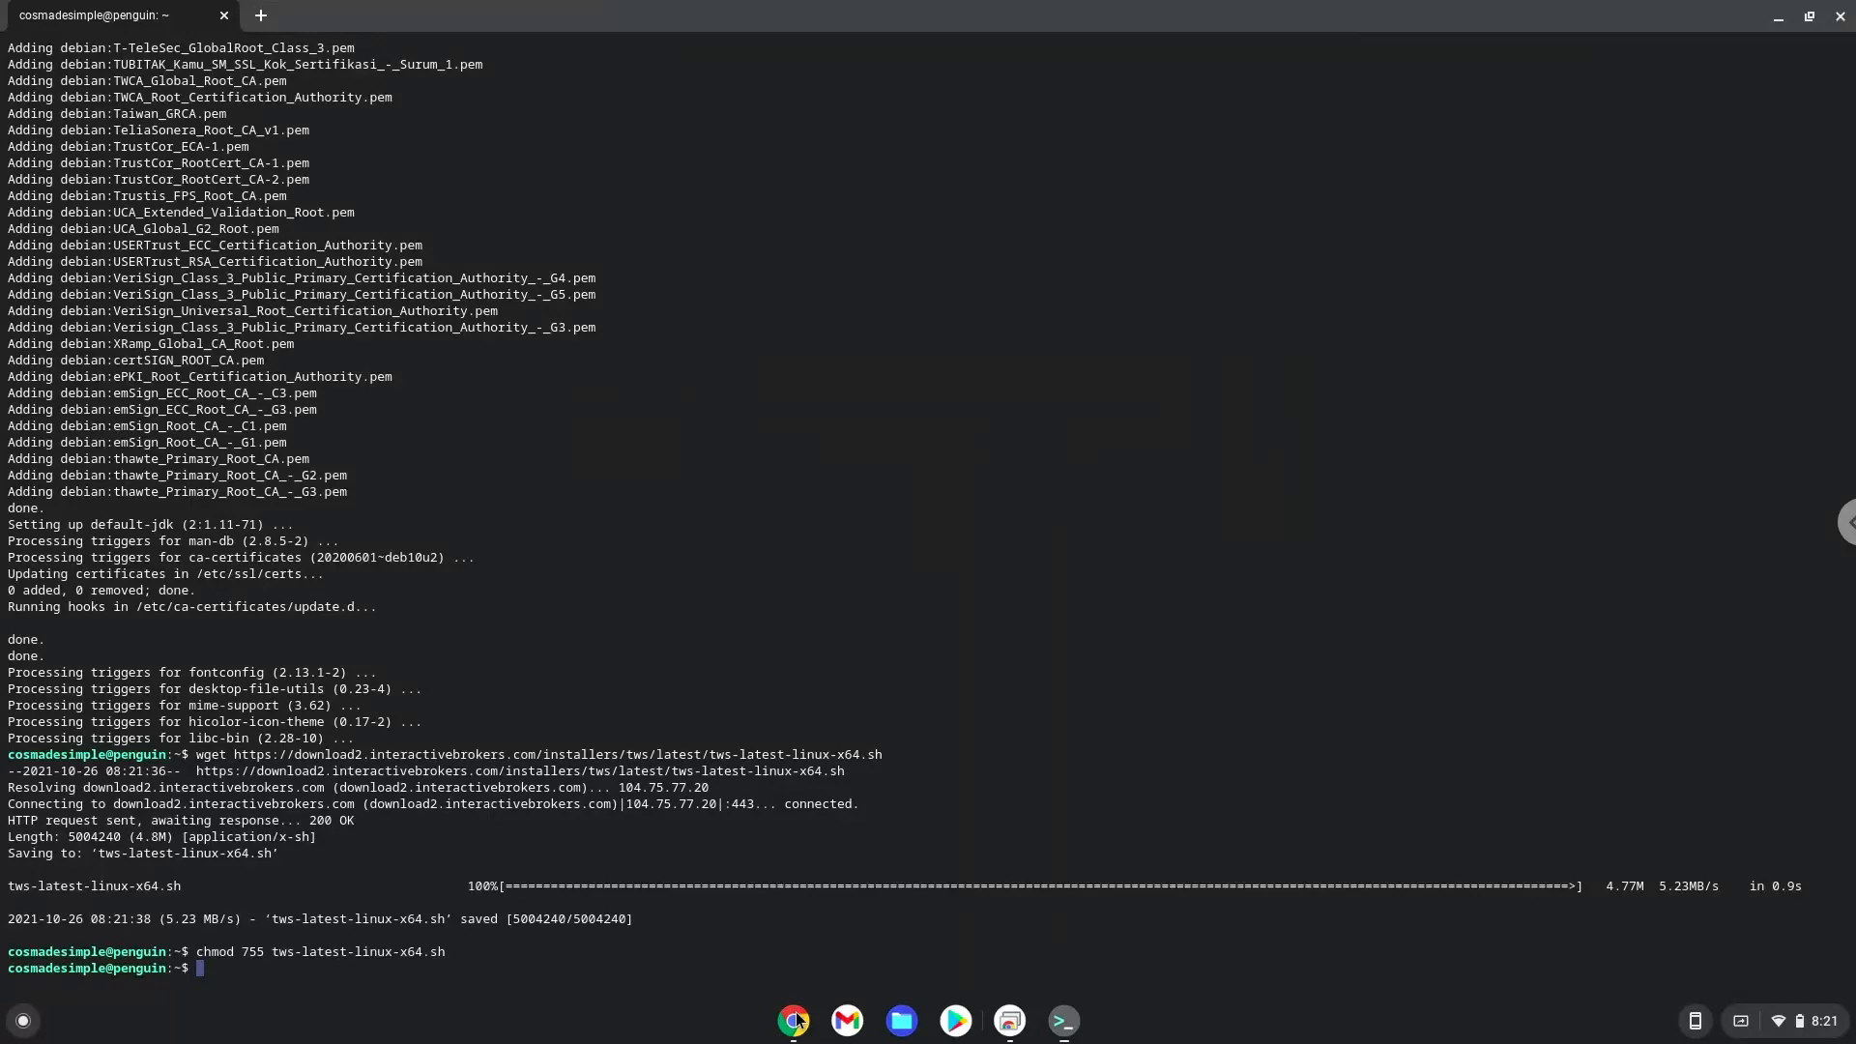
click(793, 1019)
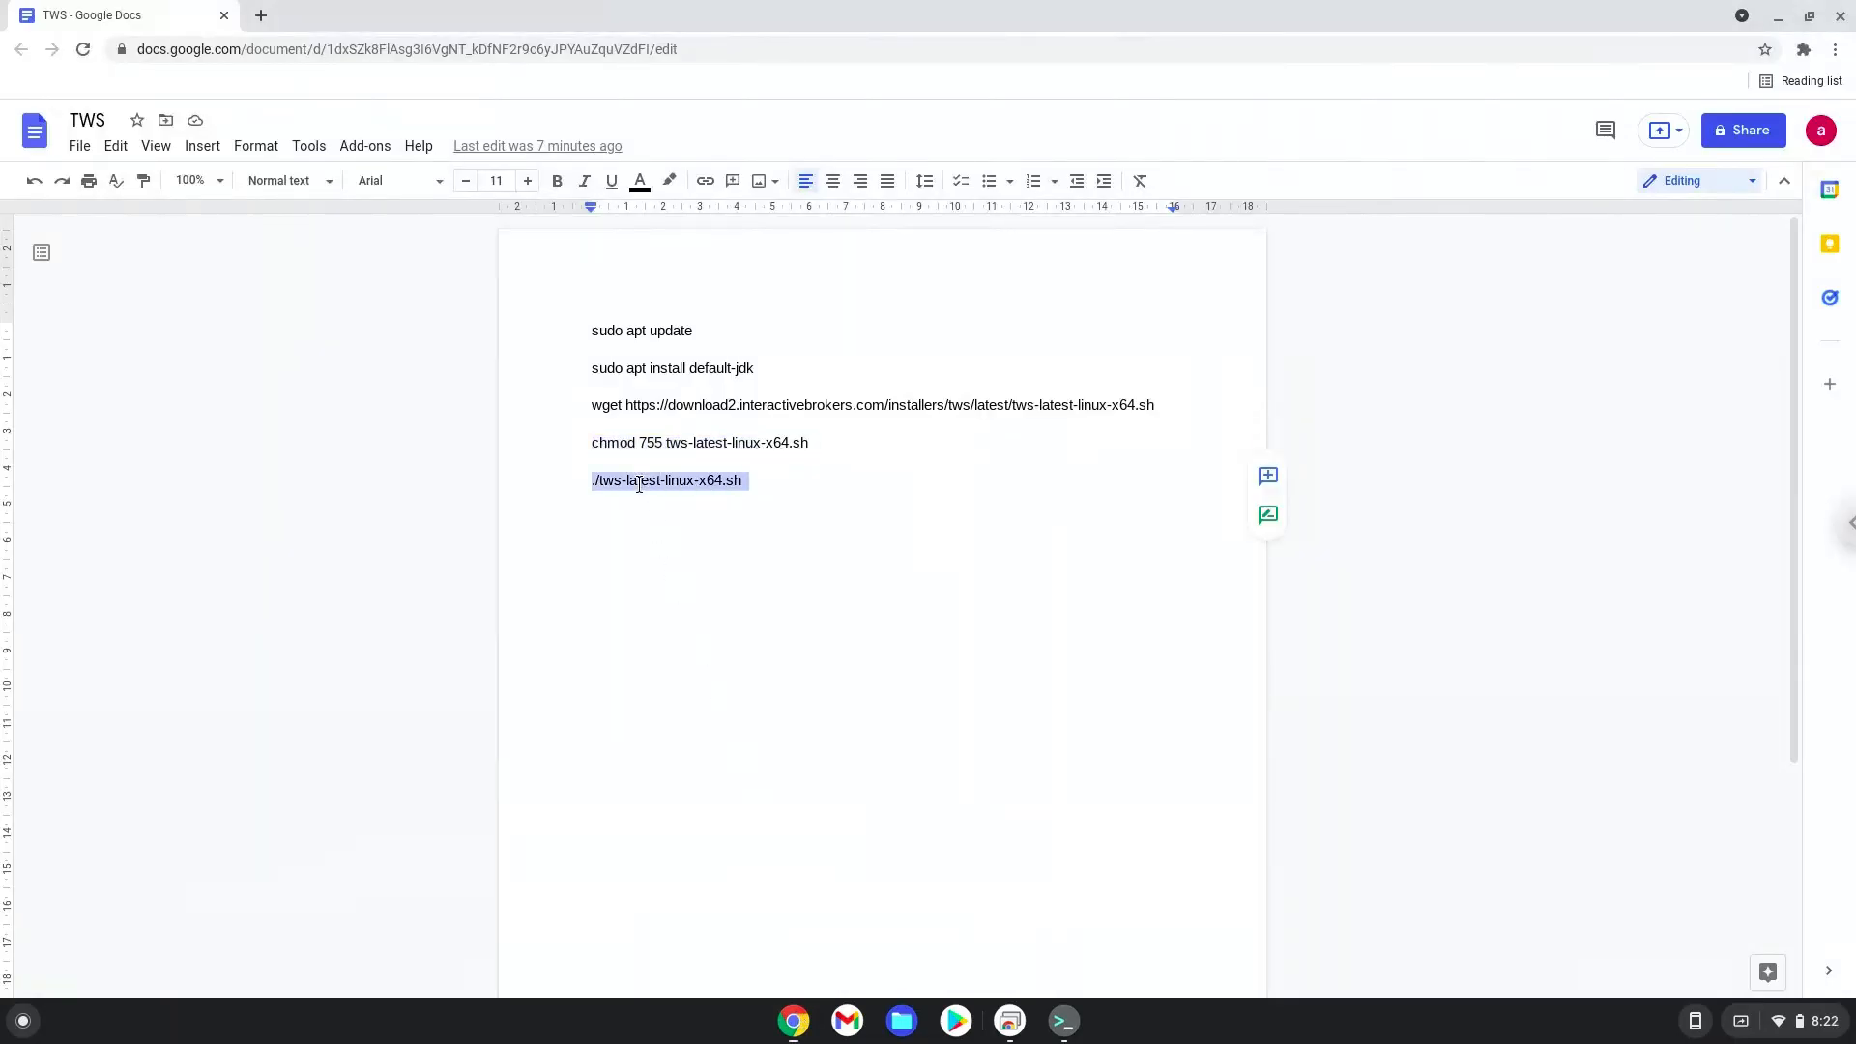
- Copy ./tws-latest-linux-x64.sh and switch to Terminal to start the installer
right_click(669, 480)
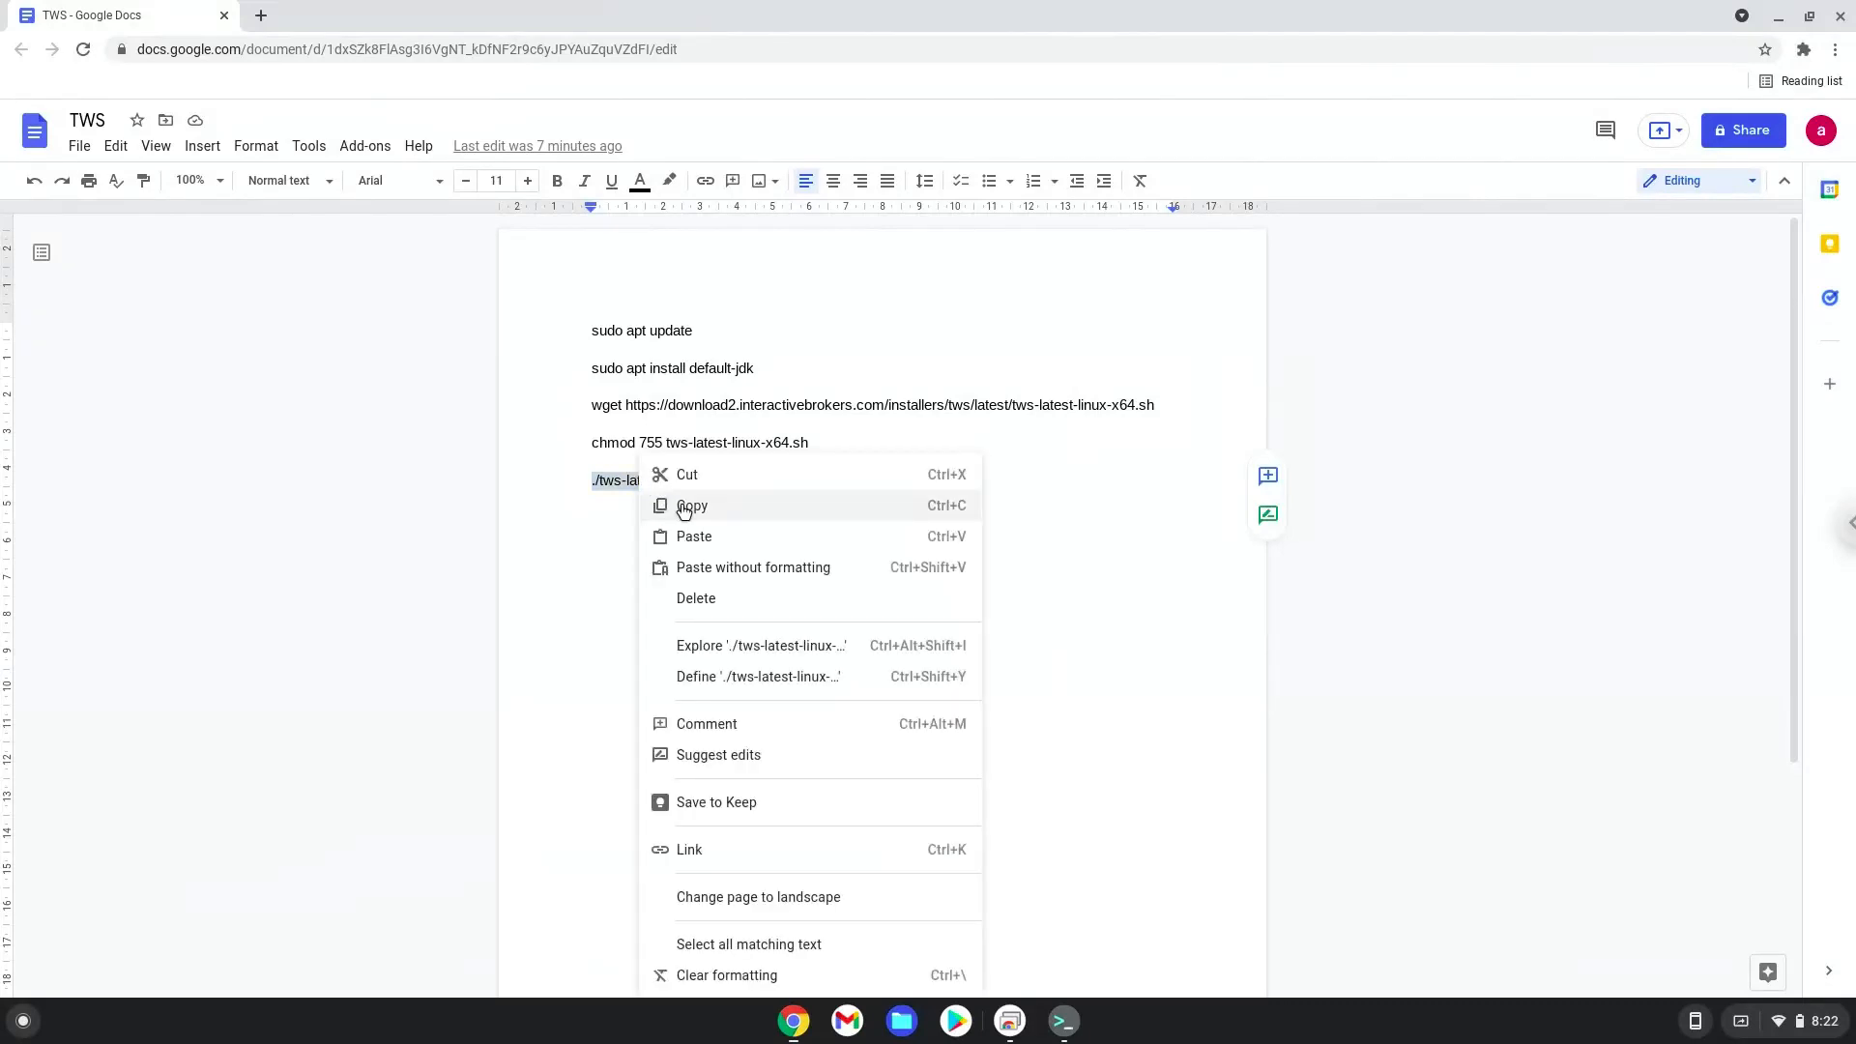
click(692, 505)
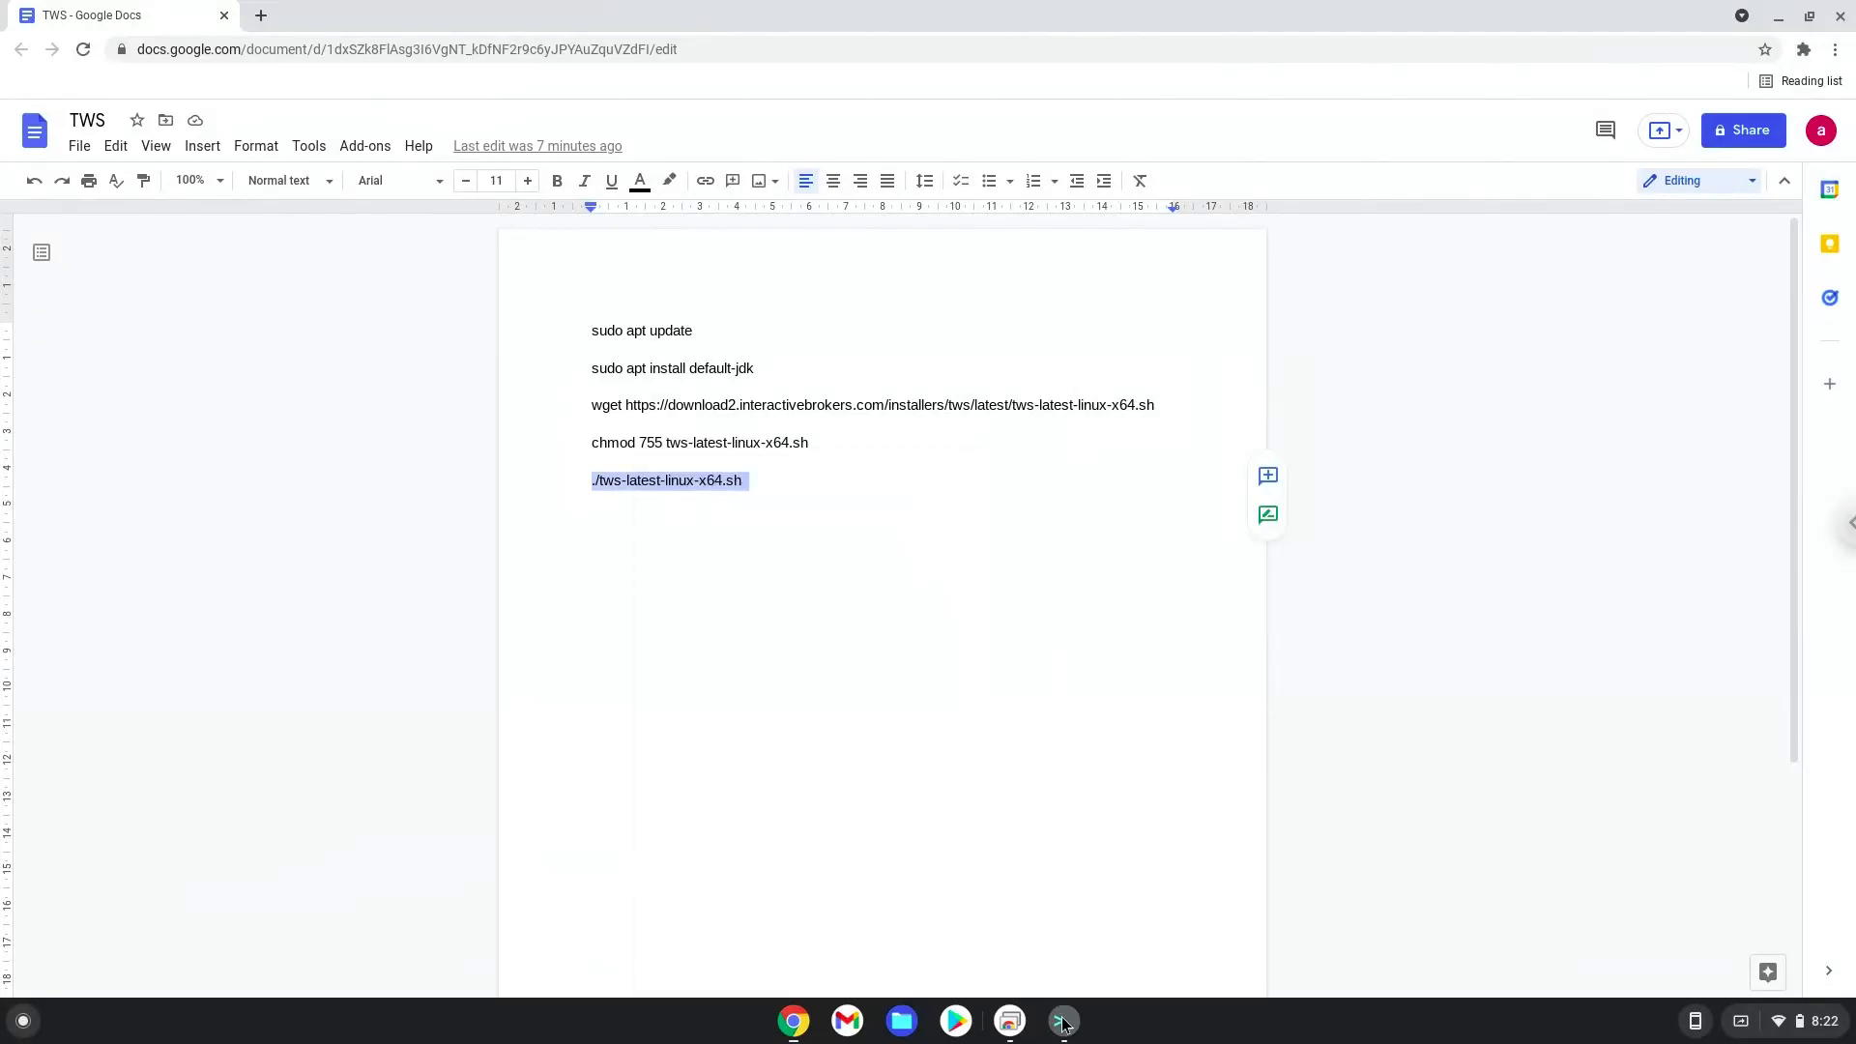
click(1059, 1021)
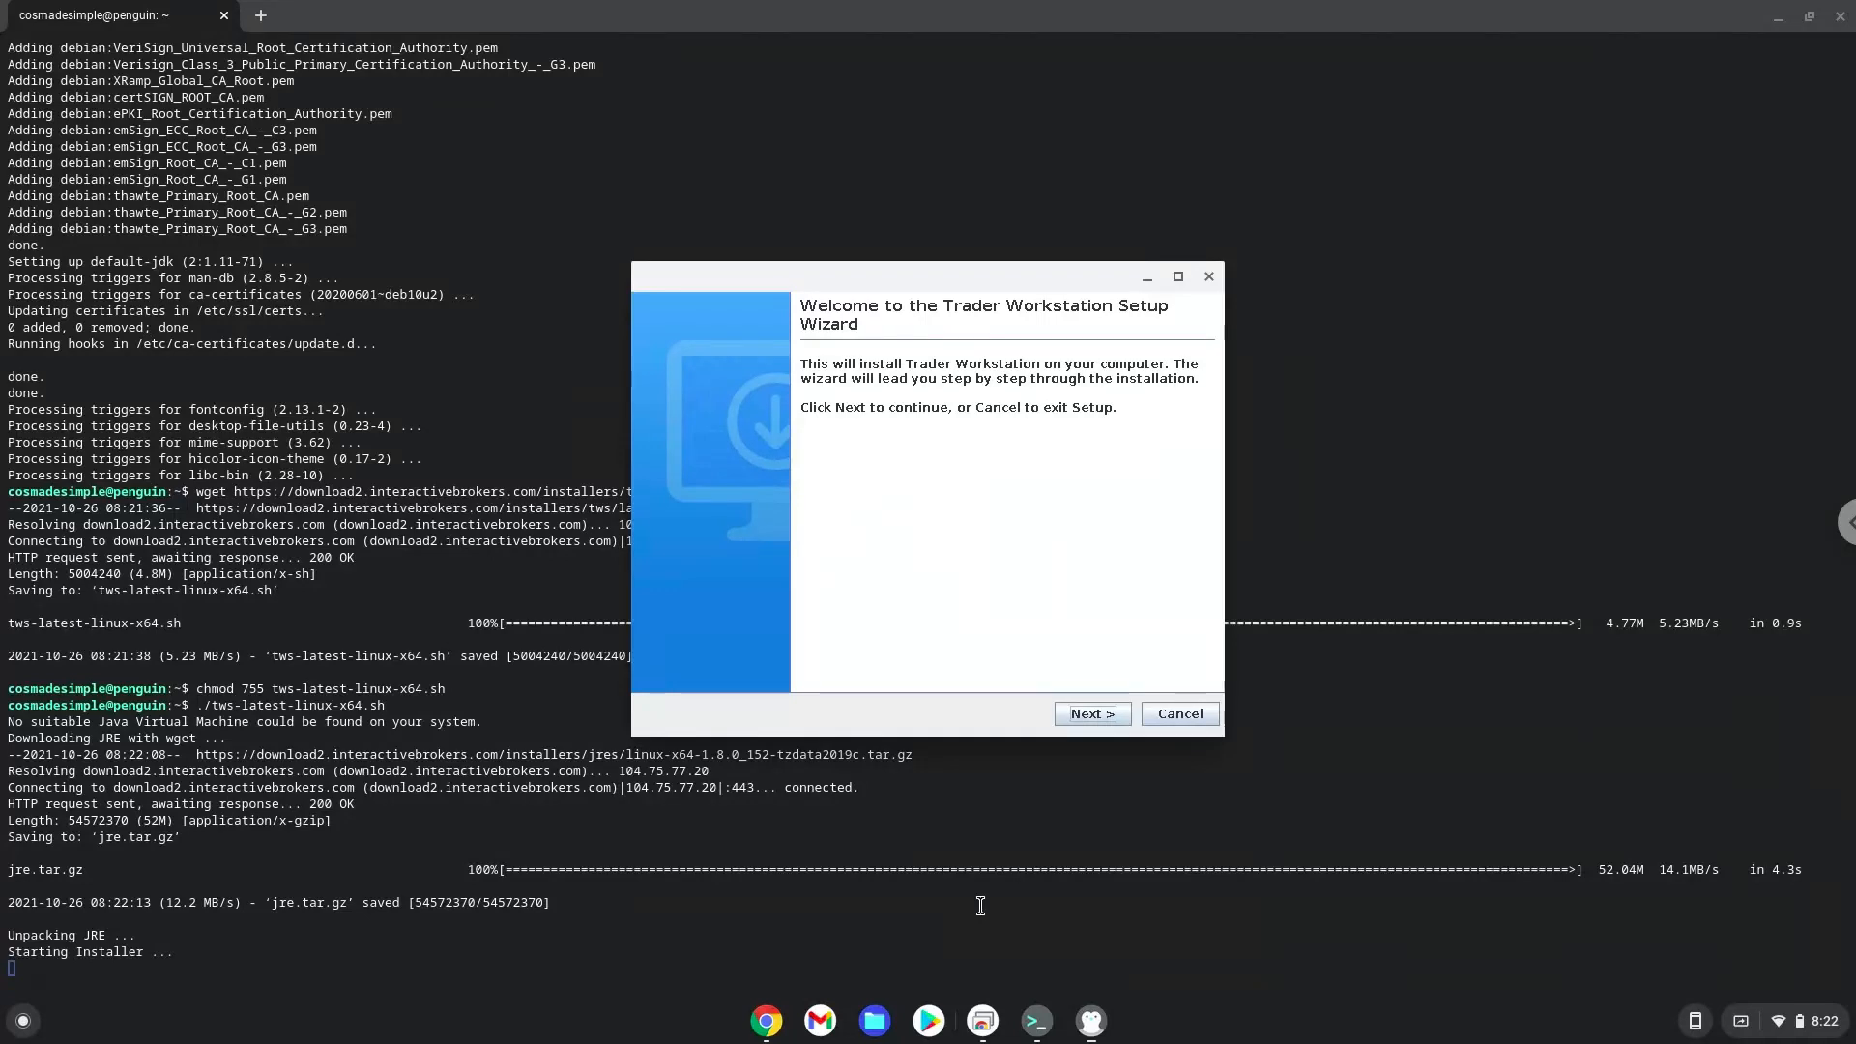
mouse_move(1031, 806)
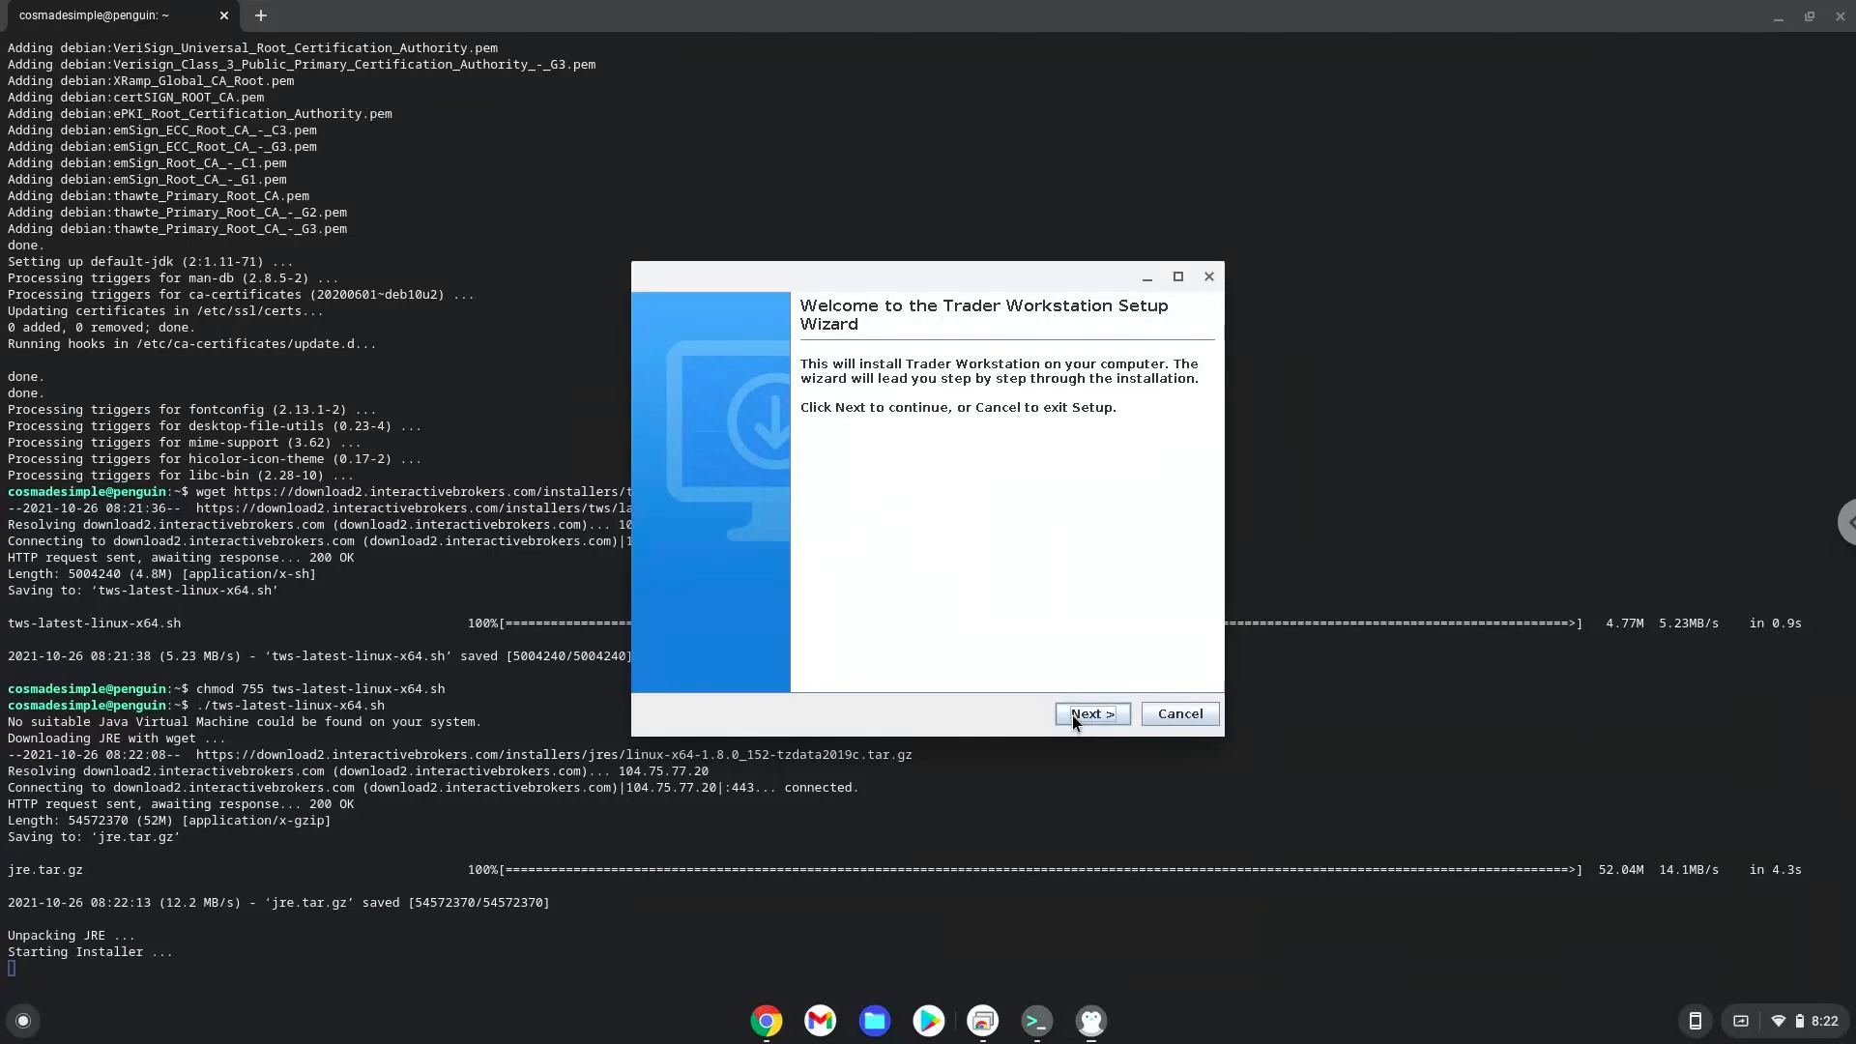
- Accept the default install folder, tick Run Trader Workstation, and finish the wizard
click(1089, 714)
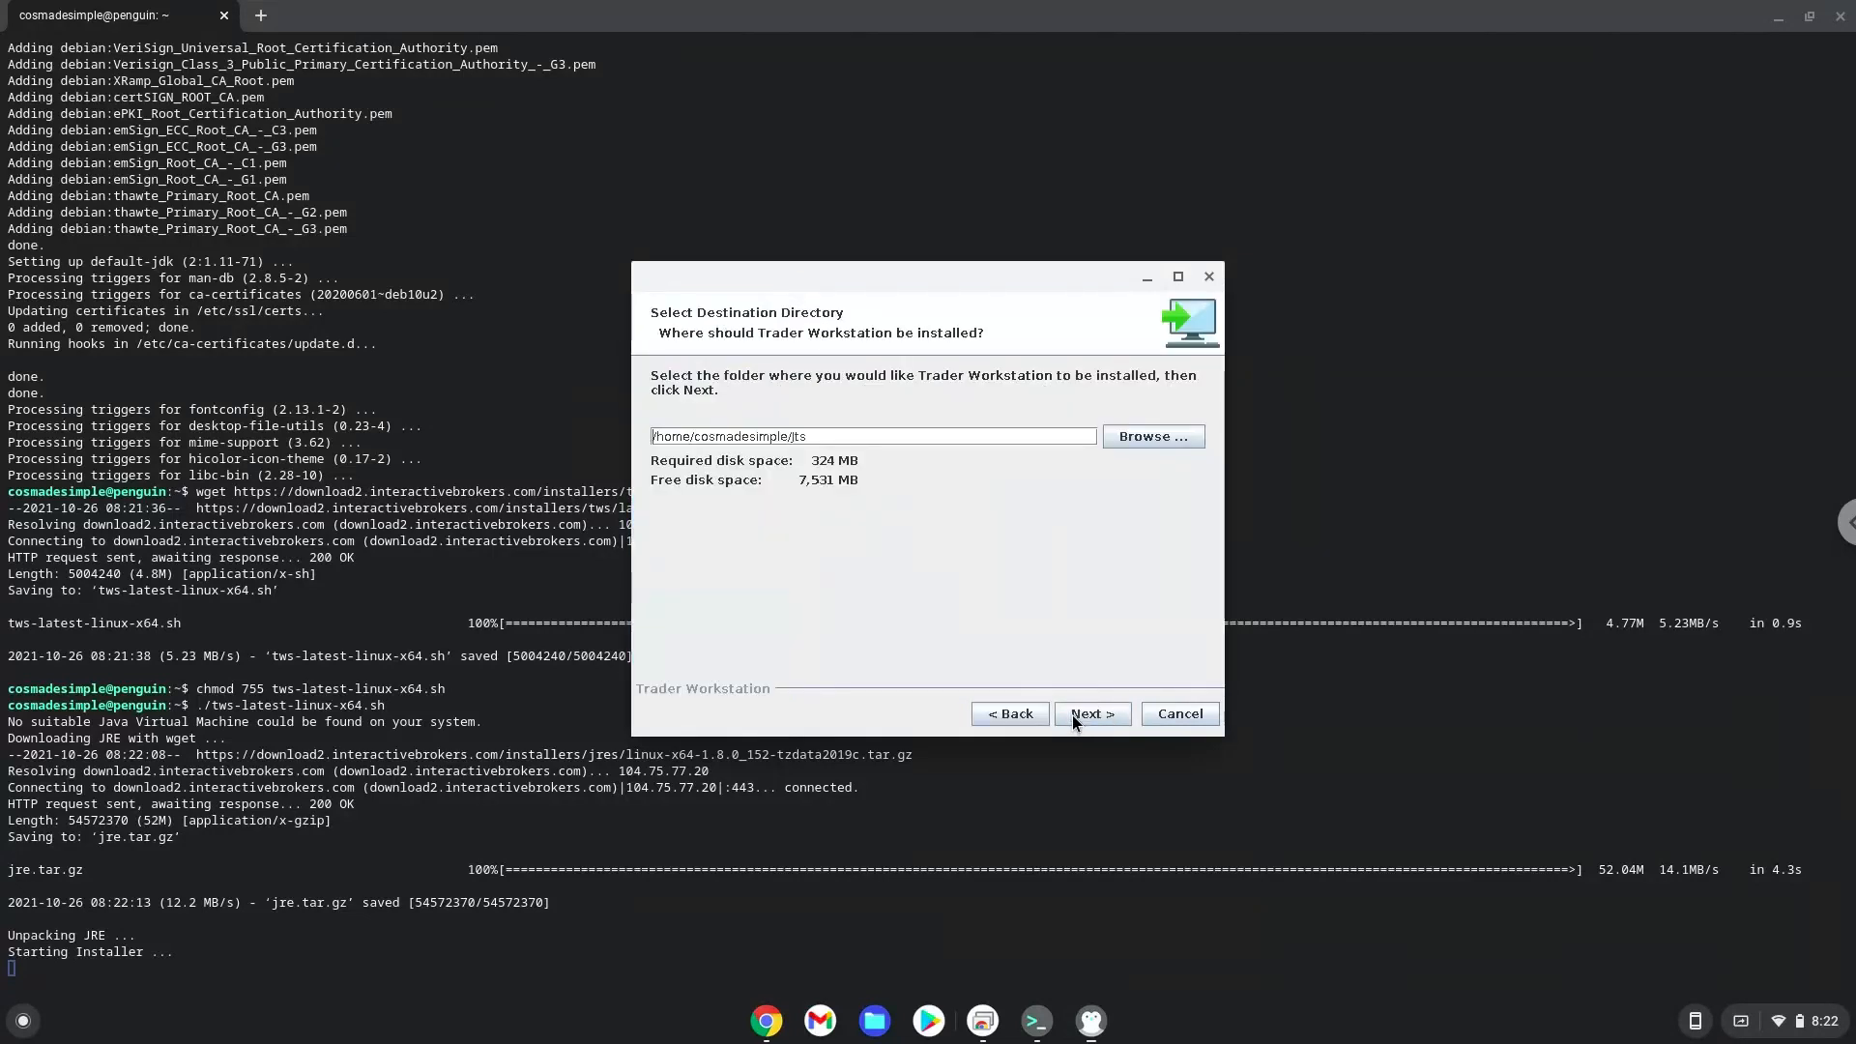
click(1089, 713)
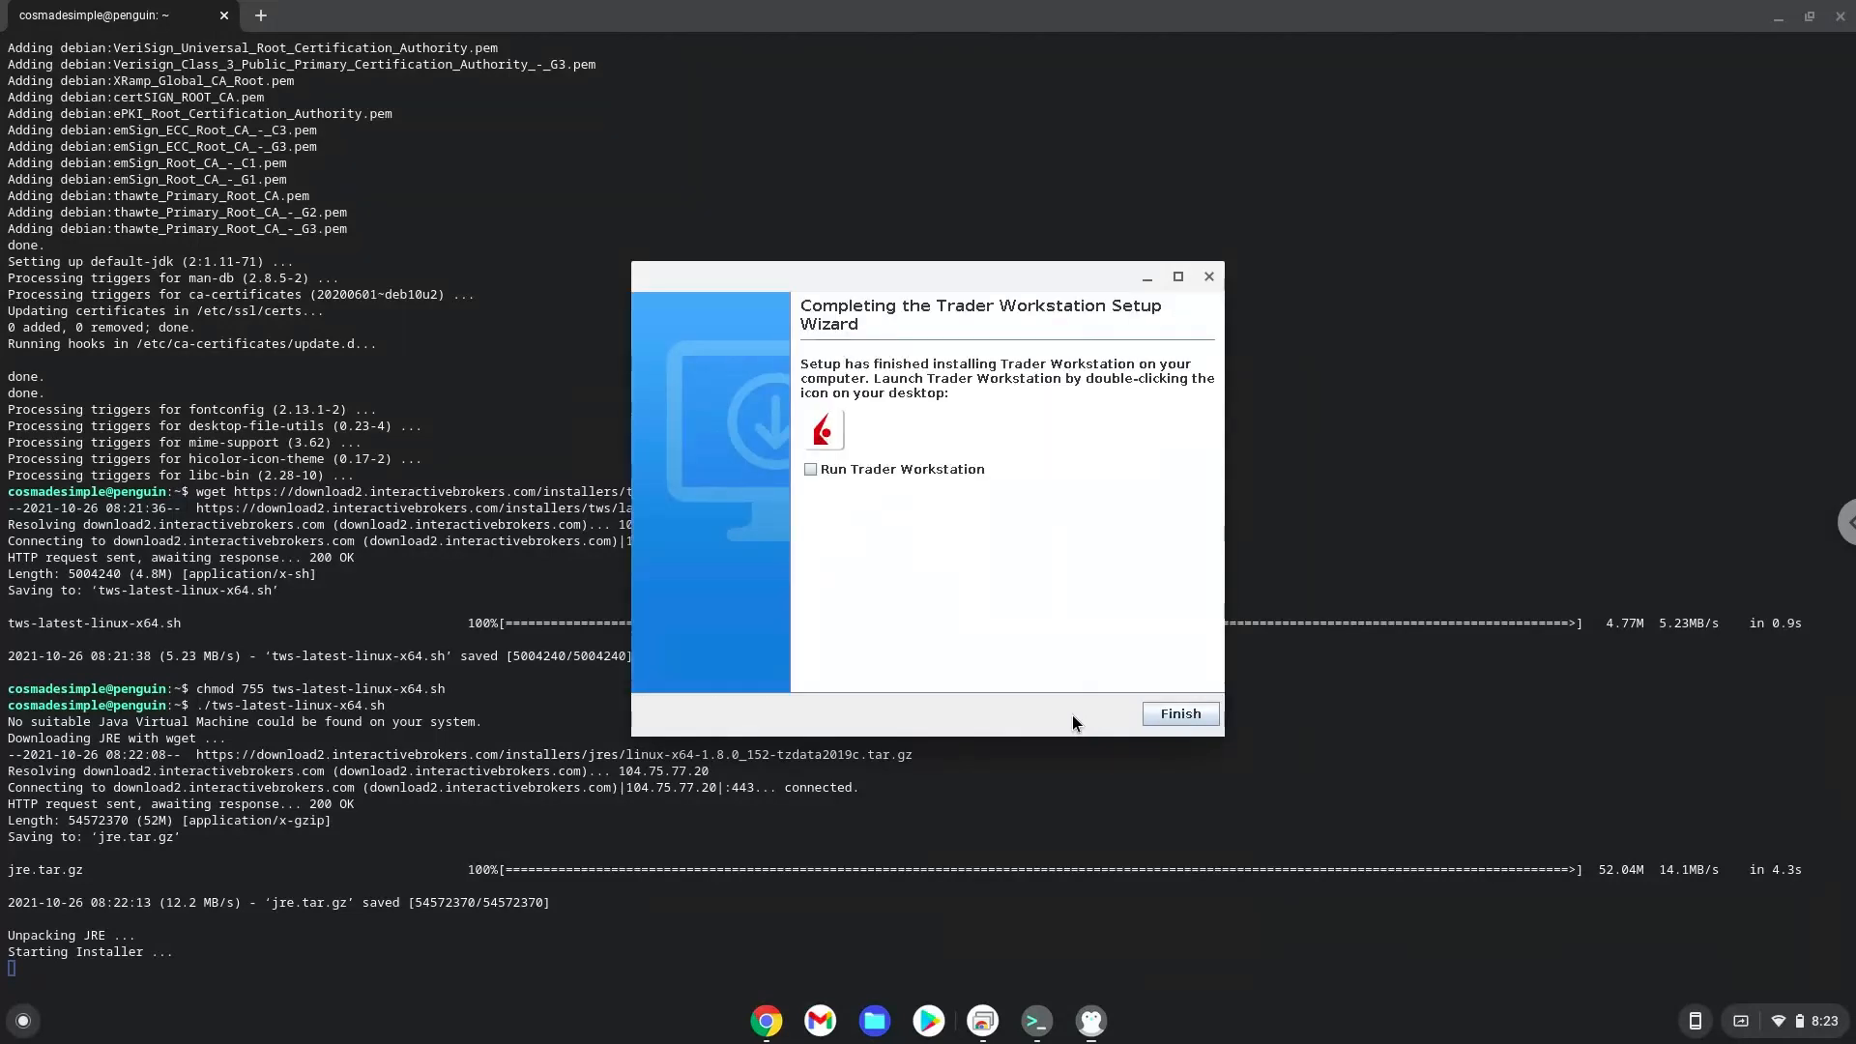
click(810, 468)
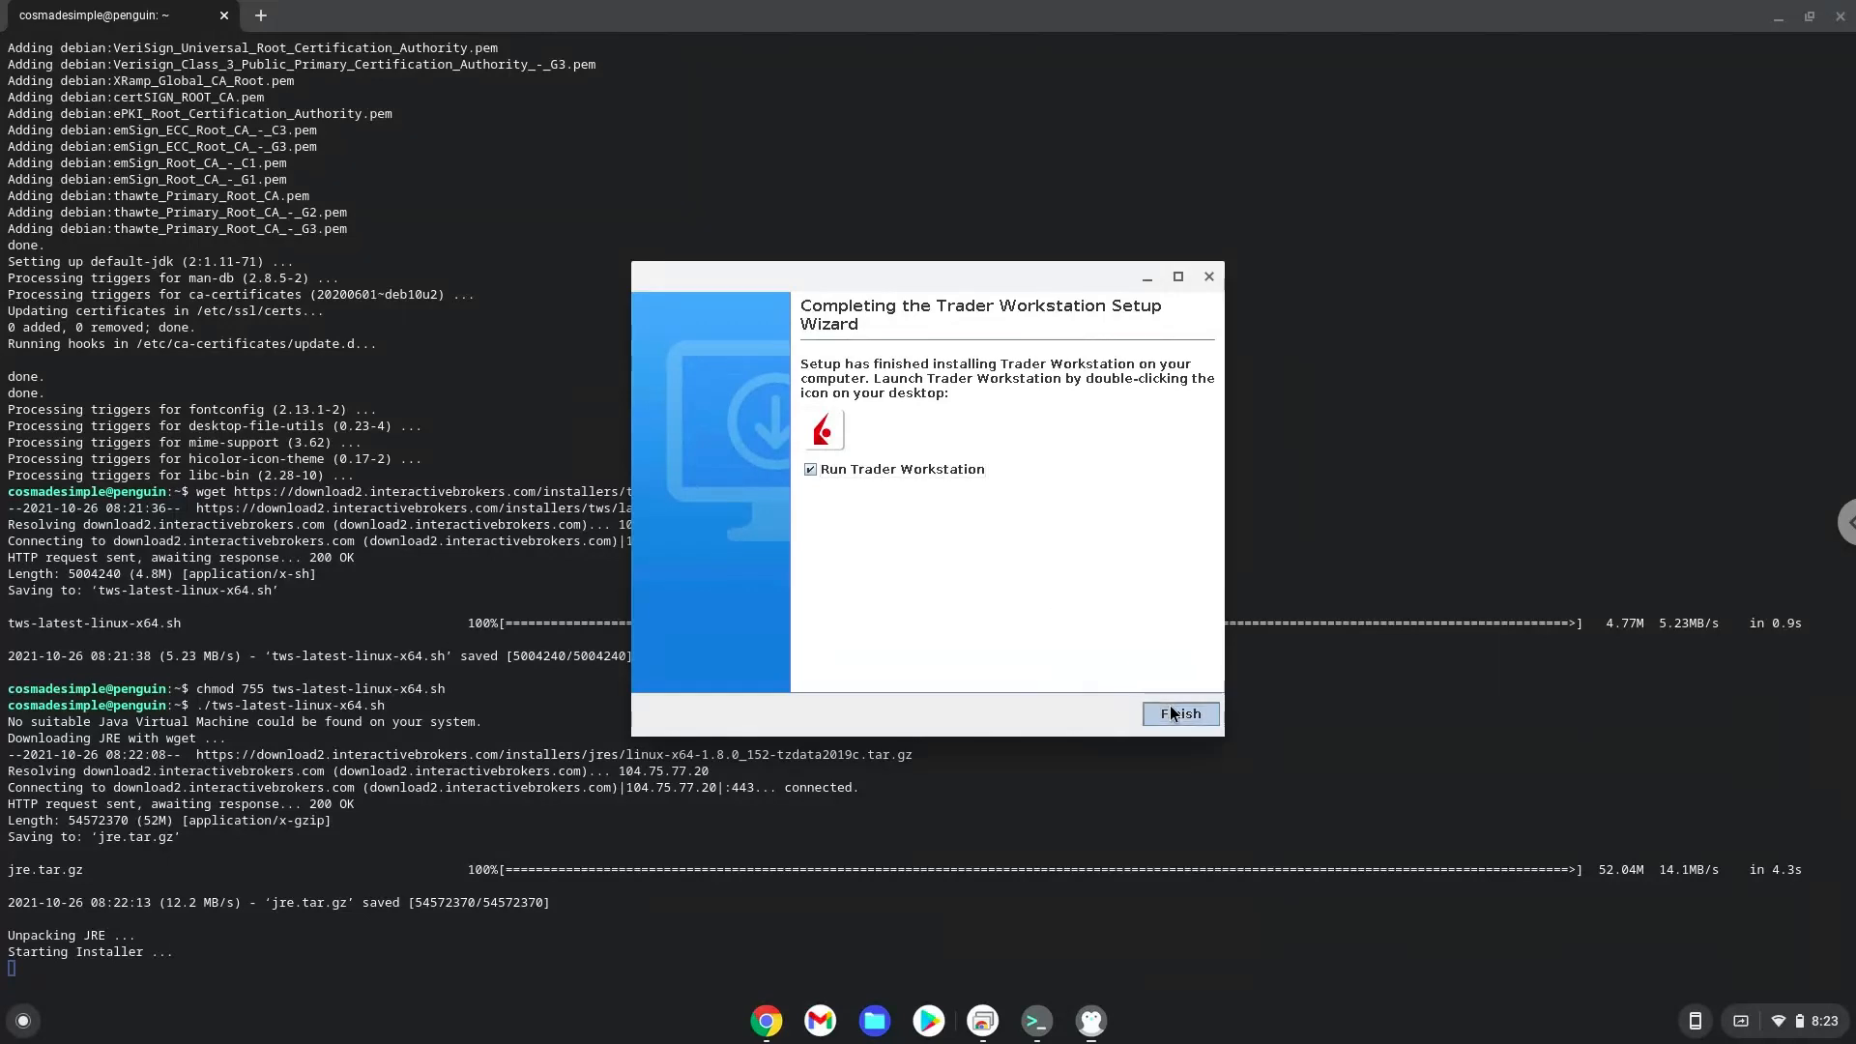
click(1179, 713)
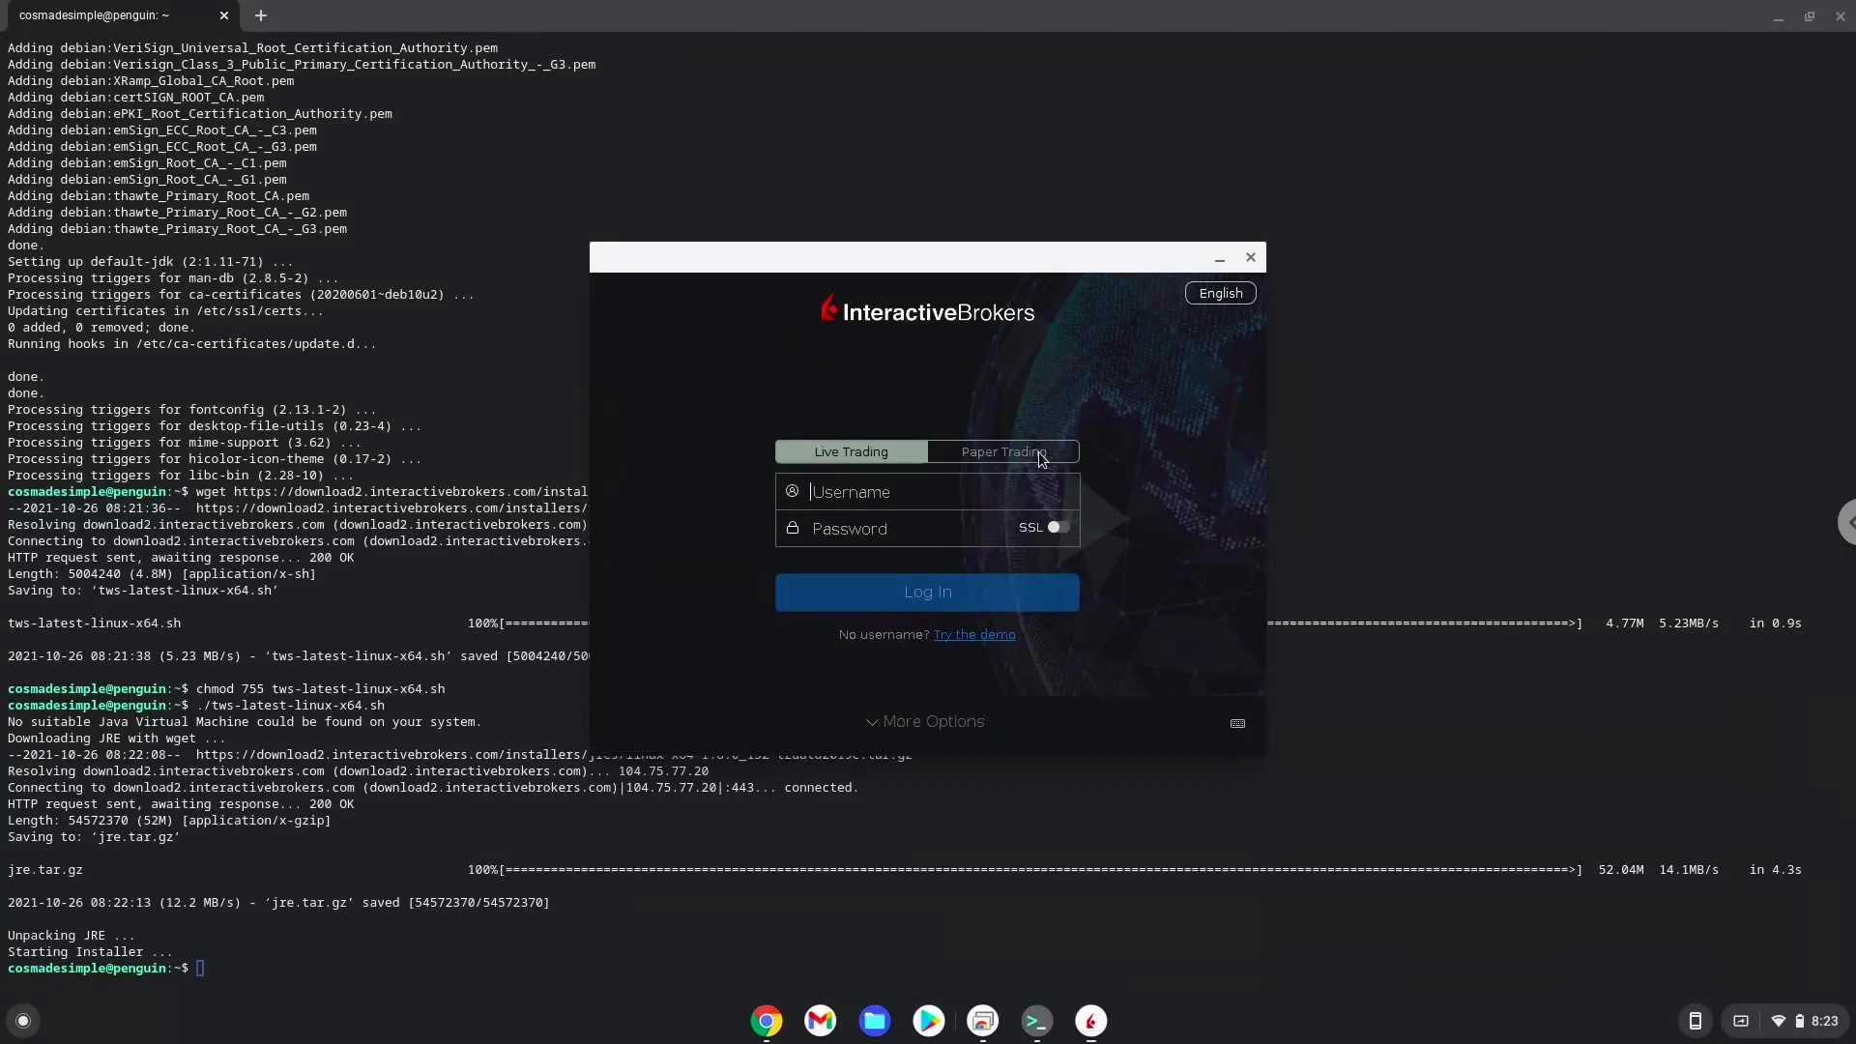
- Preview the Paper Trading login, return to Live Trading, and close the login window
click(1003, 451)
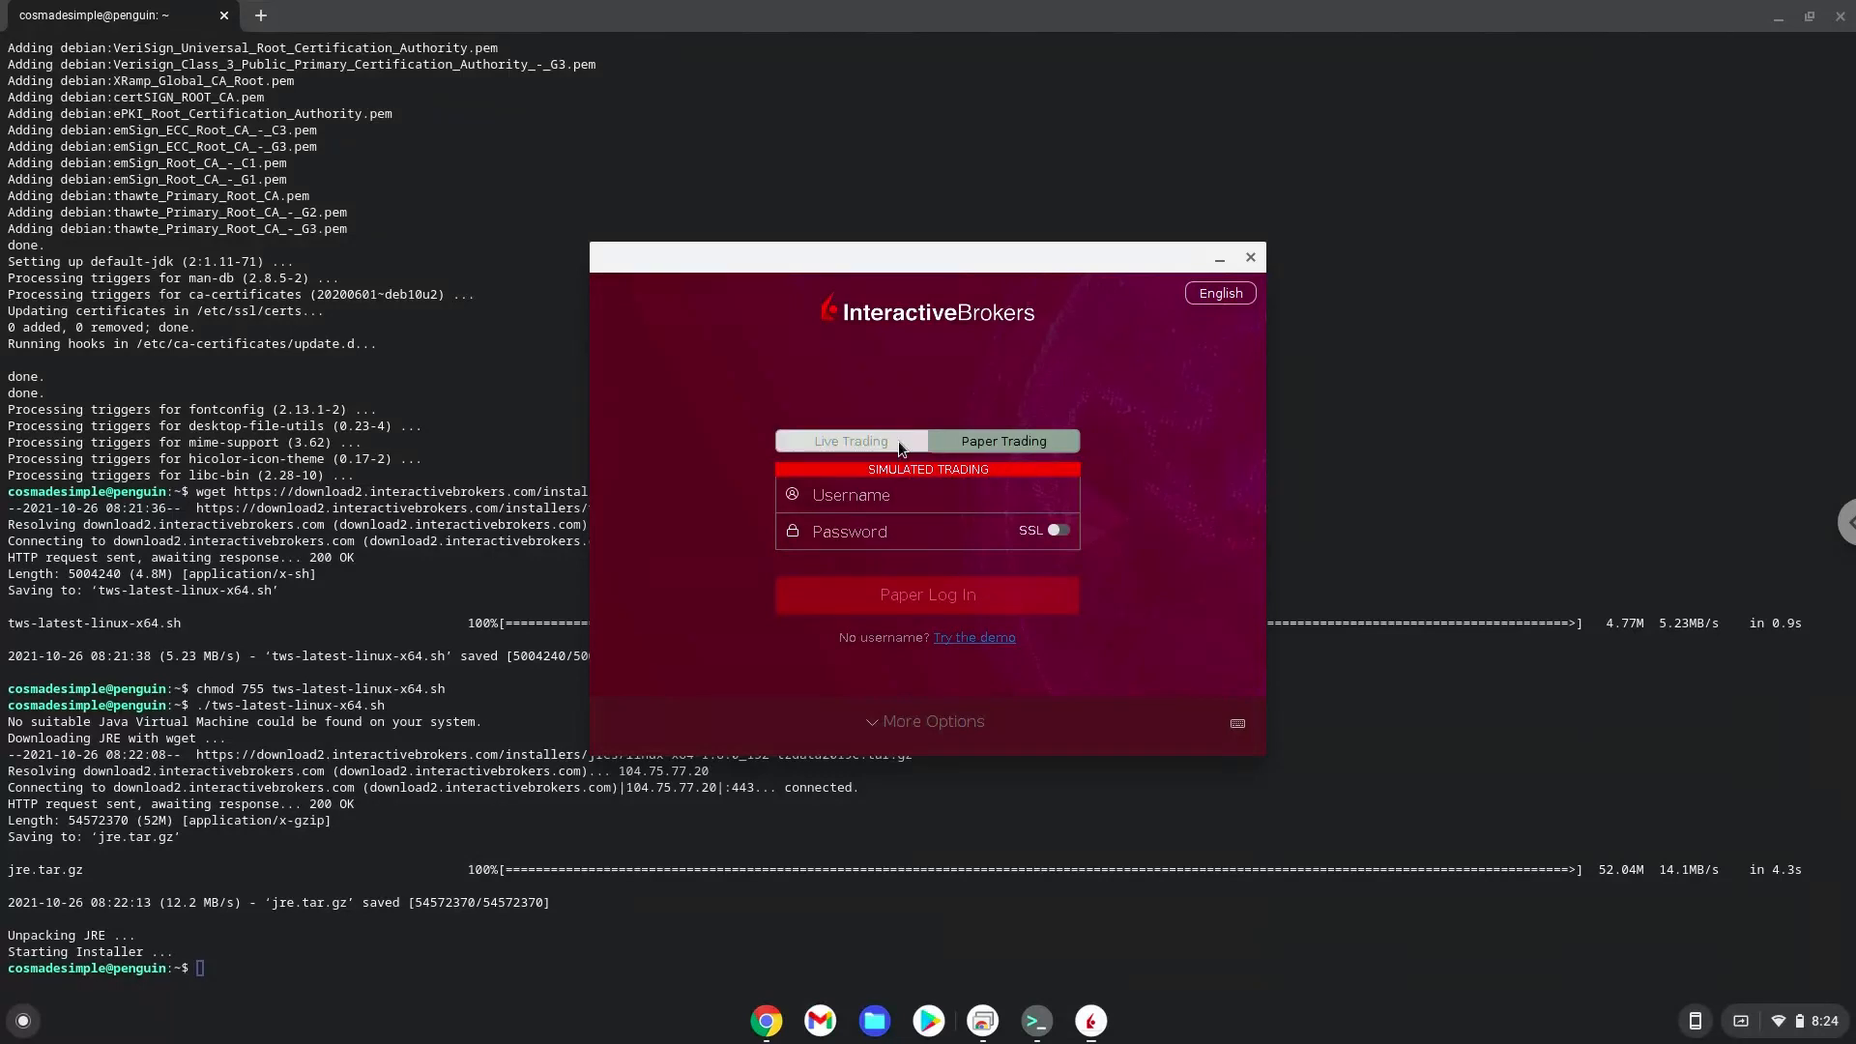
click(851, 440)
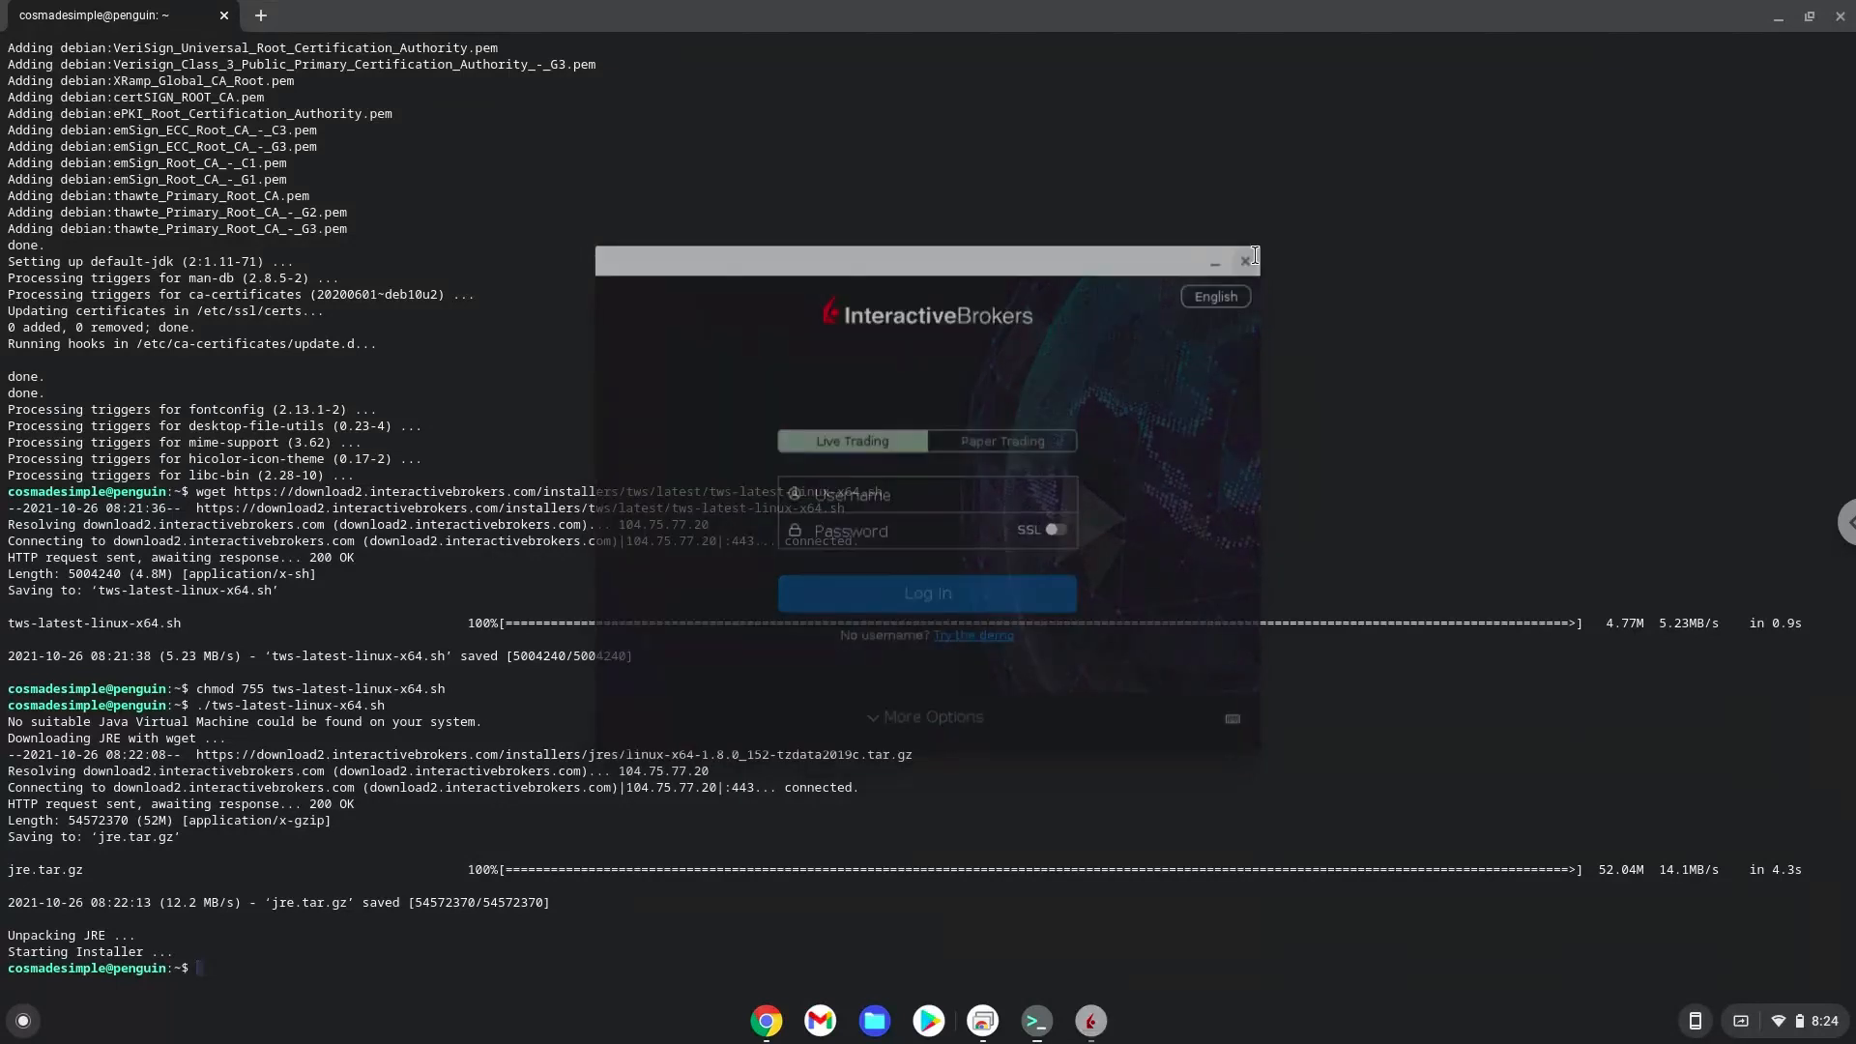
click(1247, 259)
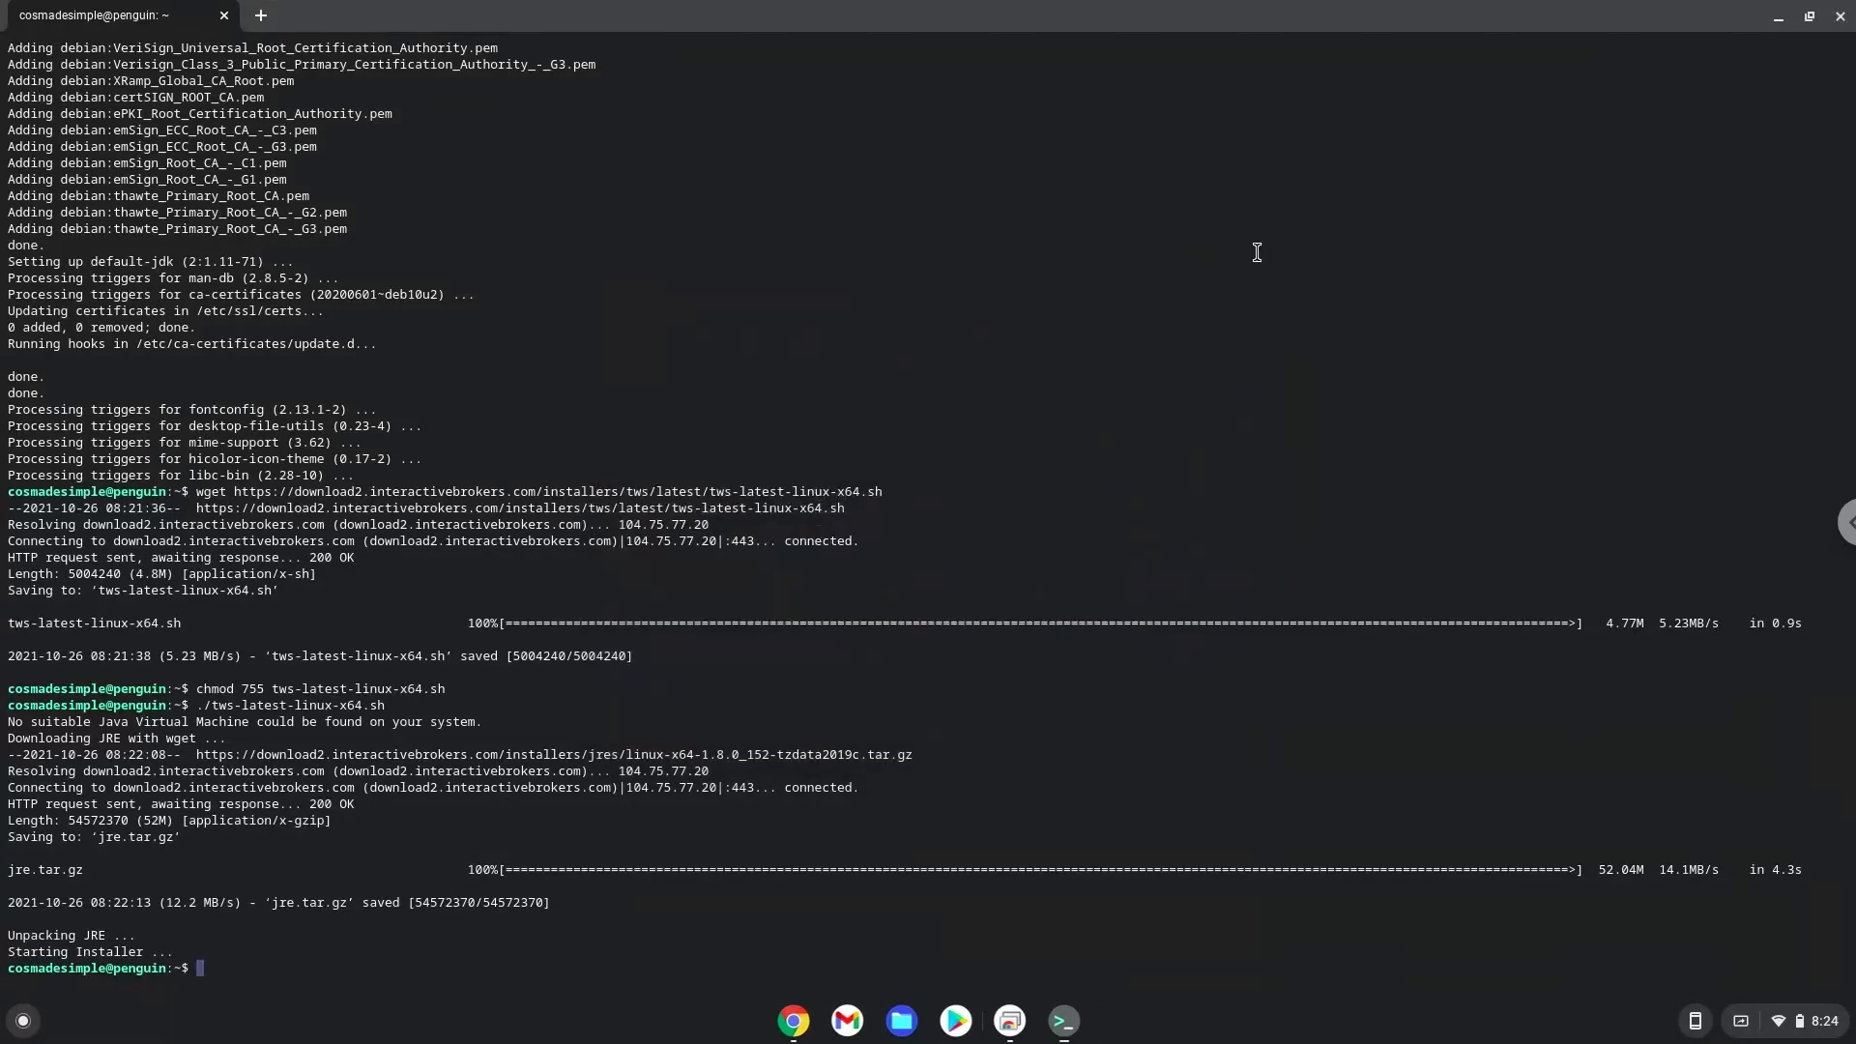
mouse_move(1649, 118)
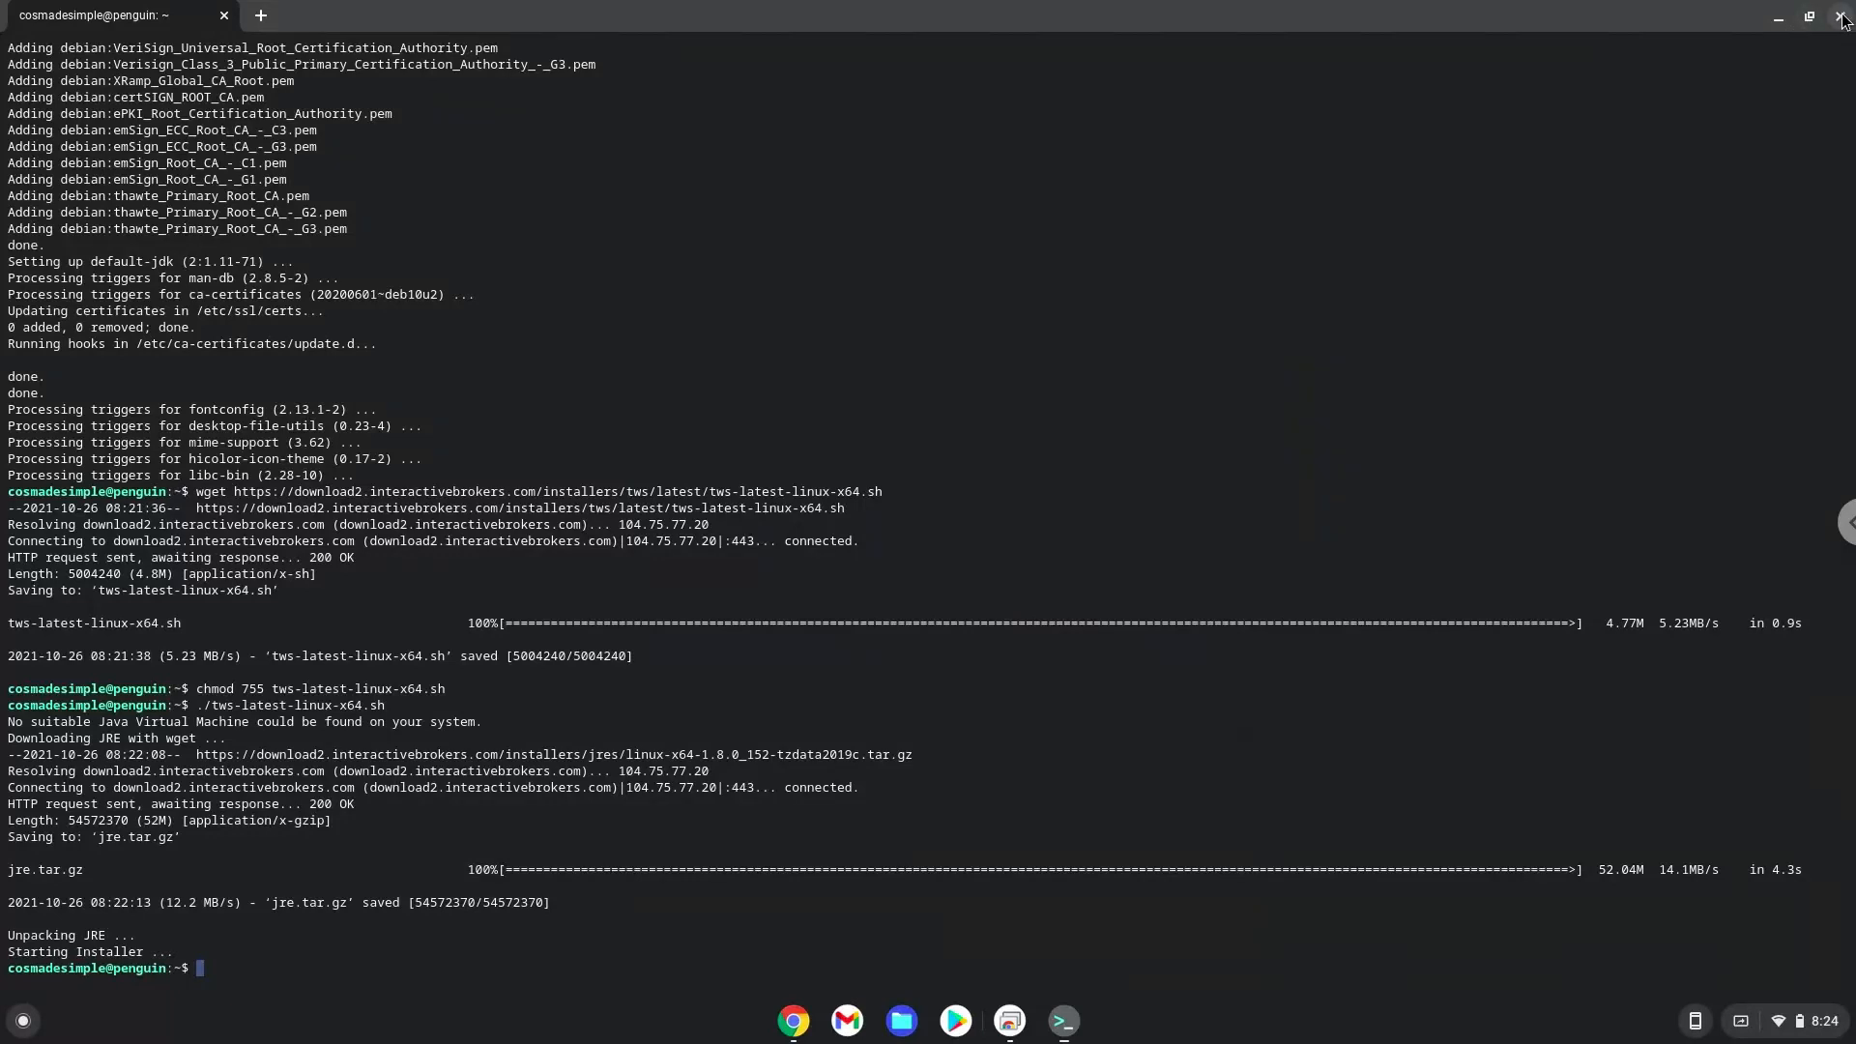
- Close the Linux terminal and confirm Leave, returning to the TWS command notes
click(1841, 17)
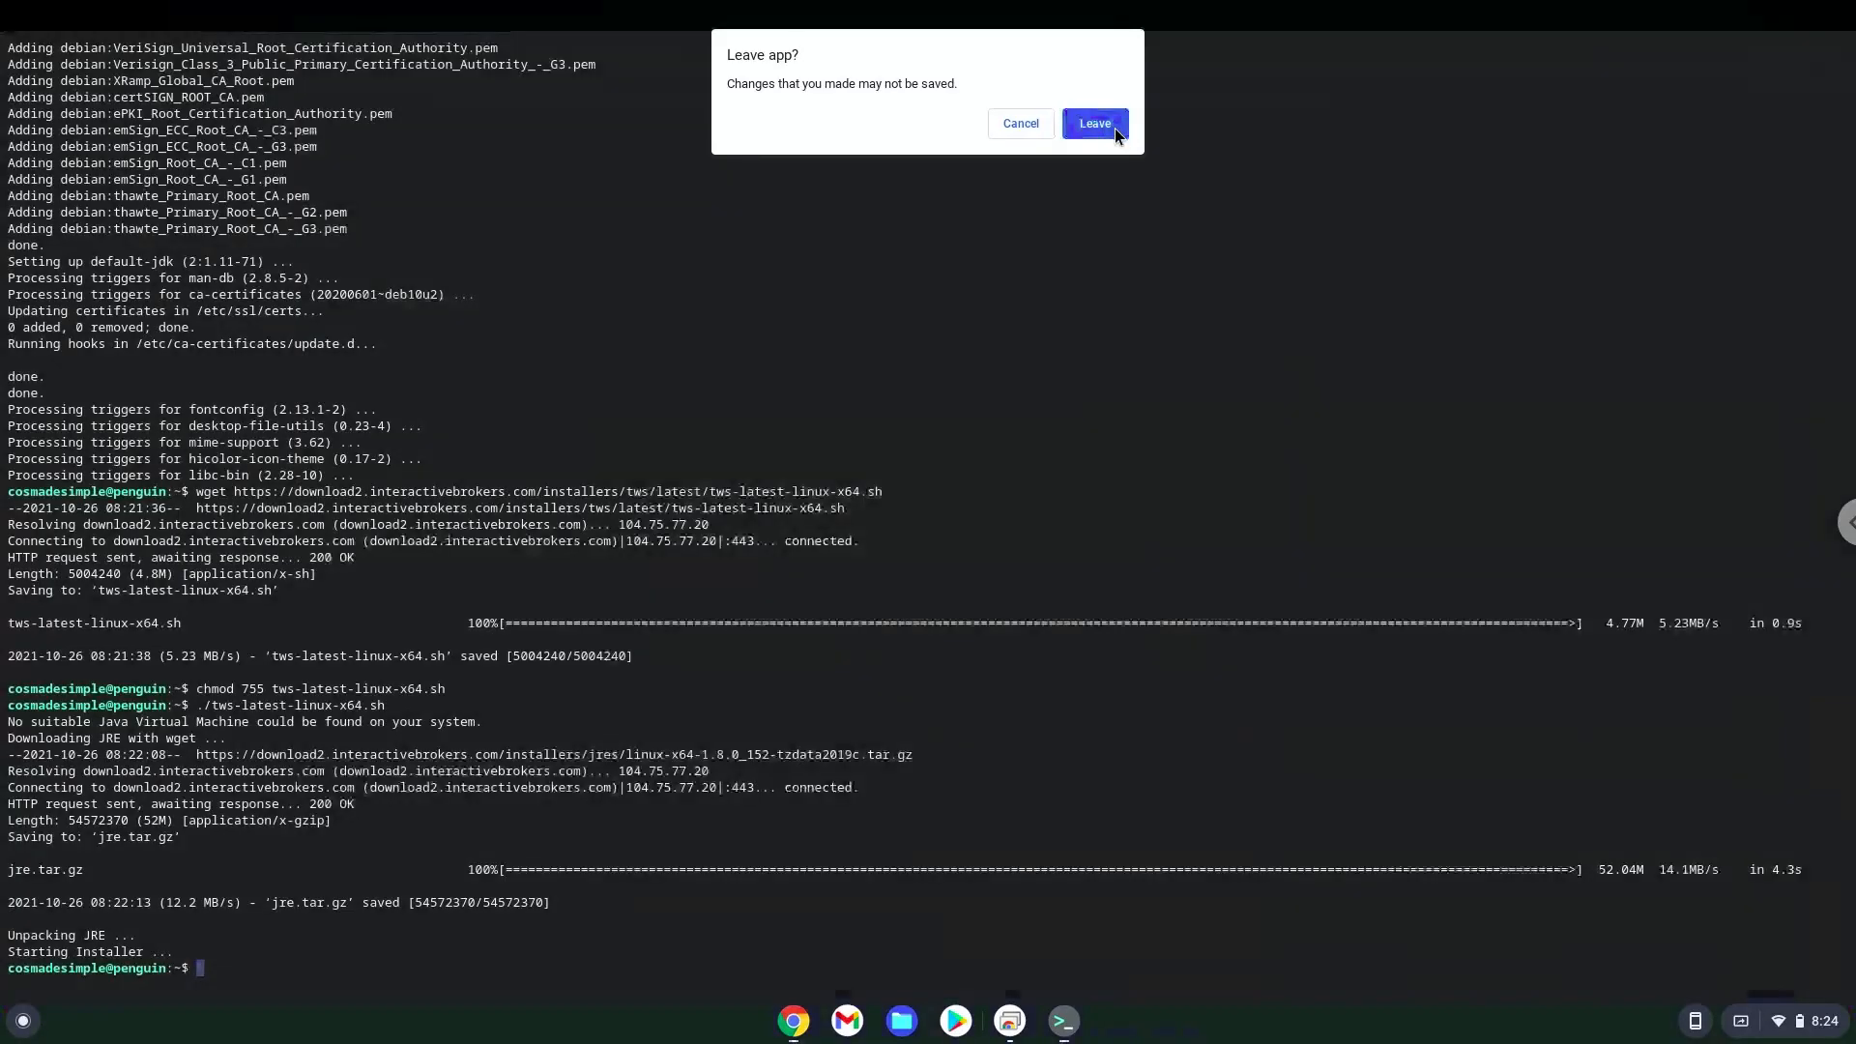
click(1092, 124)
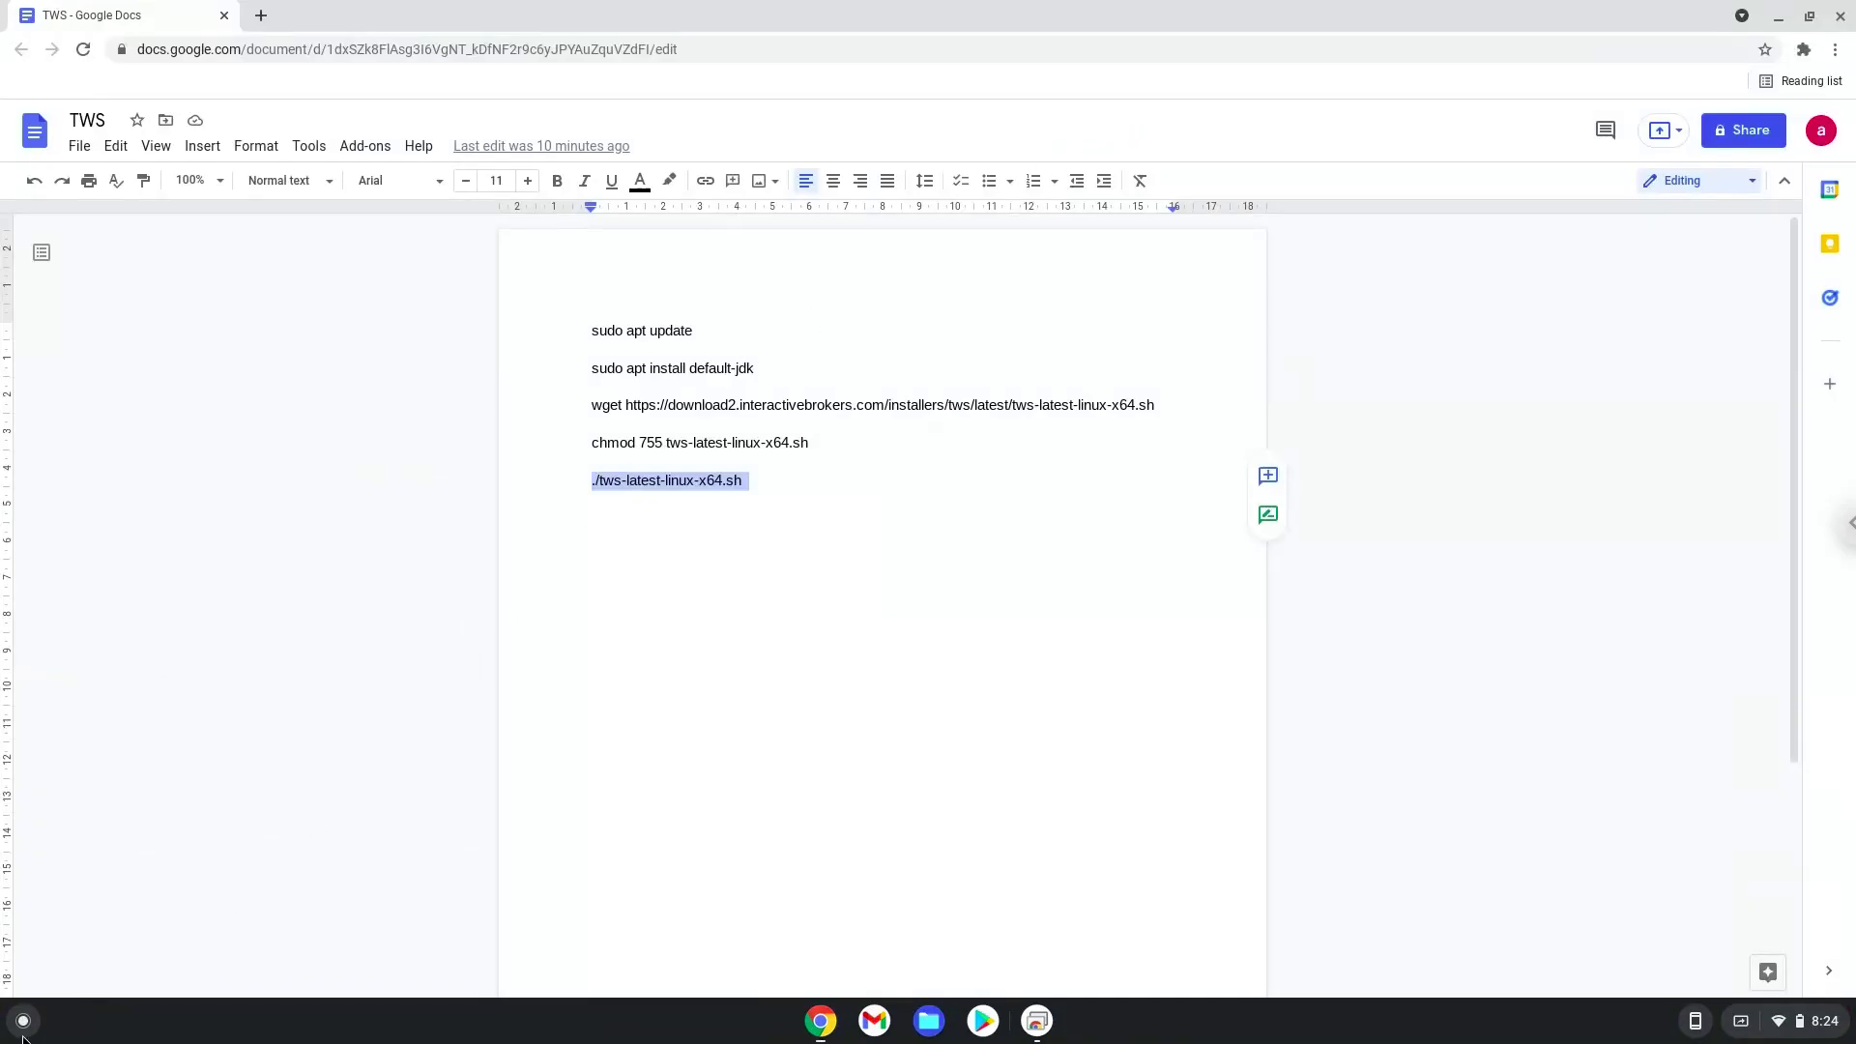
- Launch Trader Workstation from the launcher's Linux apps folder and minimise Chrome
click(22, 1019)
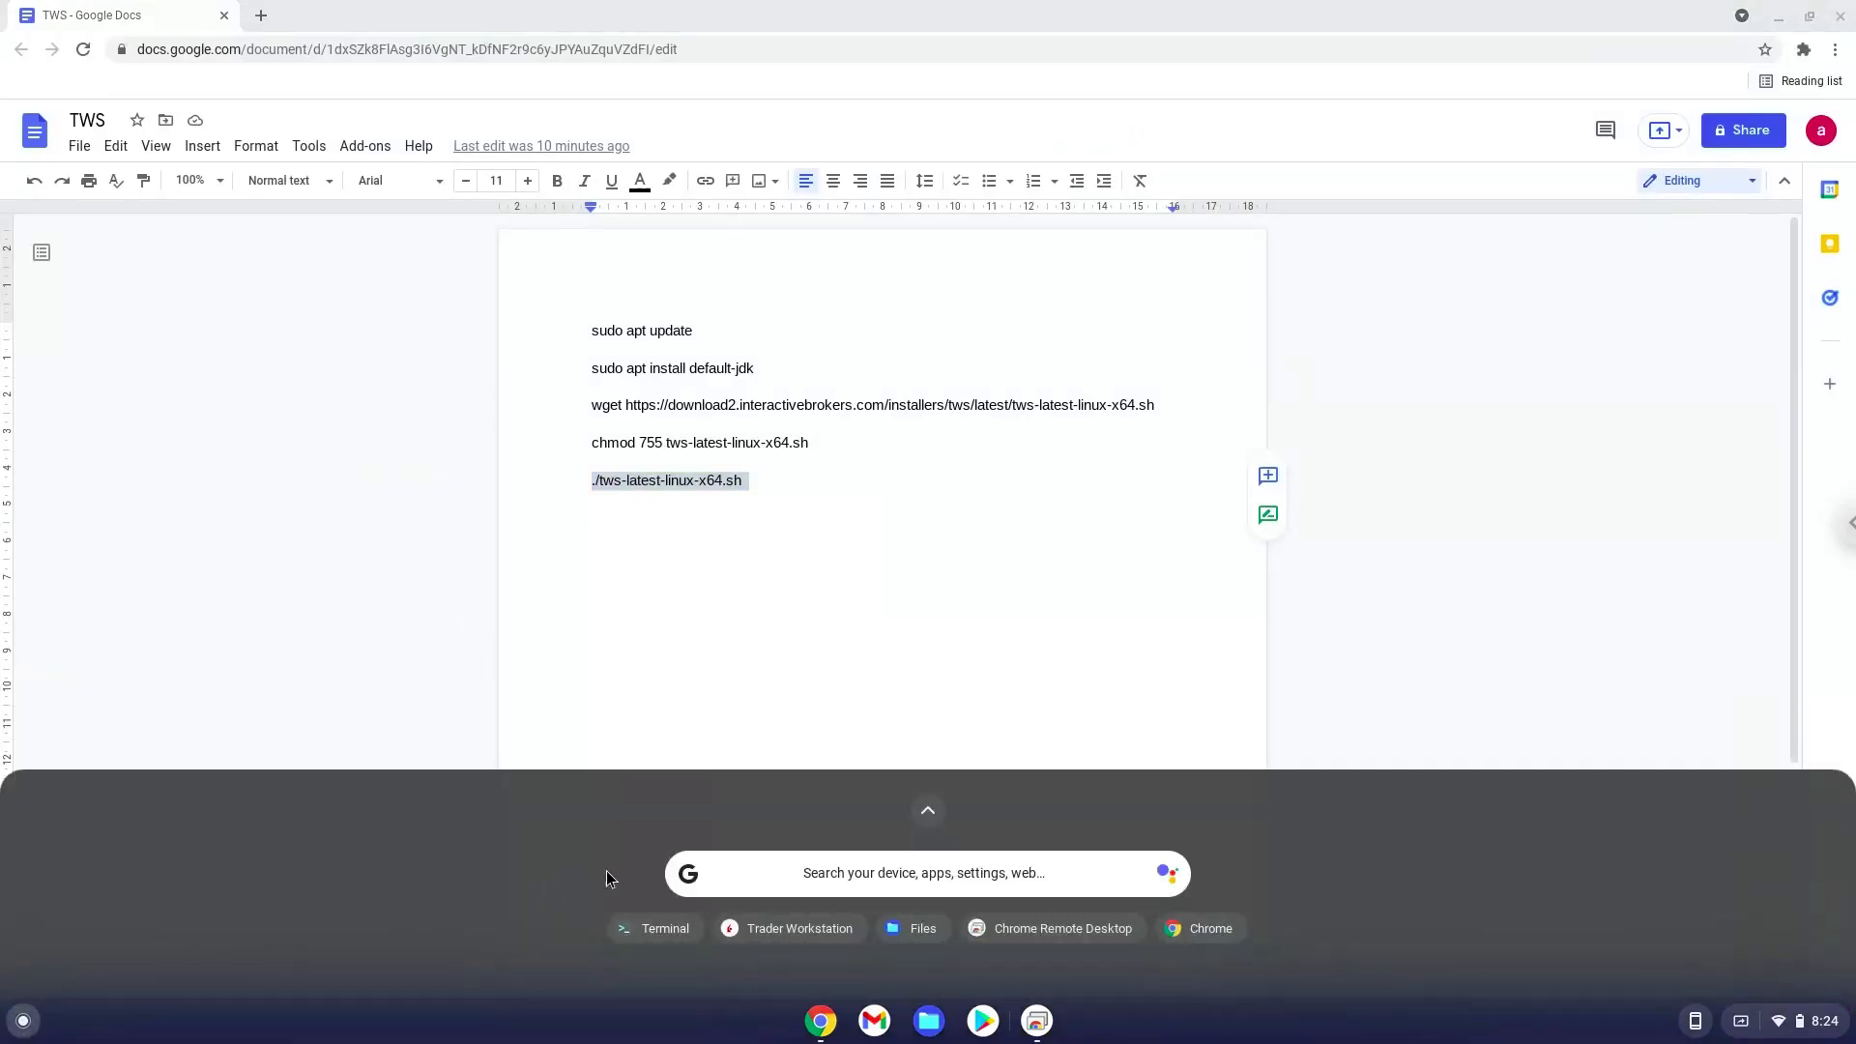
click(926, 810)
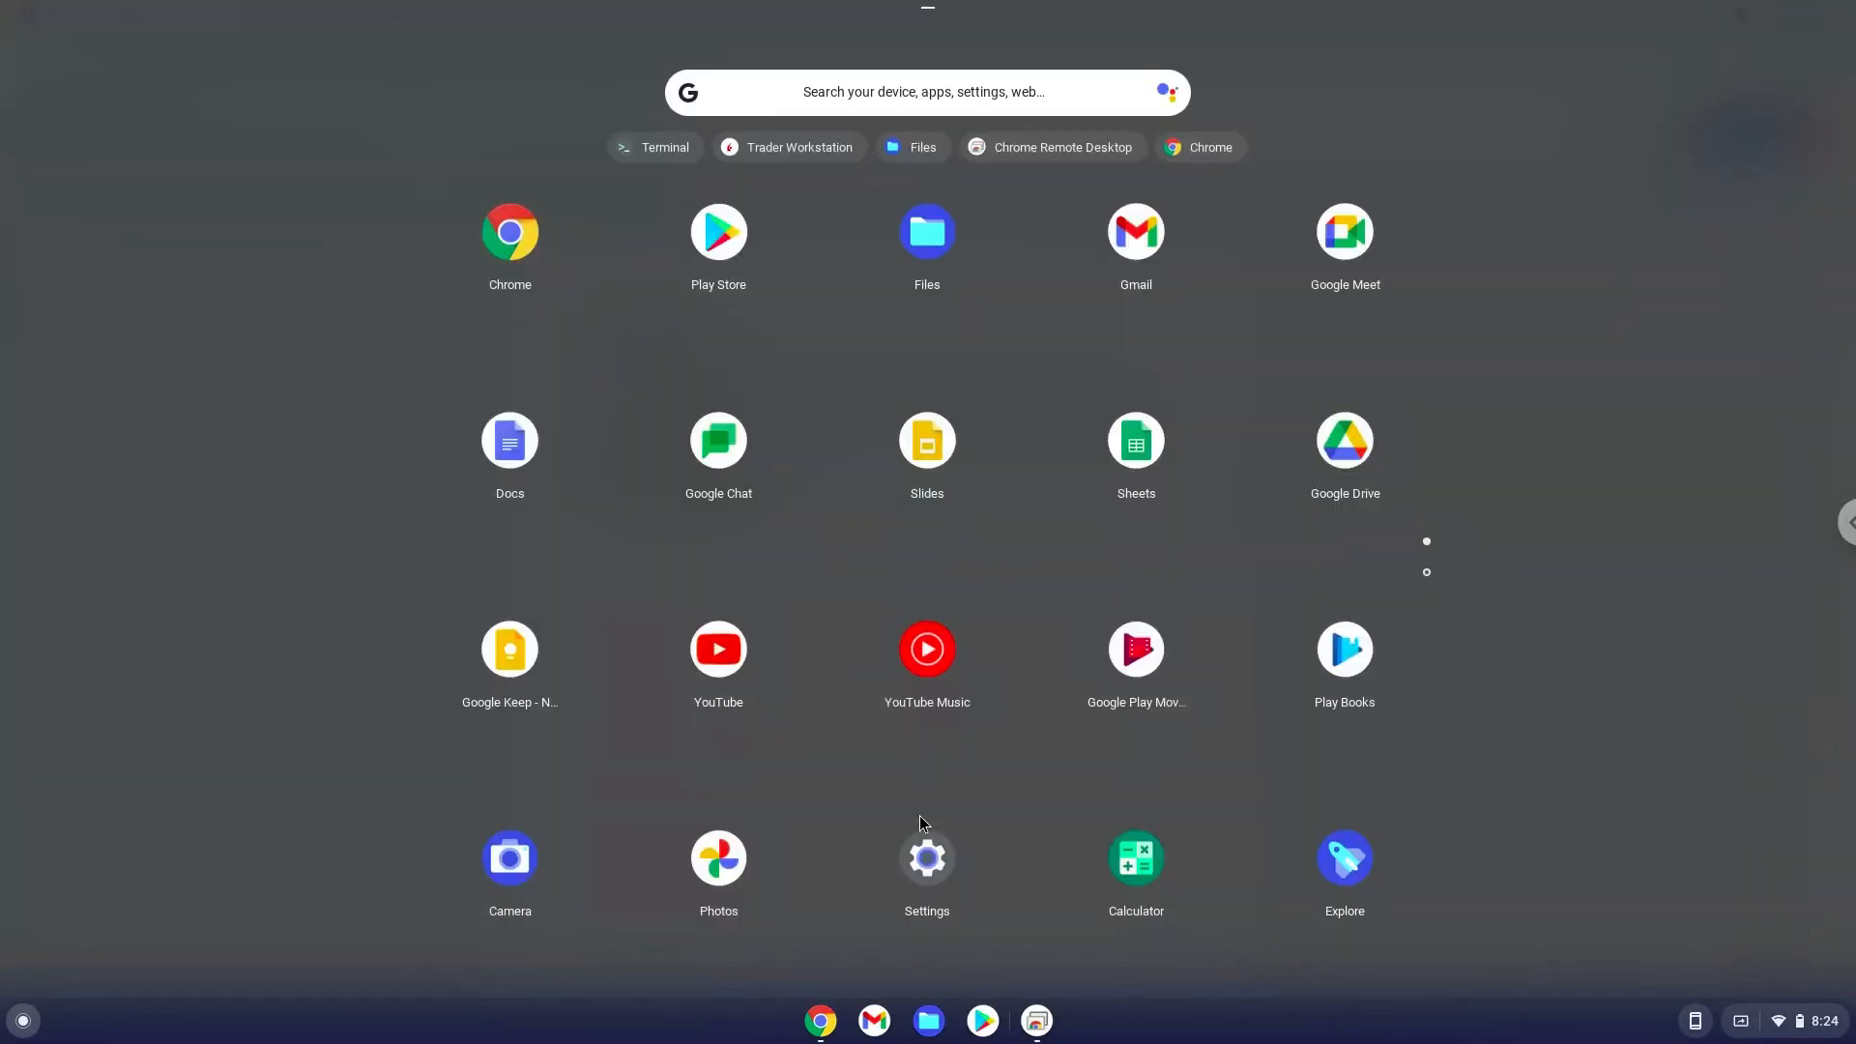
mouse_move(1427, 580)
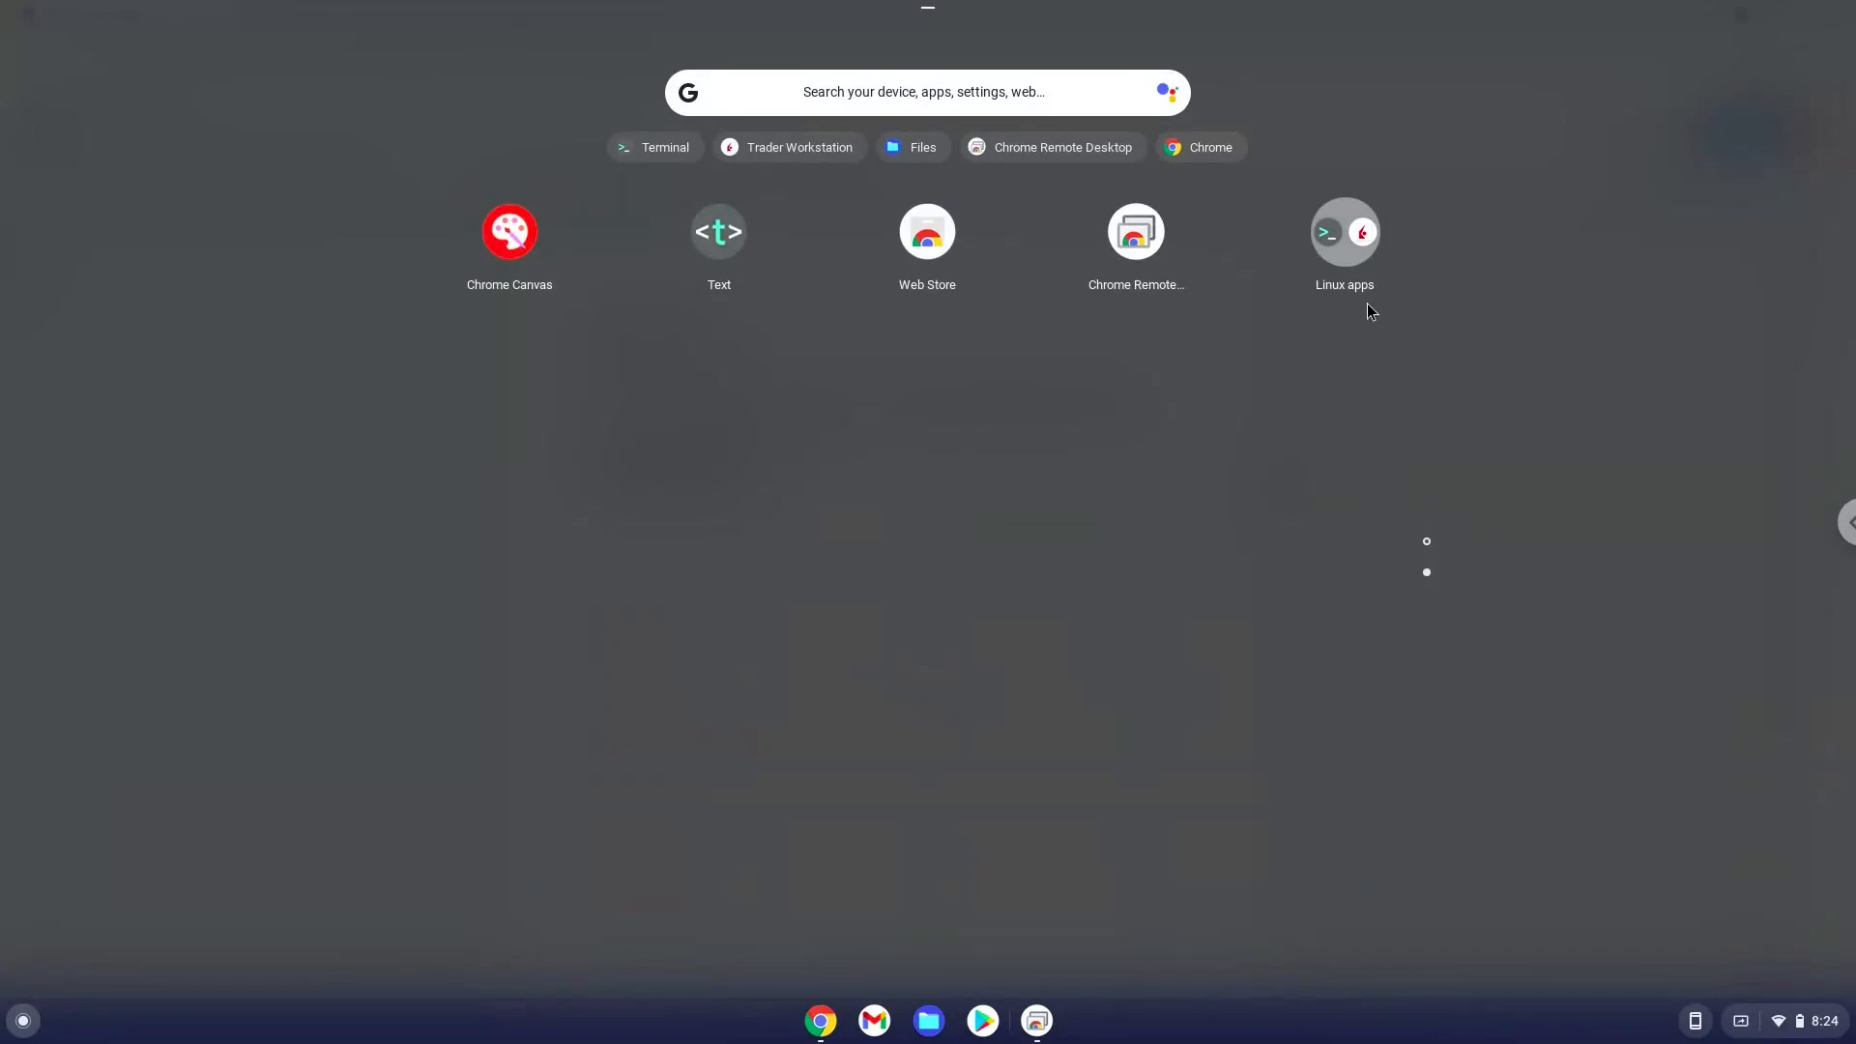
click(1344, 246)
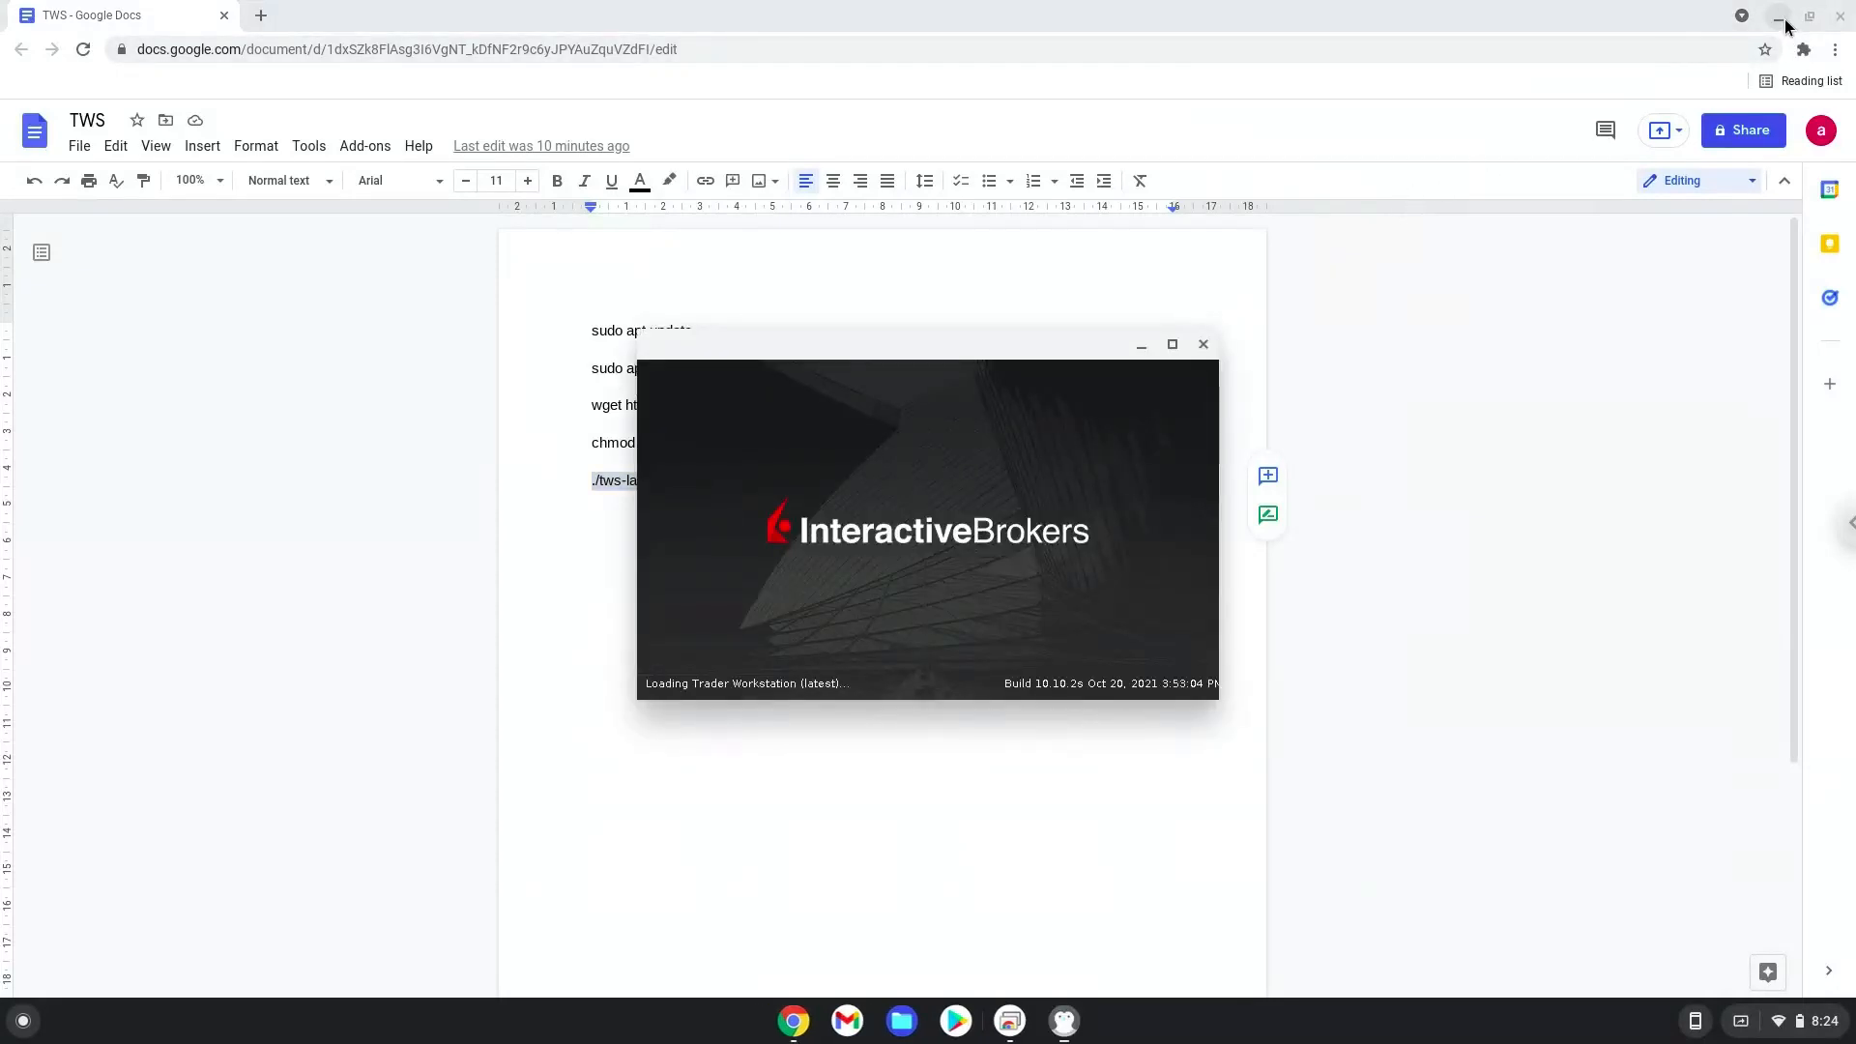
click(1778, 18)
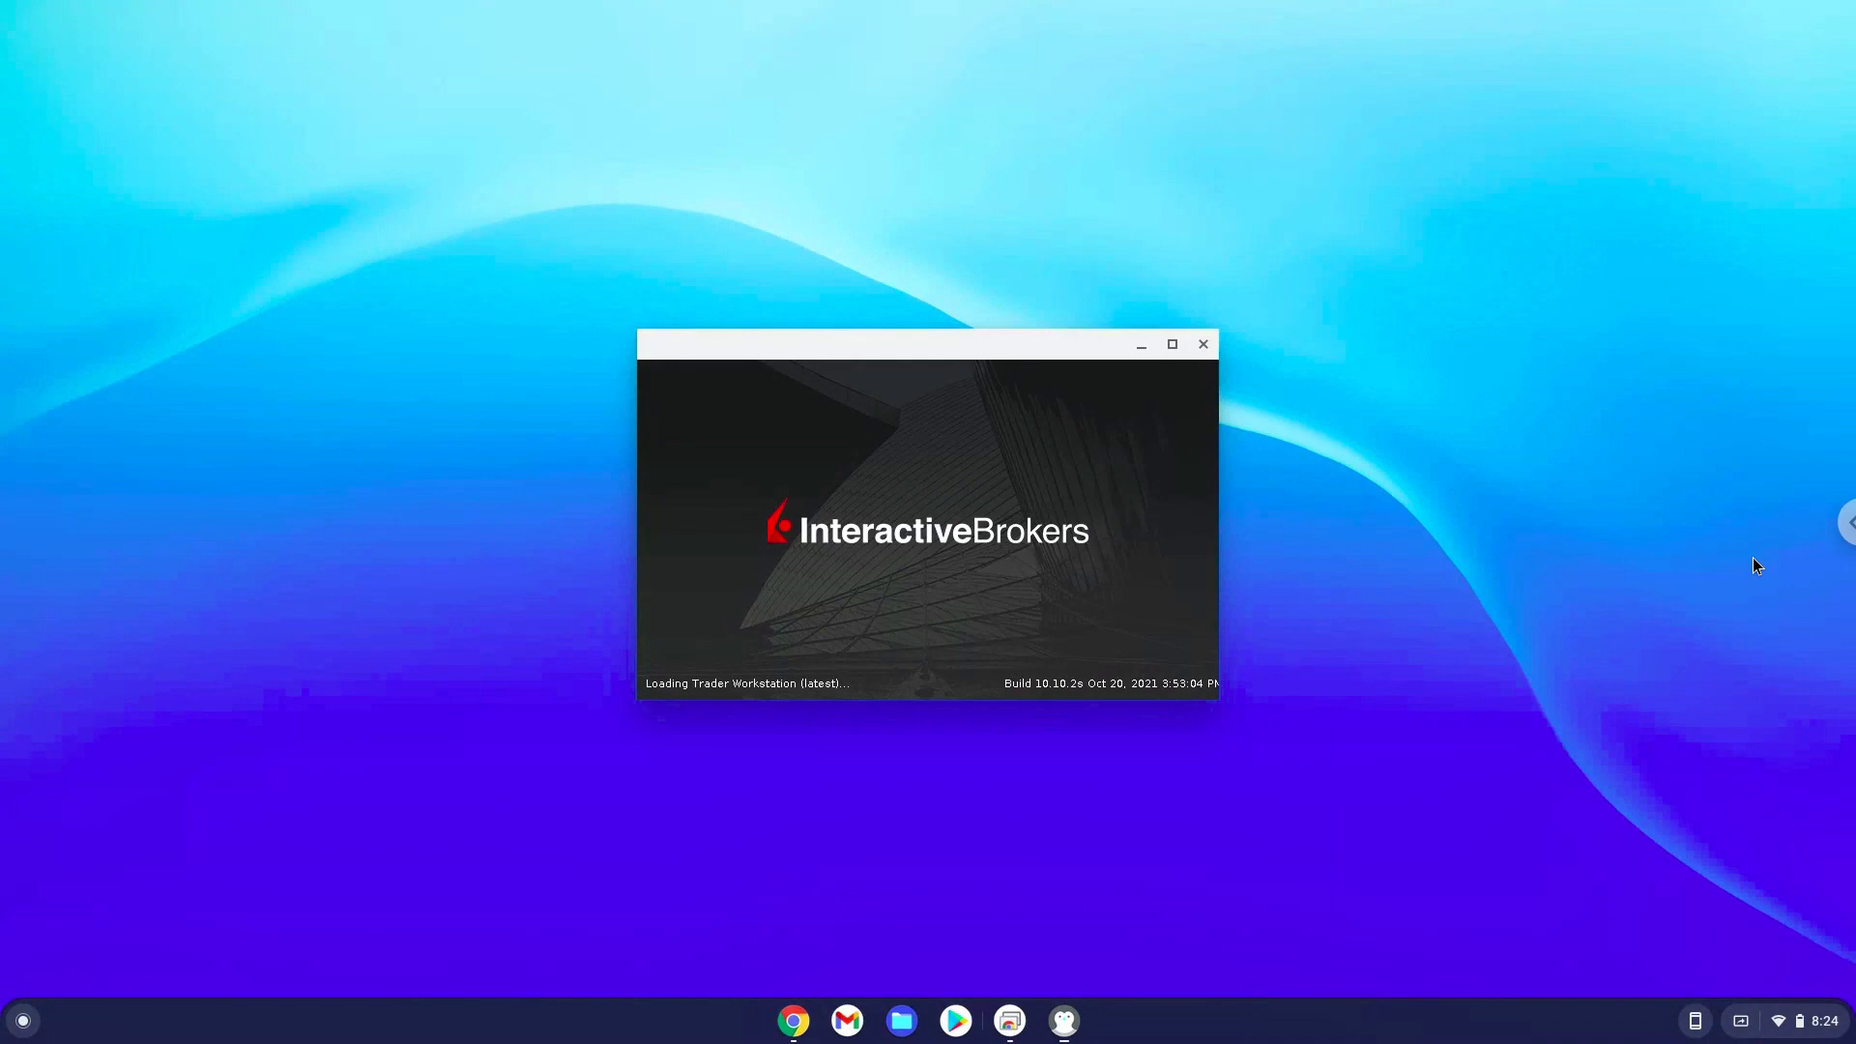
mouse_move(1764, 963)
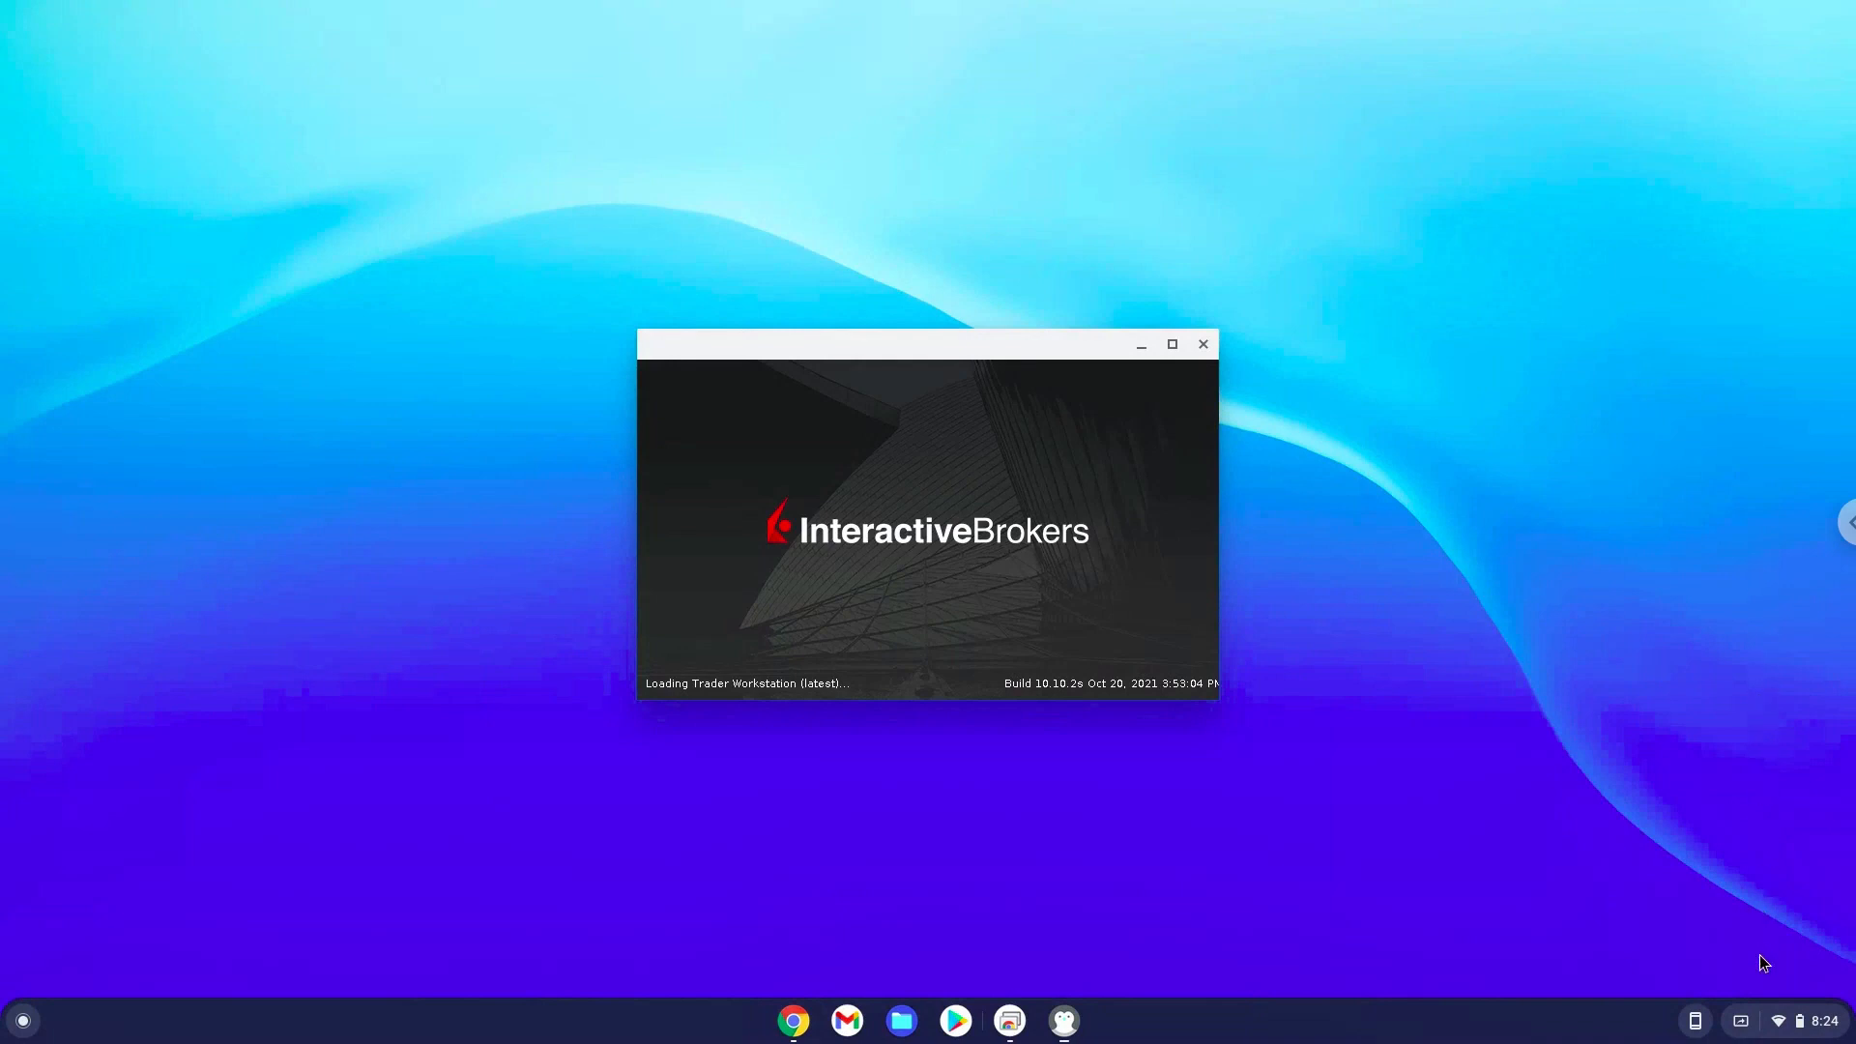